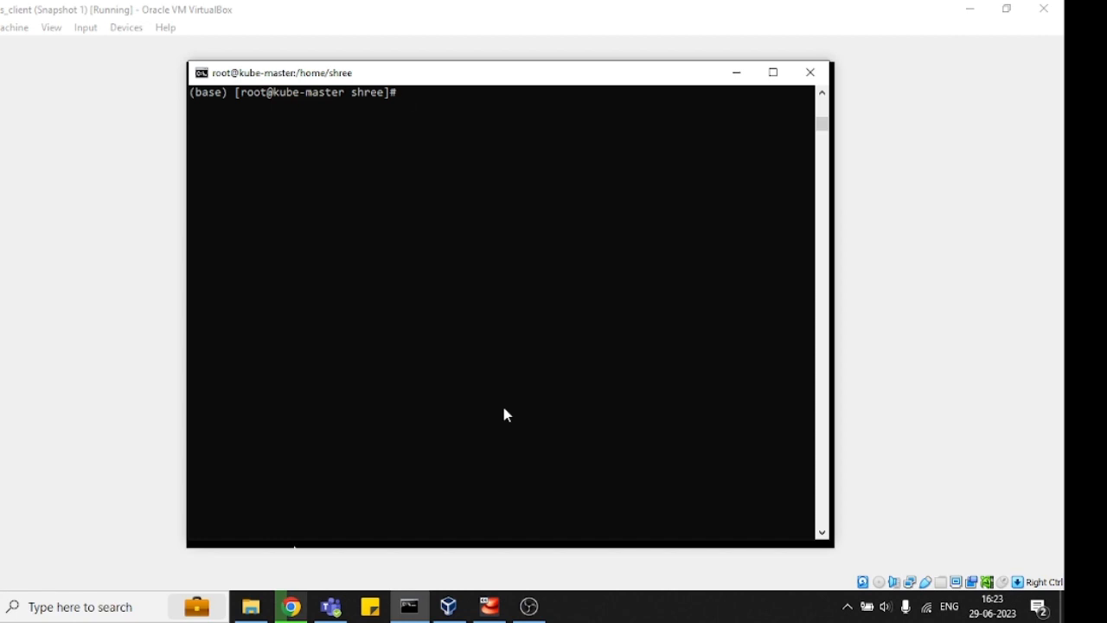
mouse_move(24, 97)
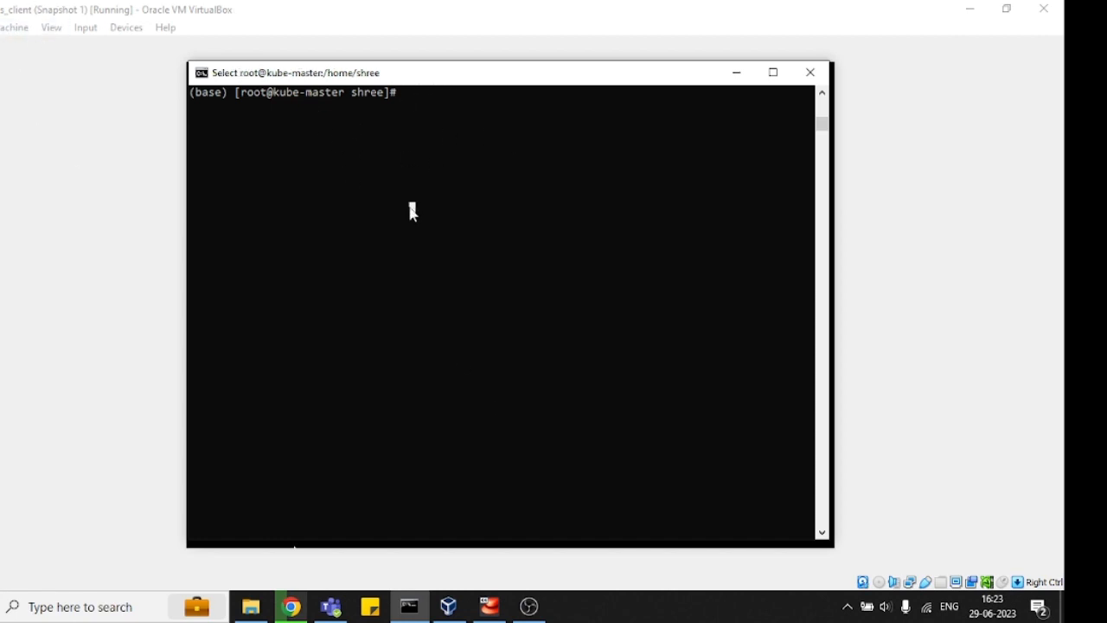
mouse_move(467, 186)
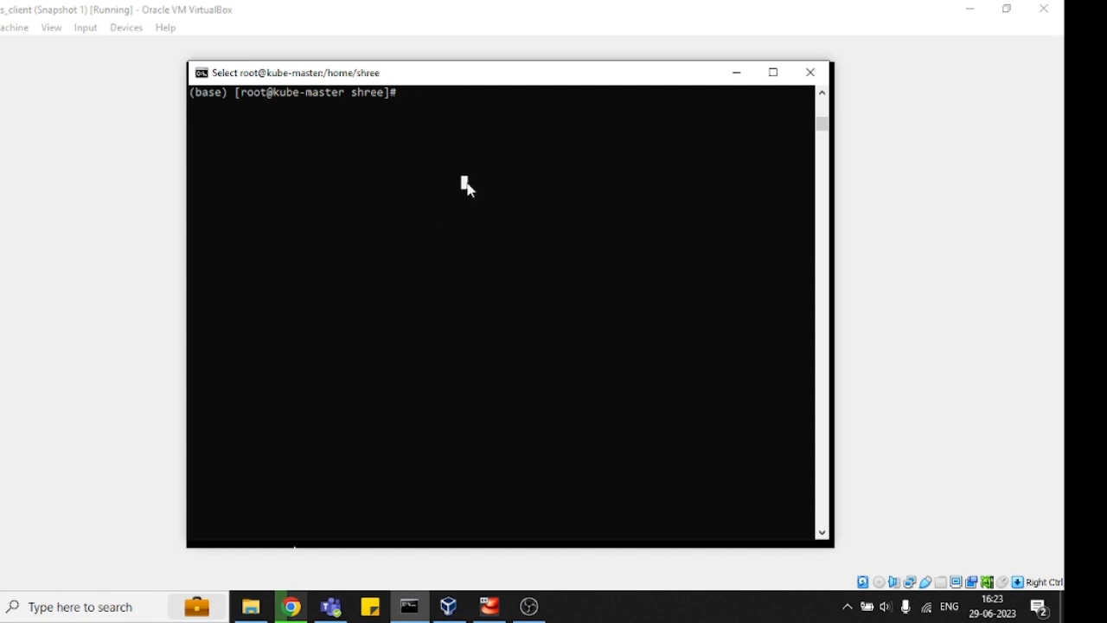
Abandon a half-typed cat command, then run lsblk to list block devices showing sdb unpartitioned
type("cat /e")
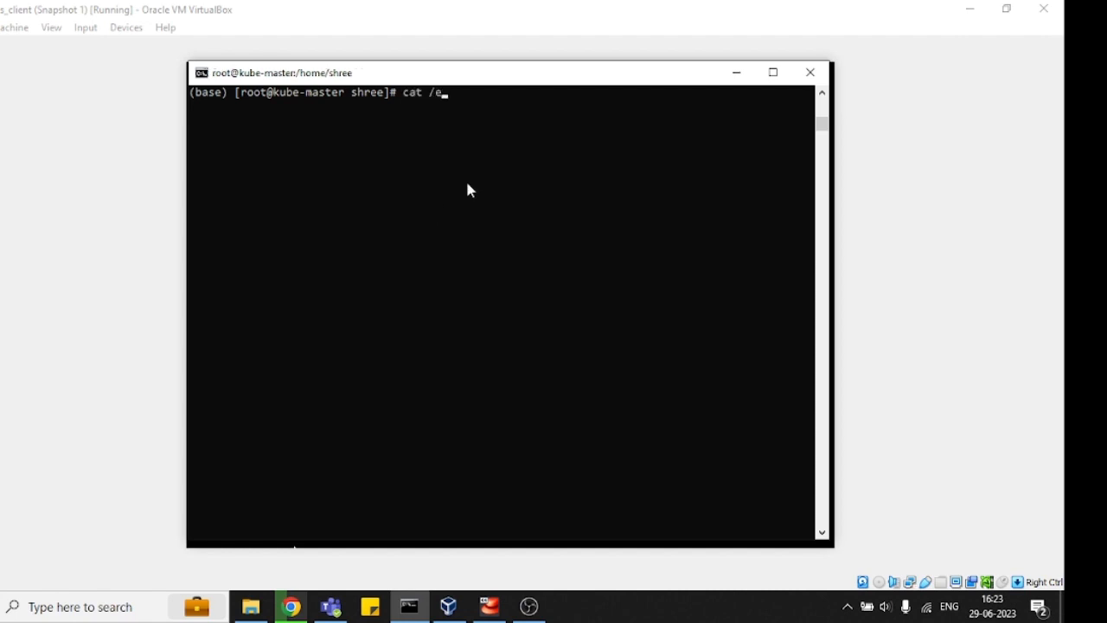
key("Return")
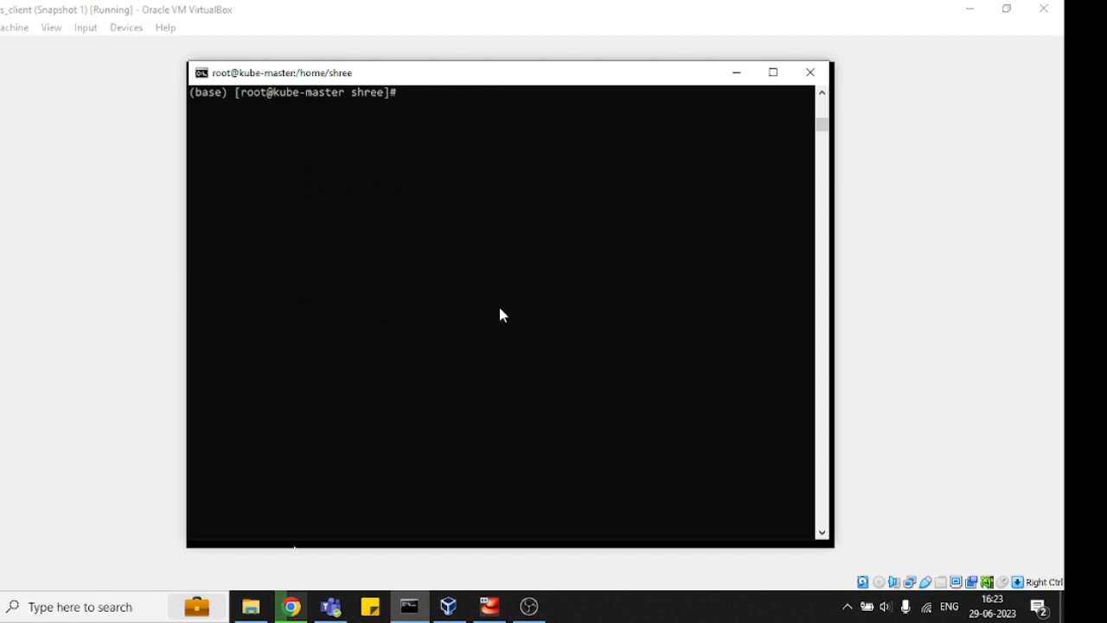
type("lsblk")
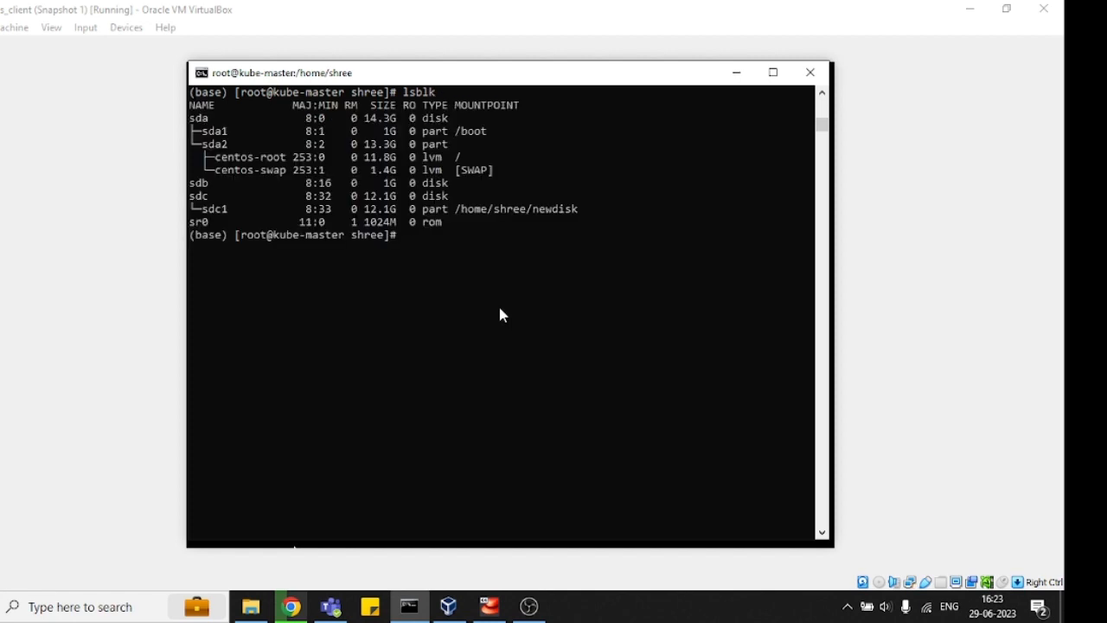
mouse_move(227, 132)
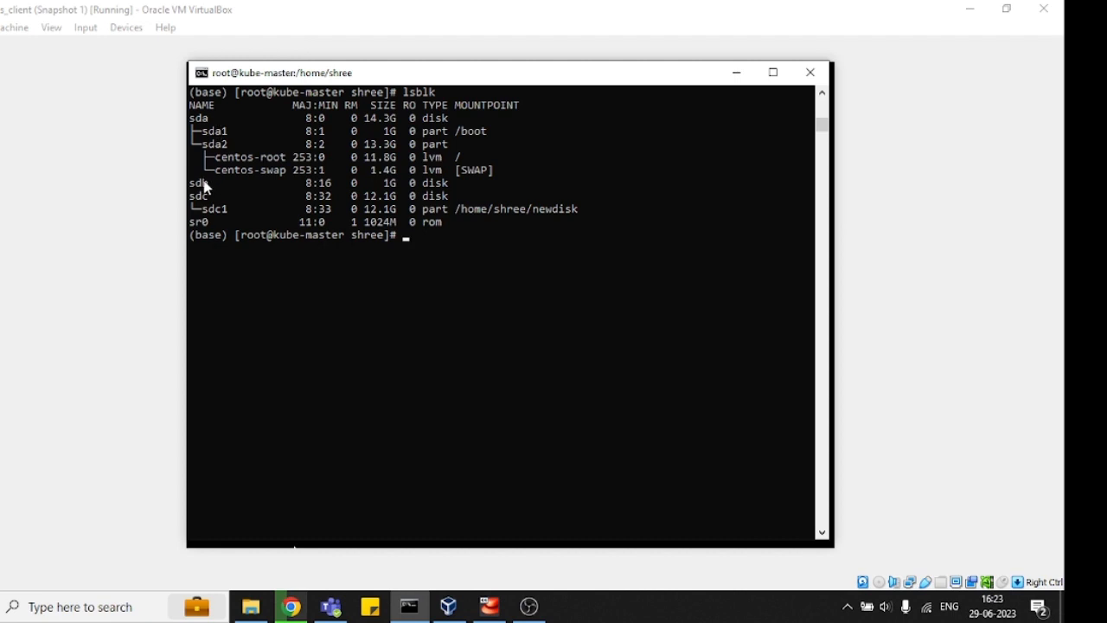
mouse_move(216, 204)
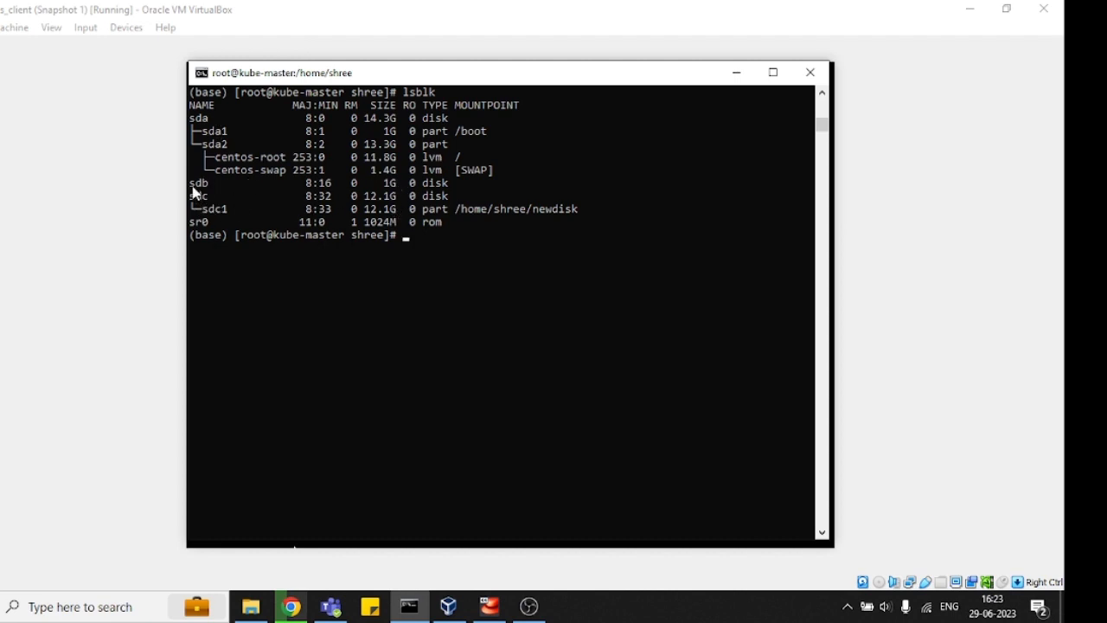
mouse_move(200, 215)
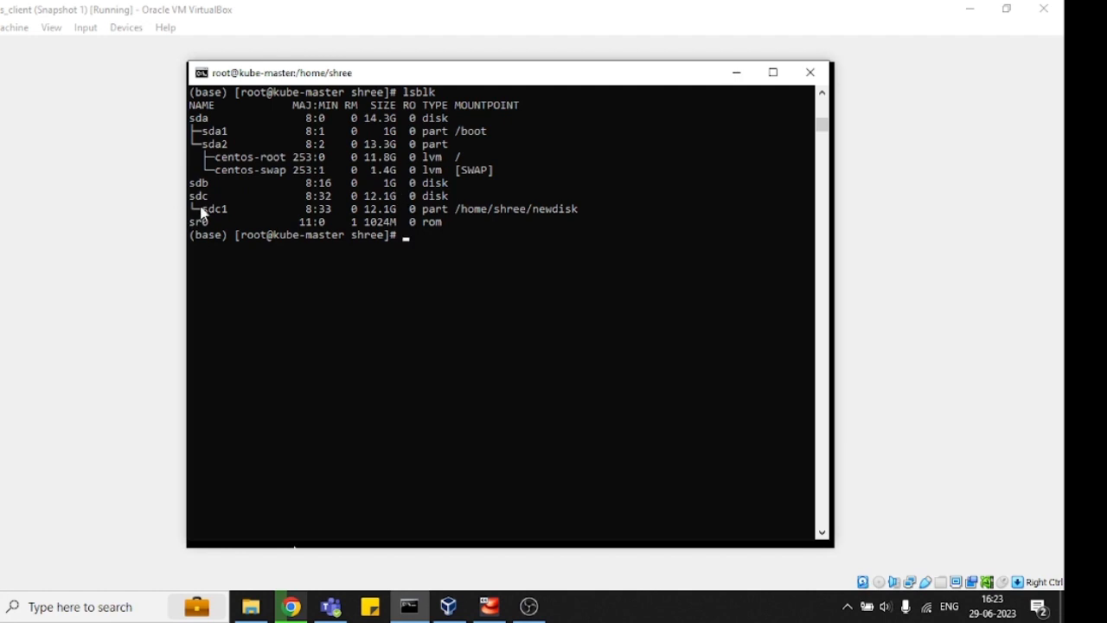
mouse_move(311, 222)
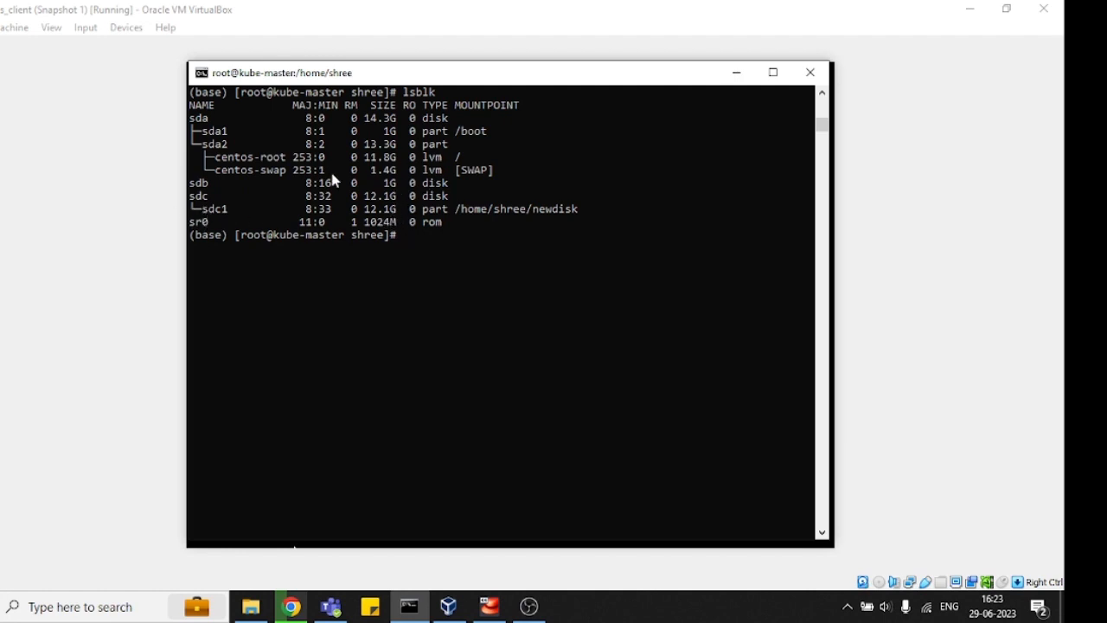
mouse_move(387, 194)
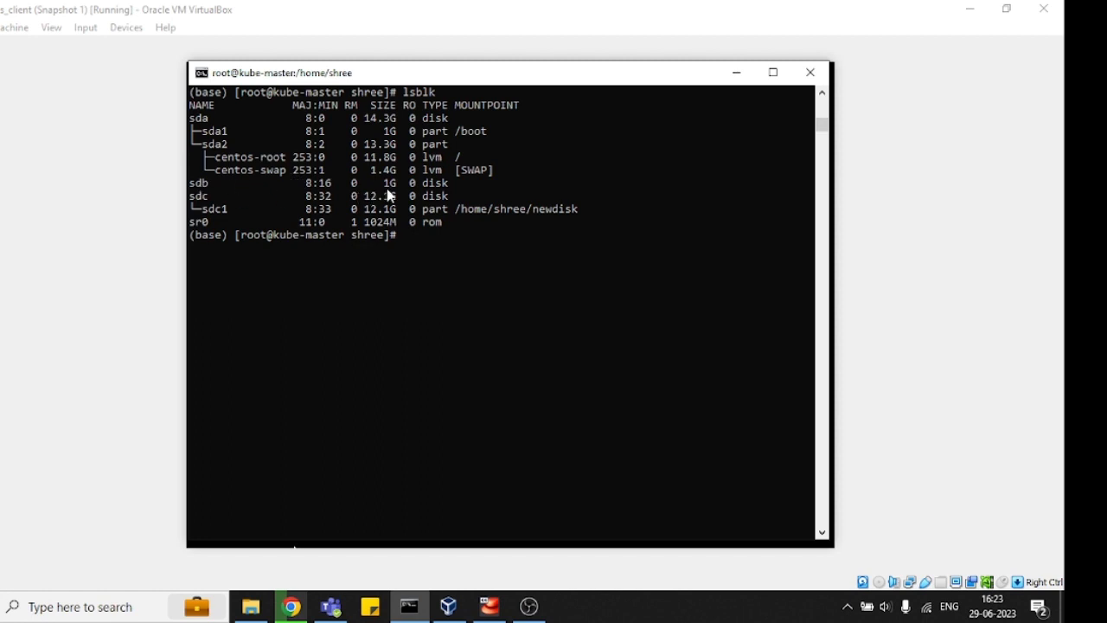
mouse_move(416, 266)
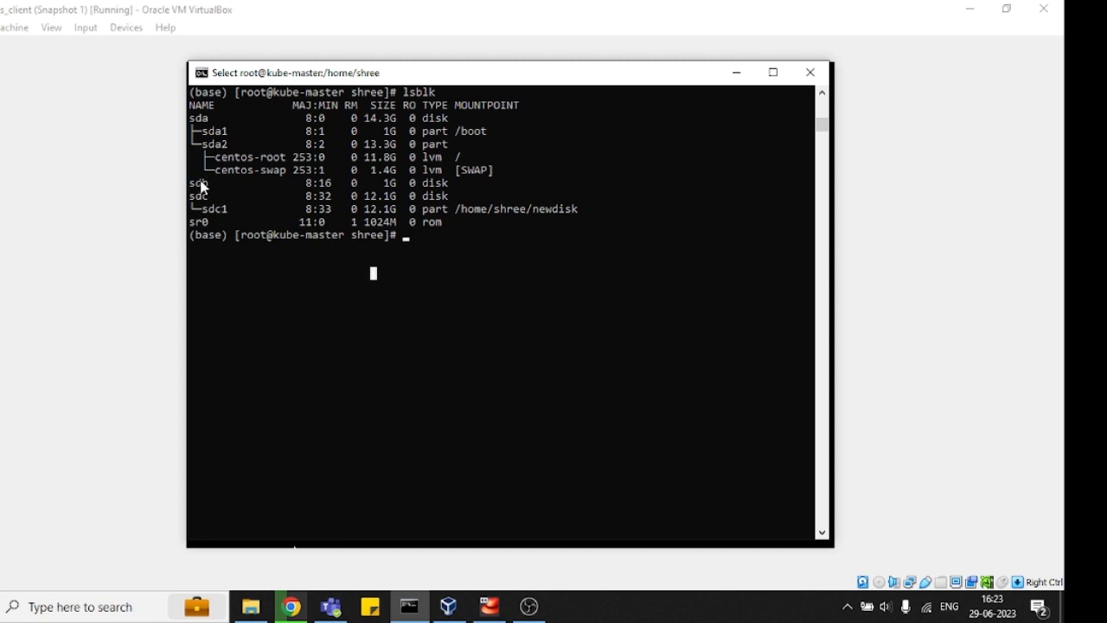
mouse_move(207, 136)
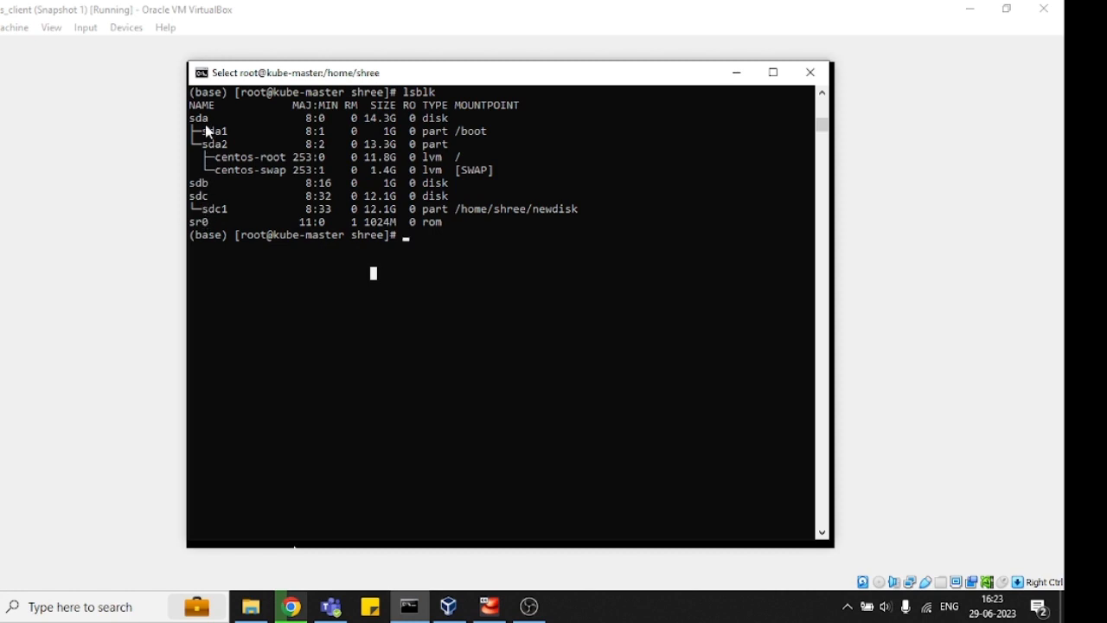
mouse_move(213, 173)
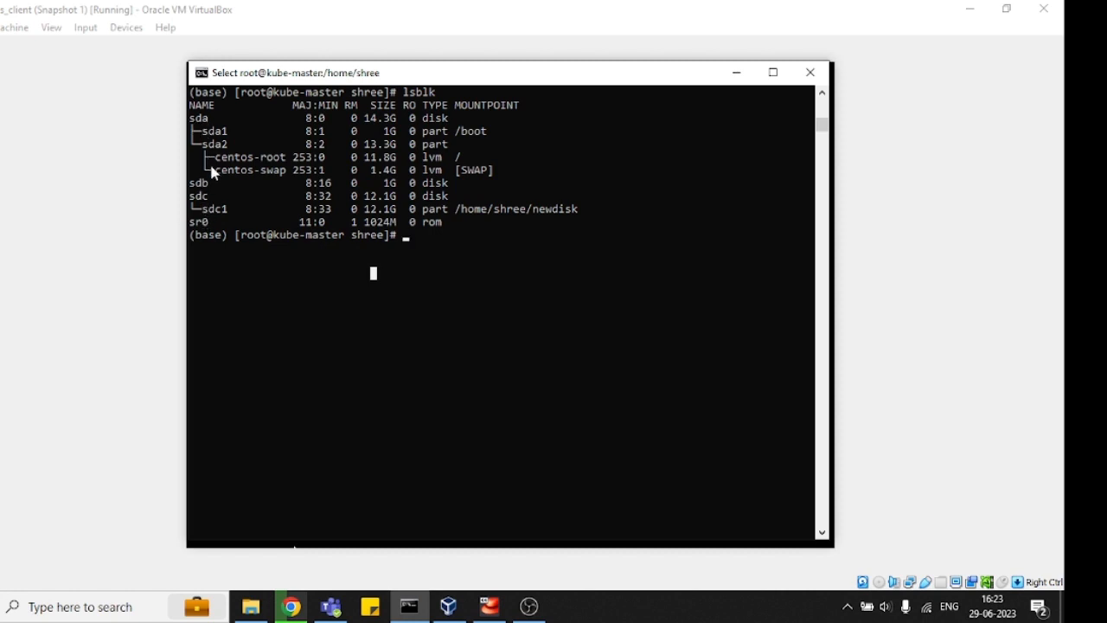
mouse_move(408, 175)
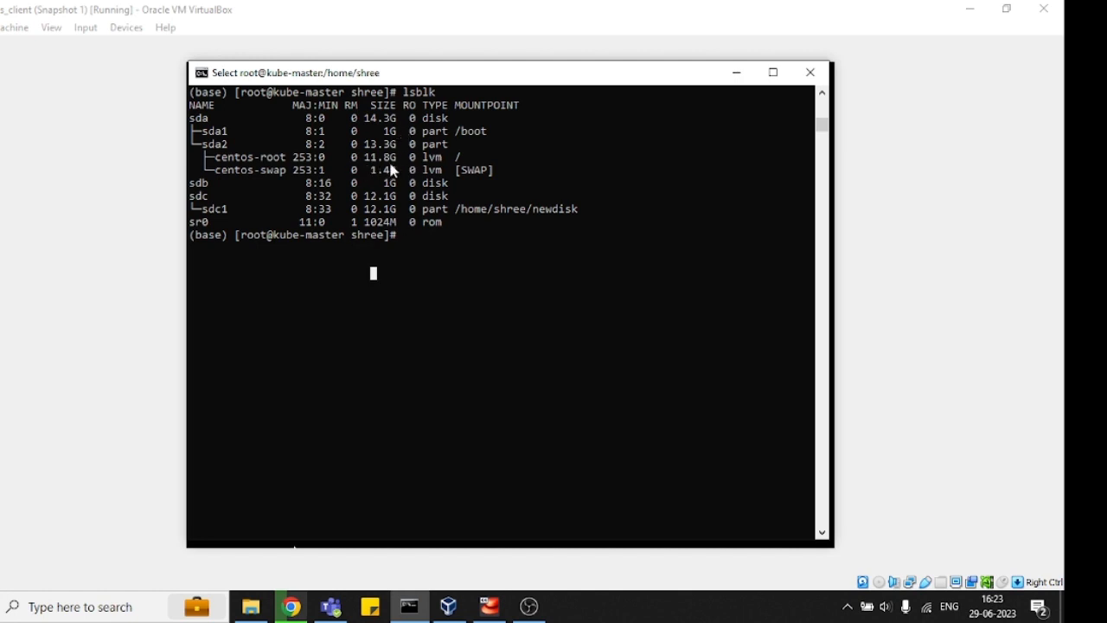
mouse_move(213, 200)
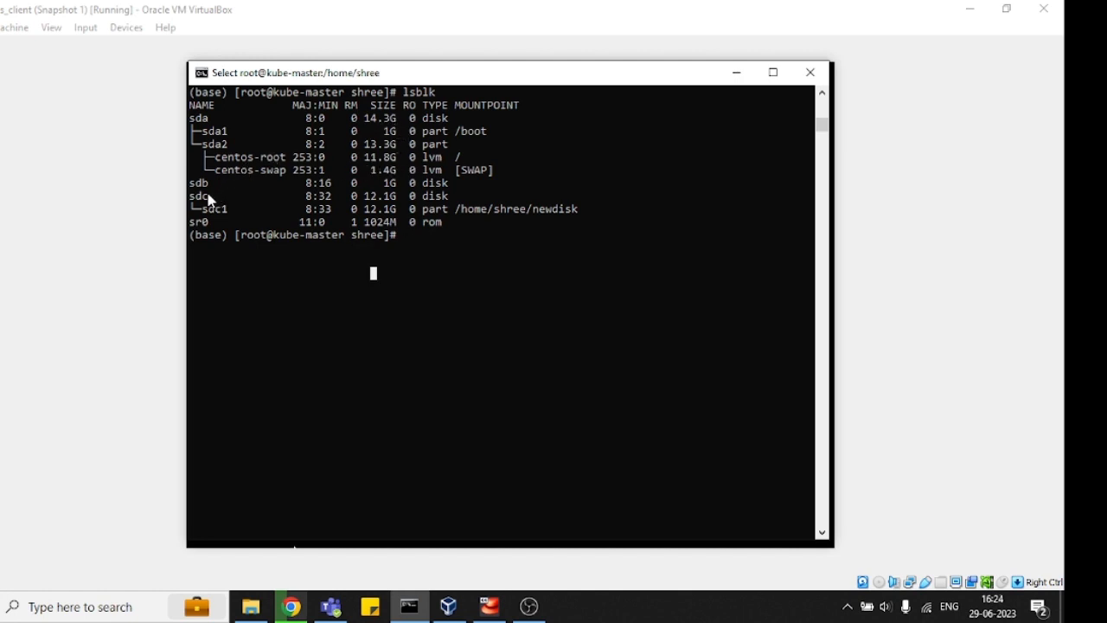
mouse_move(197, 197)
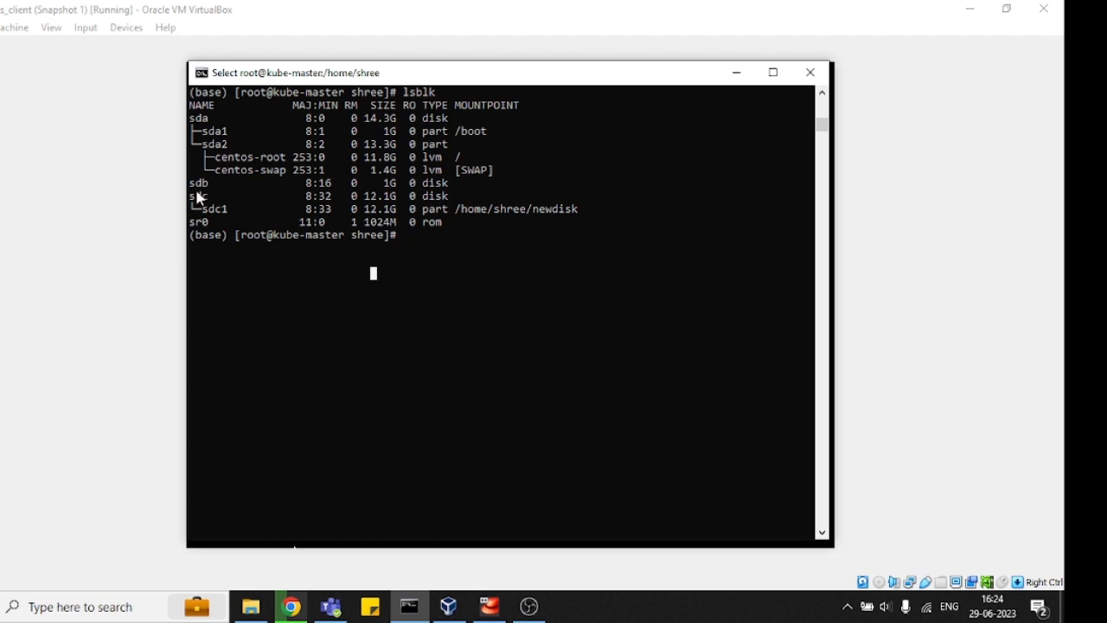
mouse_move(206, 202)
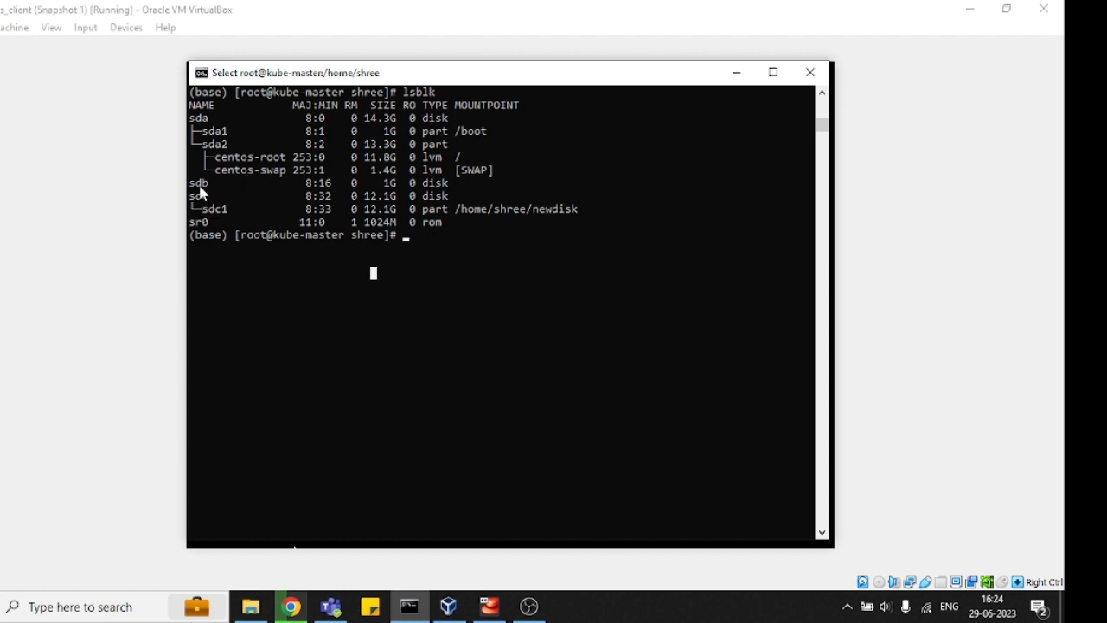
mouse_move(208, 200)
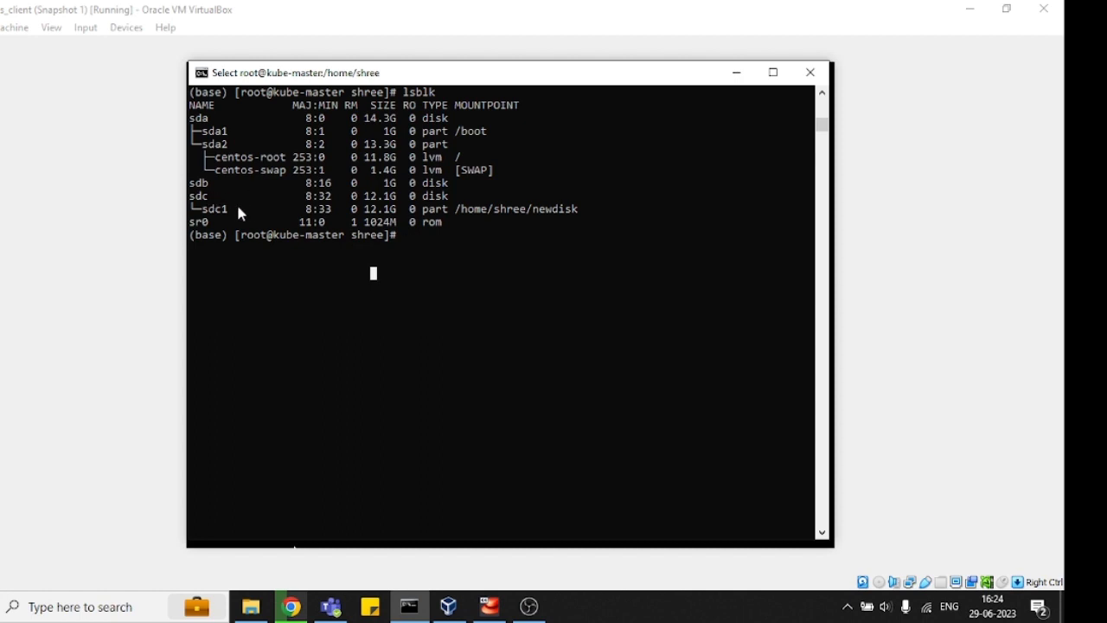
mouse_move(204, 199)
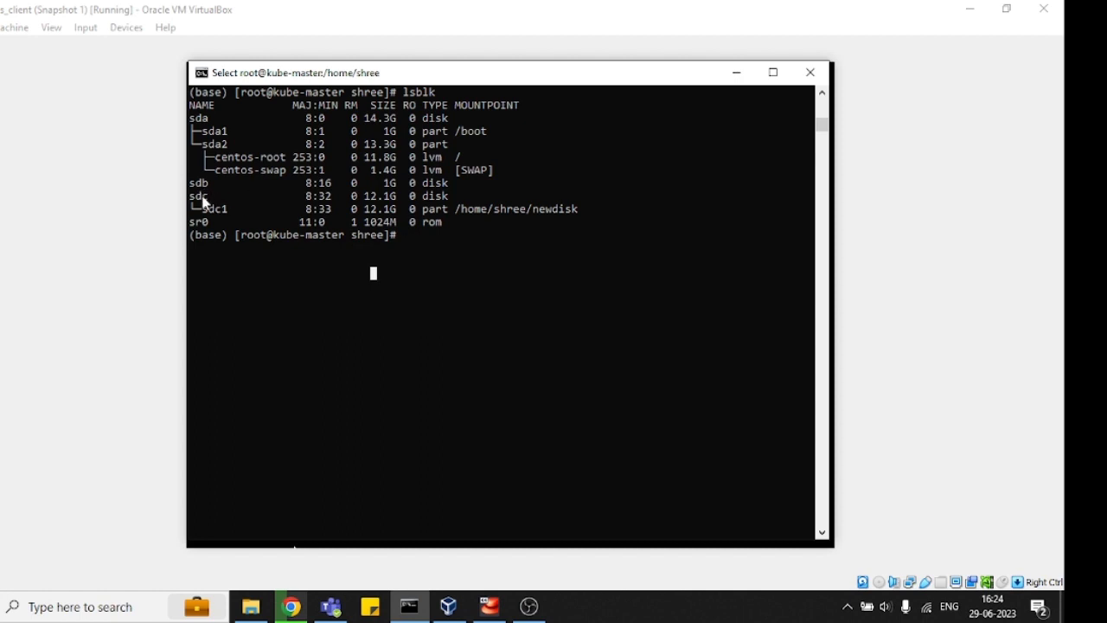
mouse_move(434, 260)
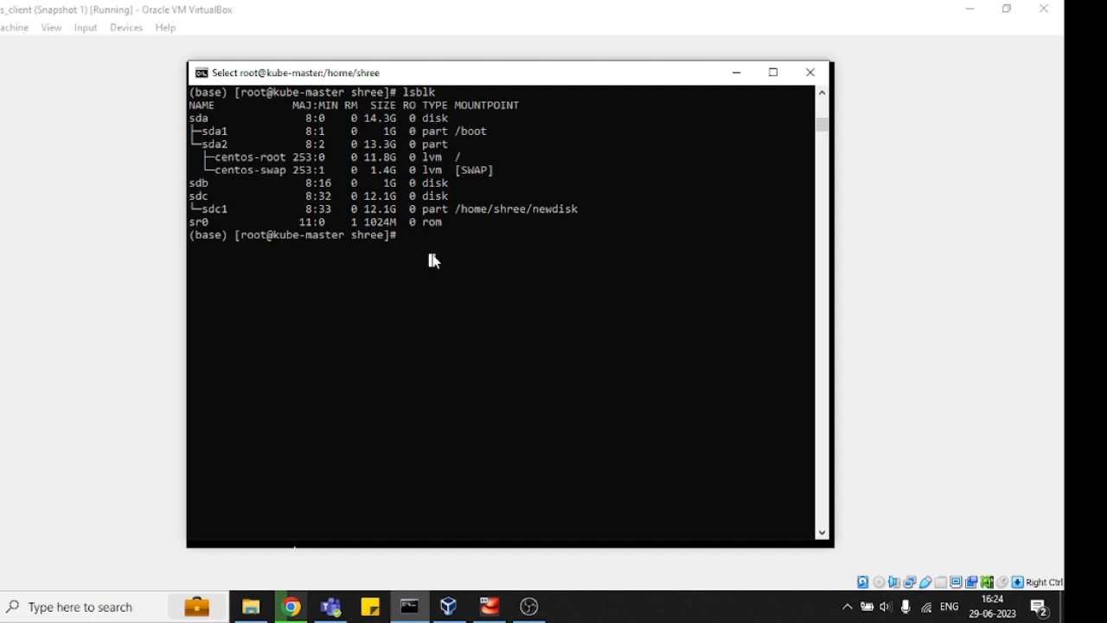
Launch fdisk on the empty 1G disk /dev/sdb
type("fd")
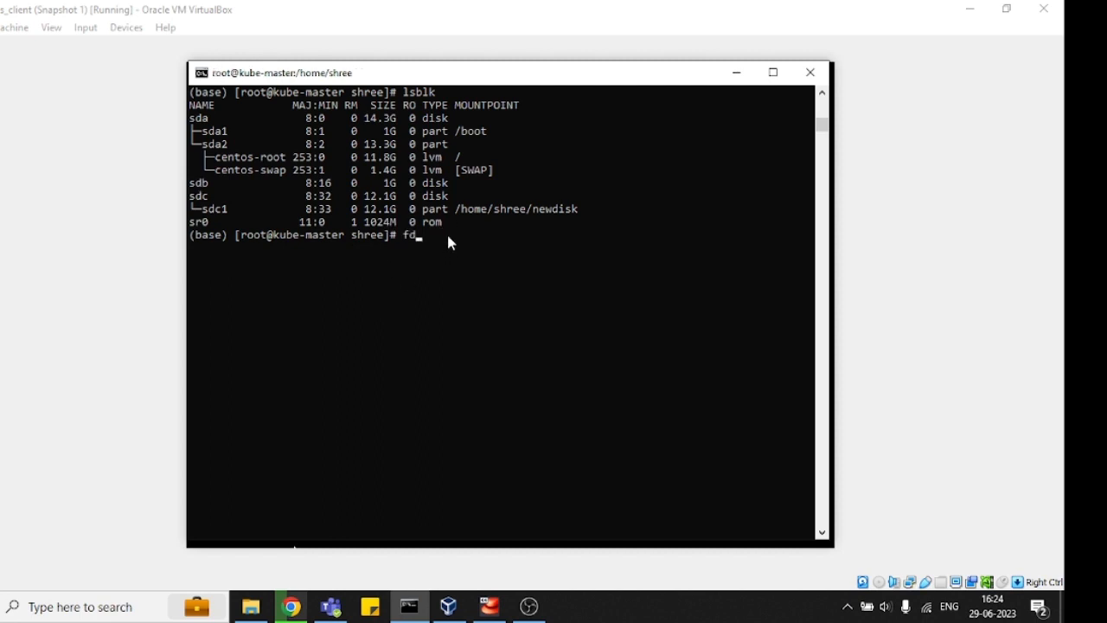
type("sik")
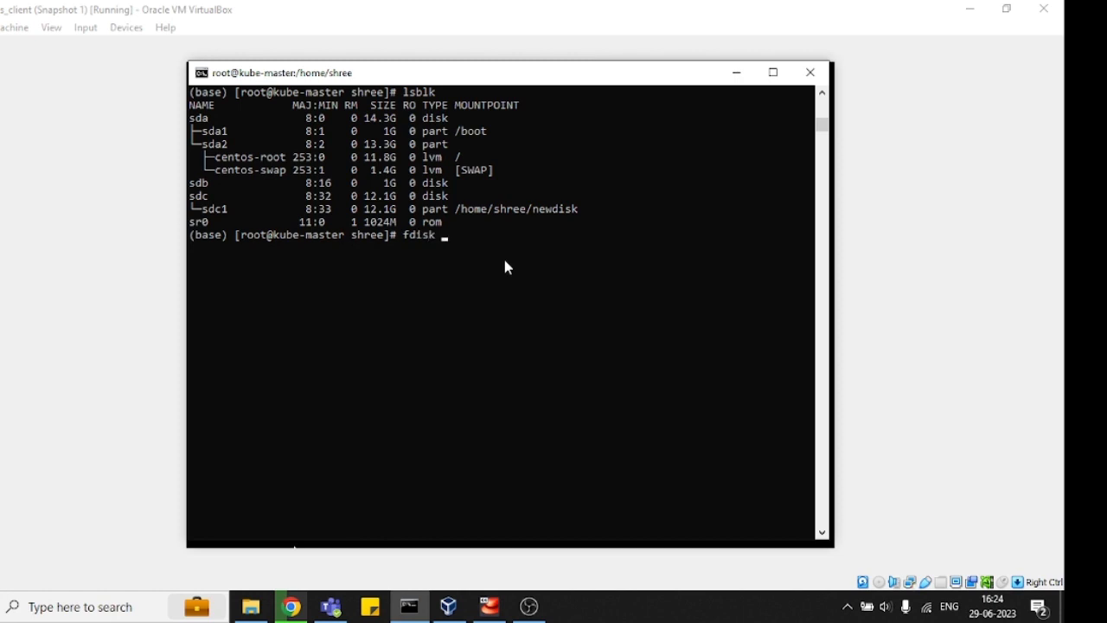
type("/dev/")
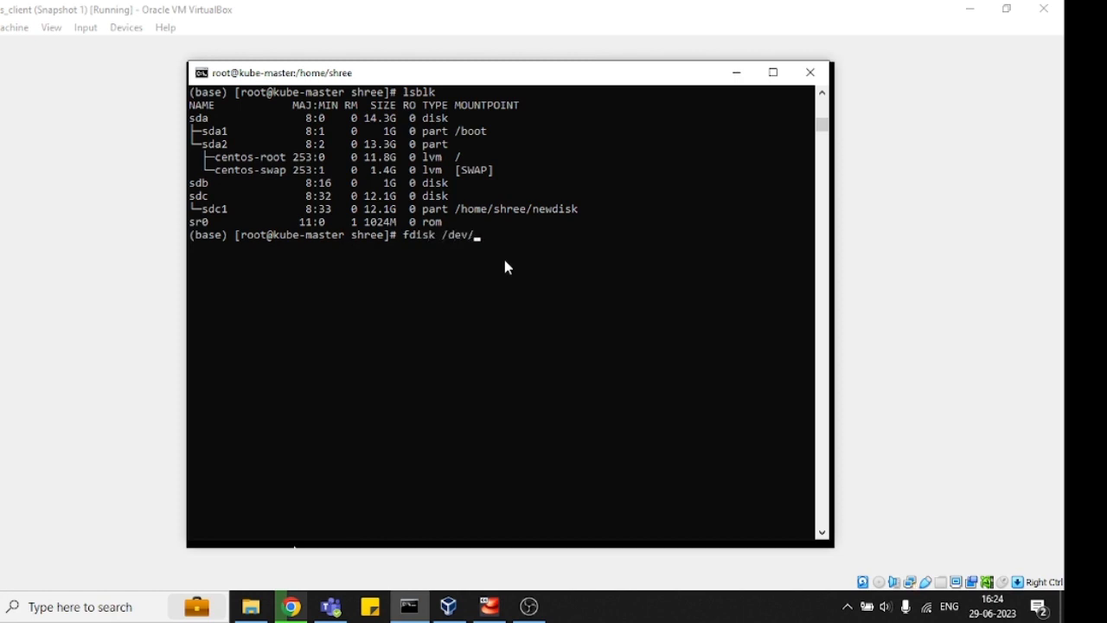
type("sdb")
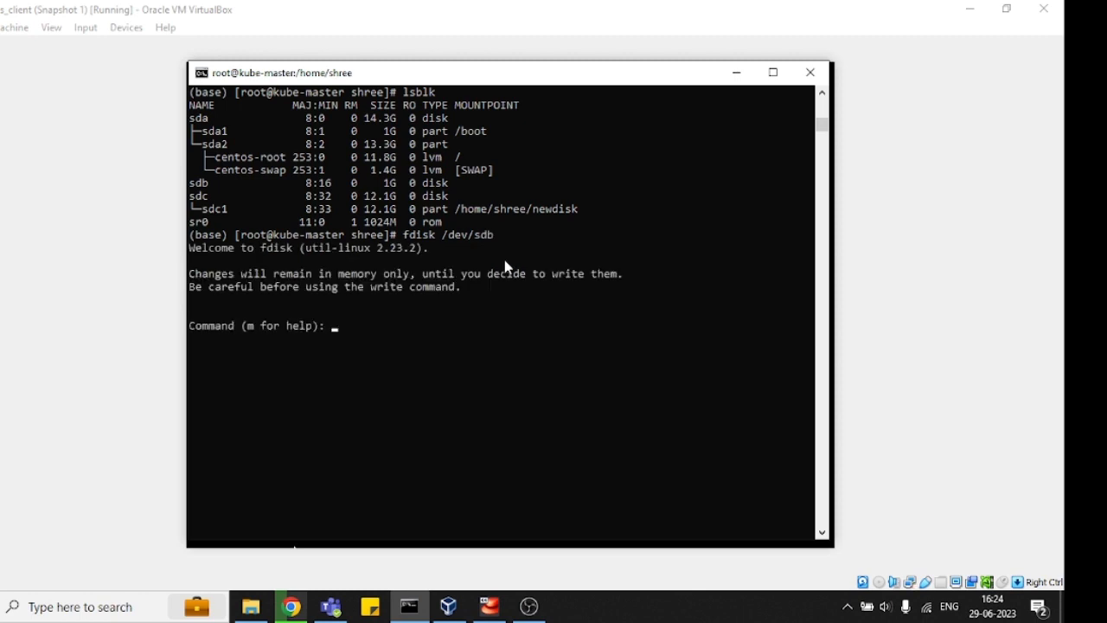
mouse_move(364, 337)
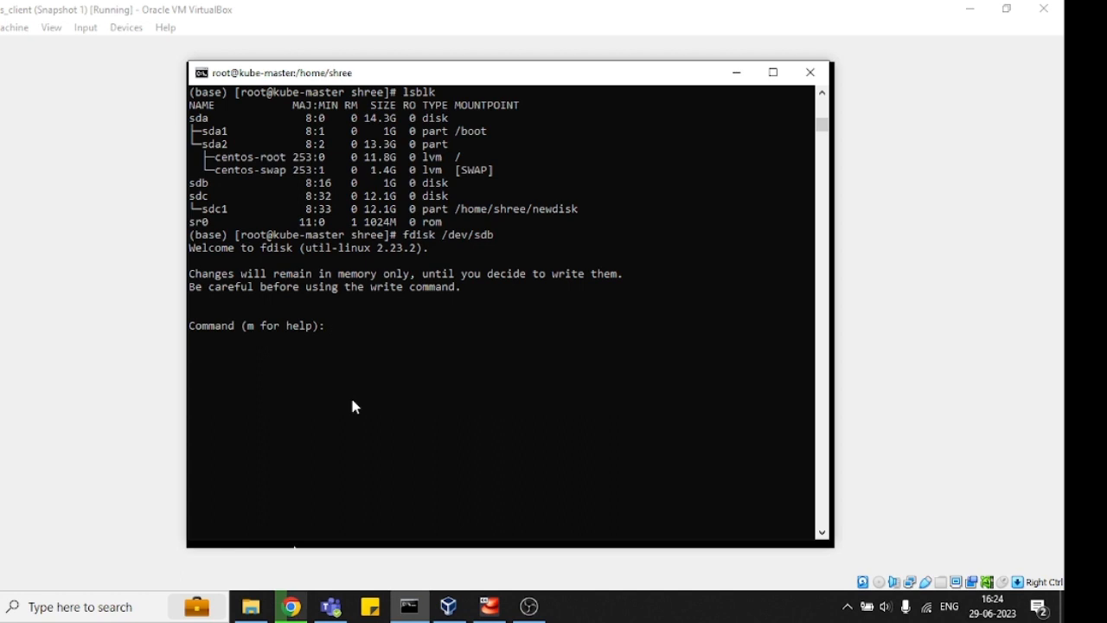
Print the empty partition table of /dev/sdb with p, then show fdisk's help menu with m
type("p")
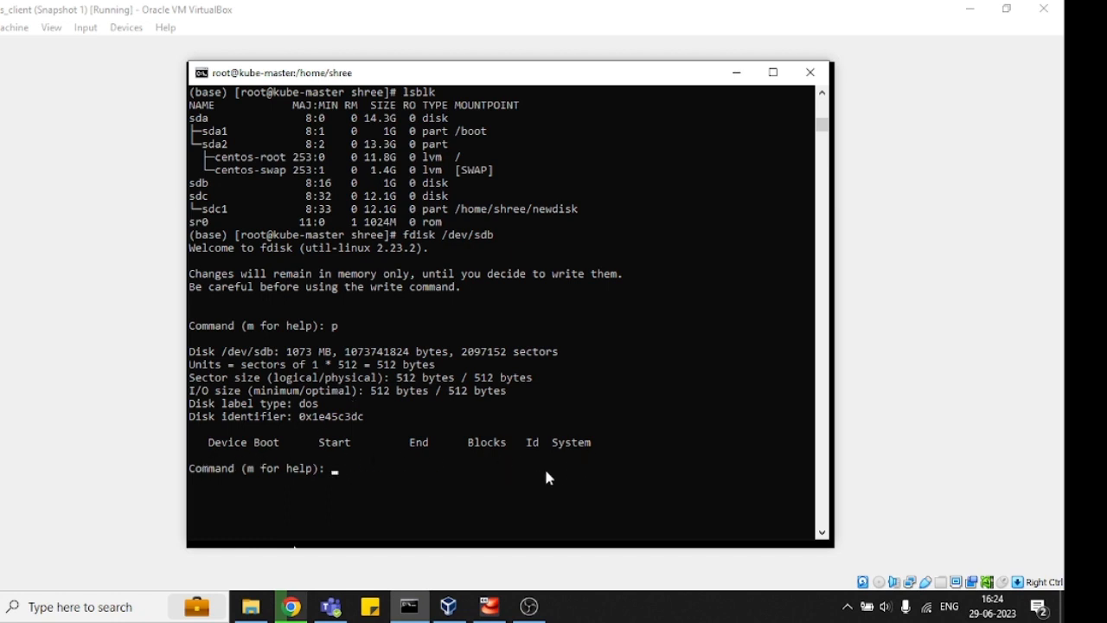
mouse_move(411, 474)
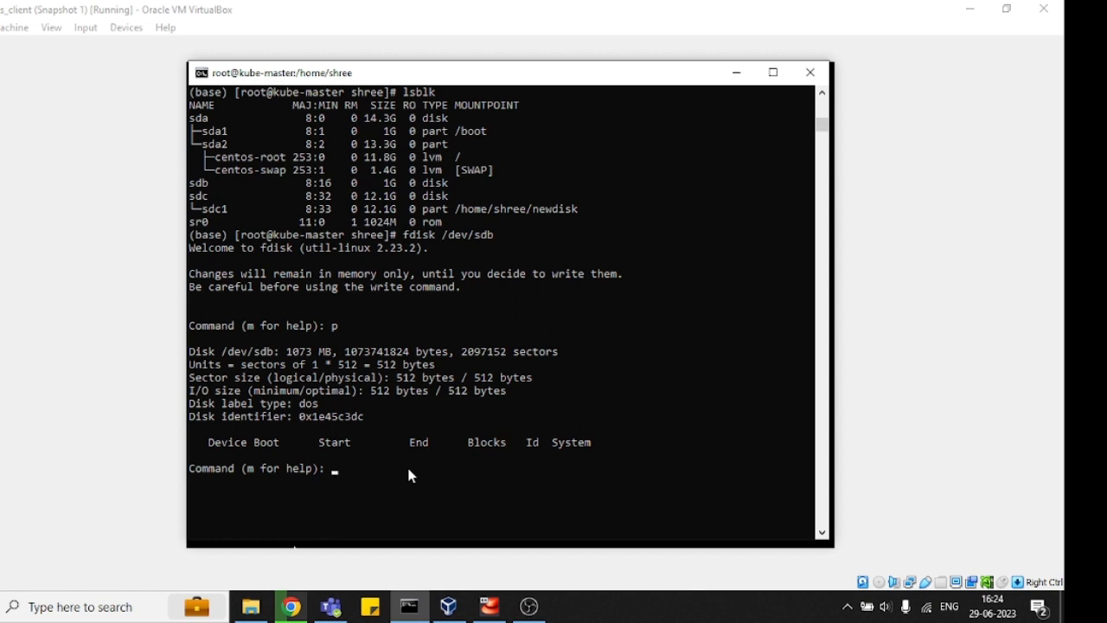
type("m")
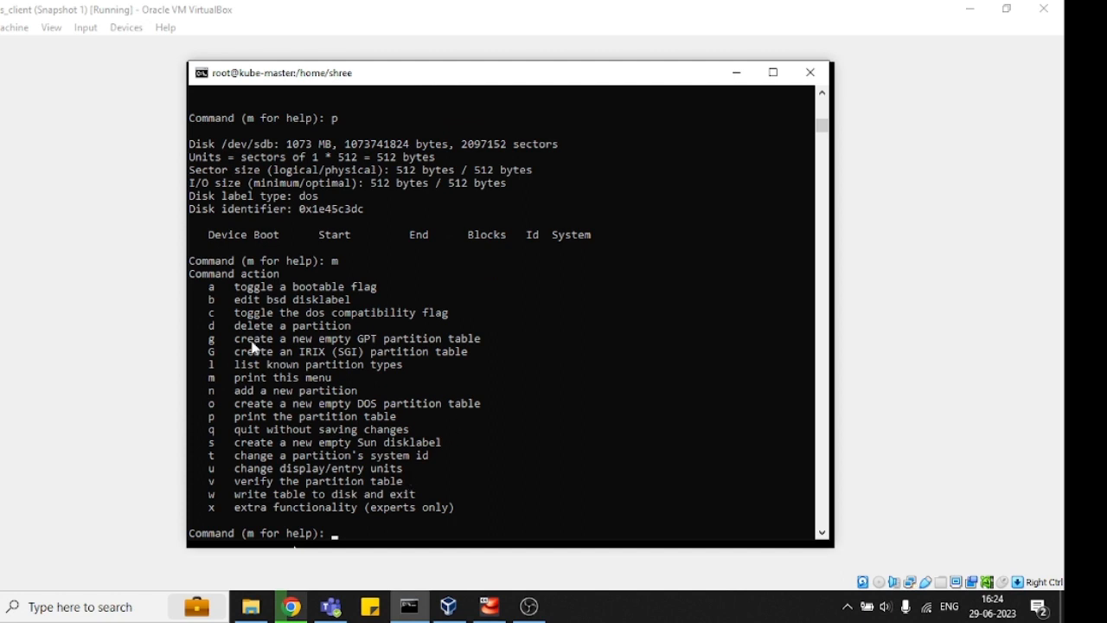
mouse_move(280, 436)
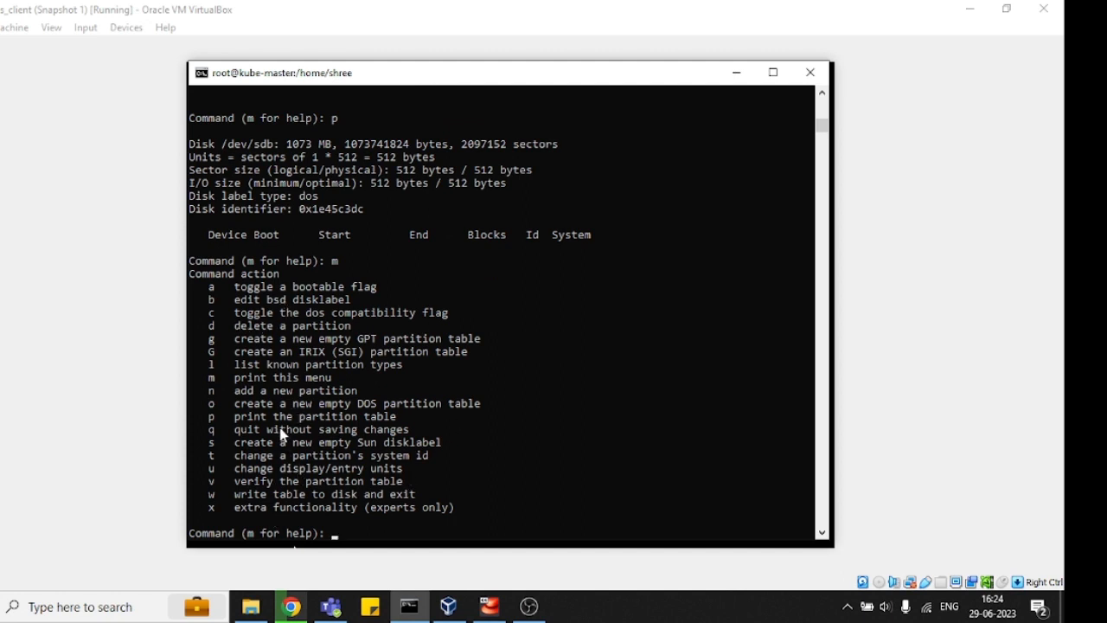
mouse_move(326, 376)
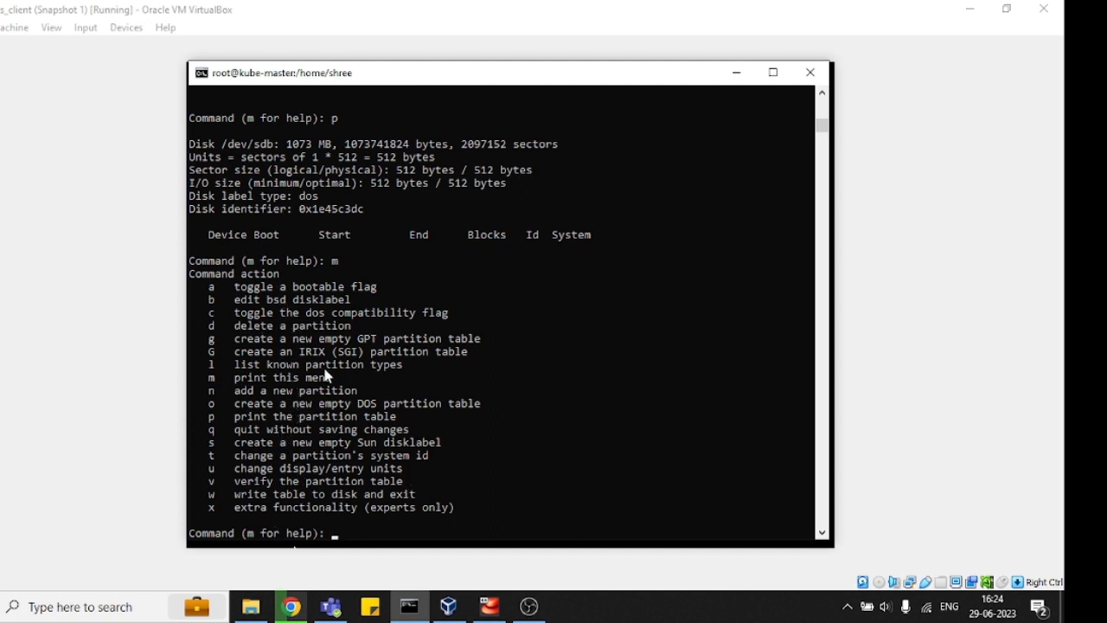
mouse_move(353, 538)
type("p")
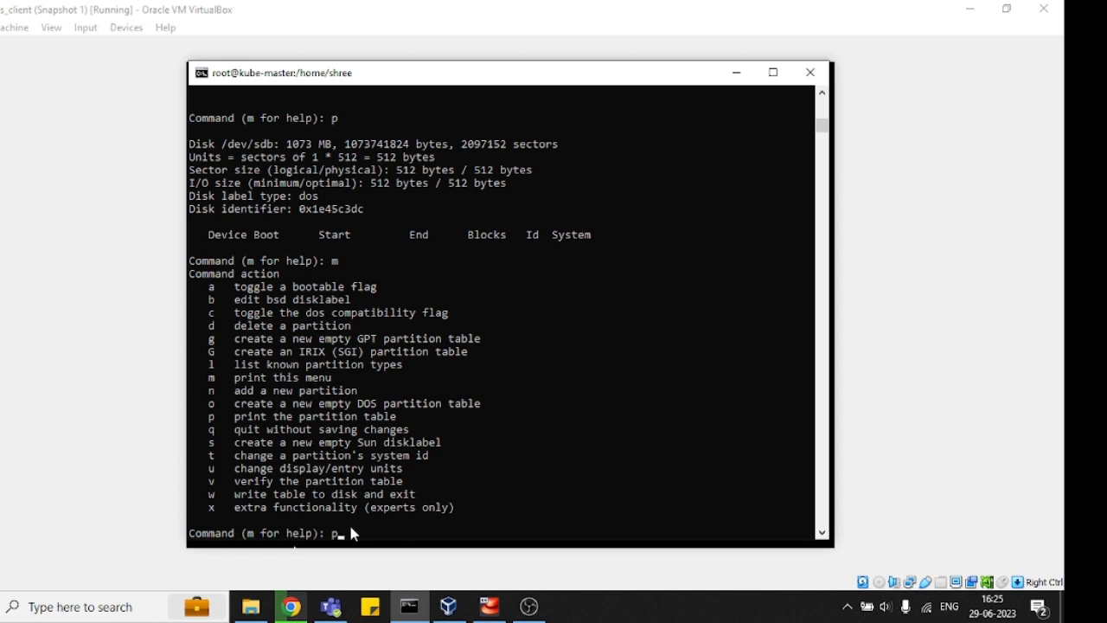
Create a new primary partition with n and p, accepting default partition number 1
type("n")
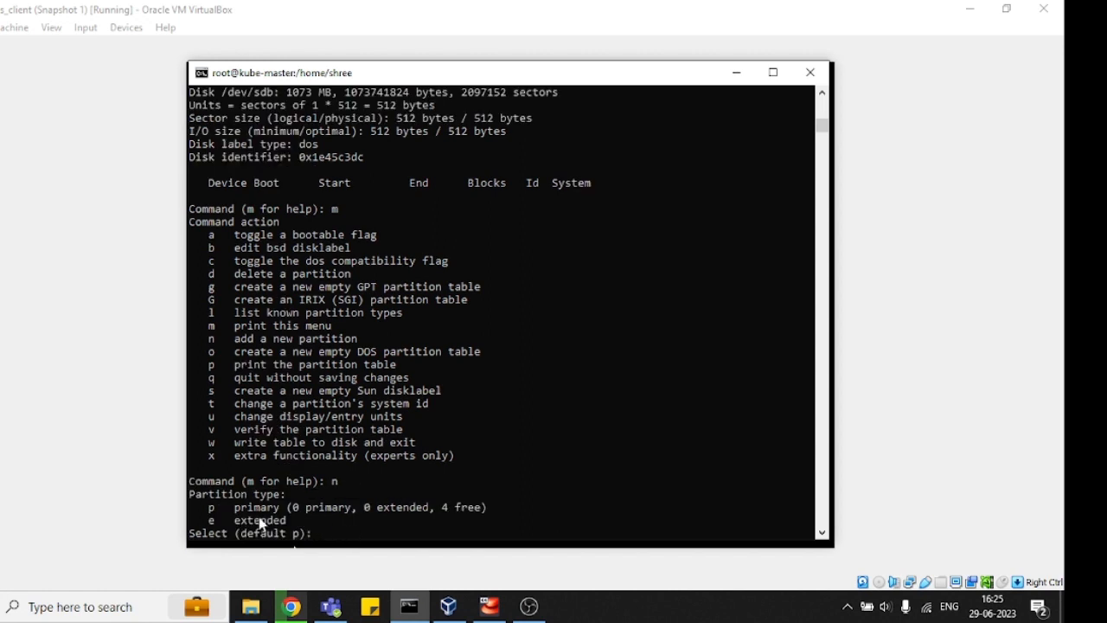
mouse_move(263, 518)
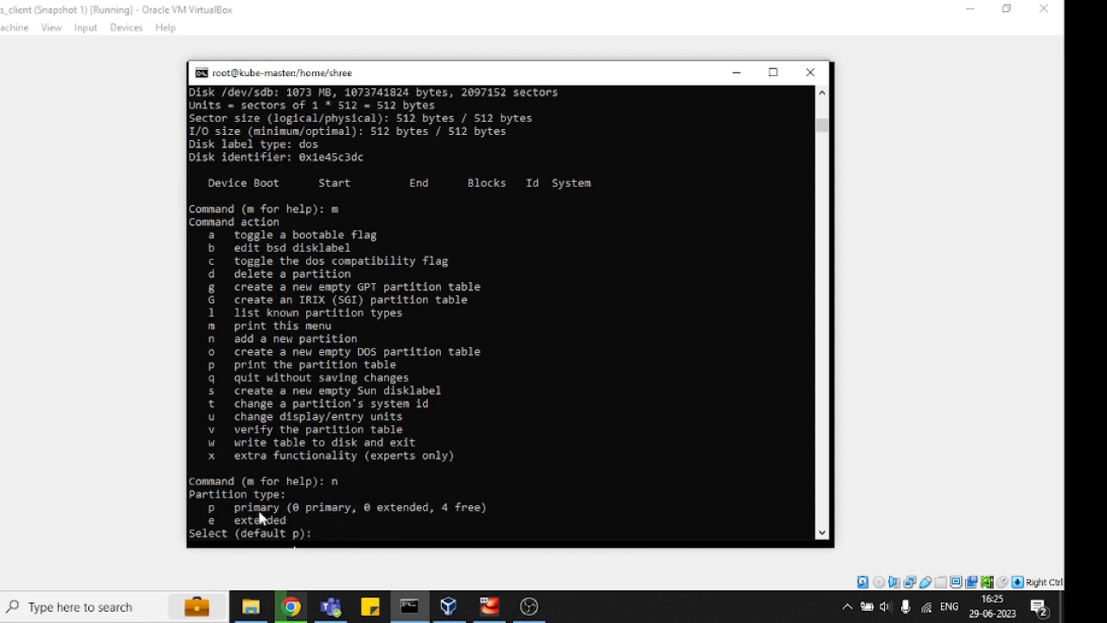
mouse_move(342, 543)
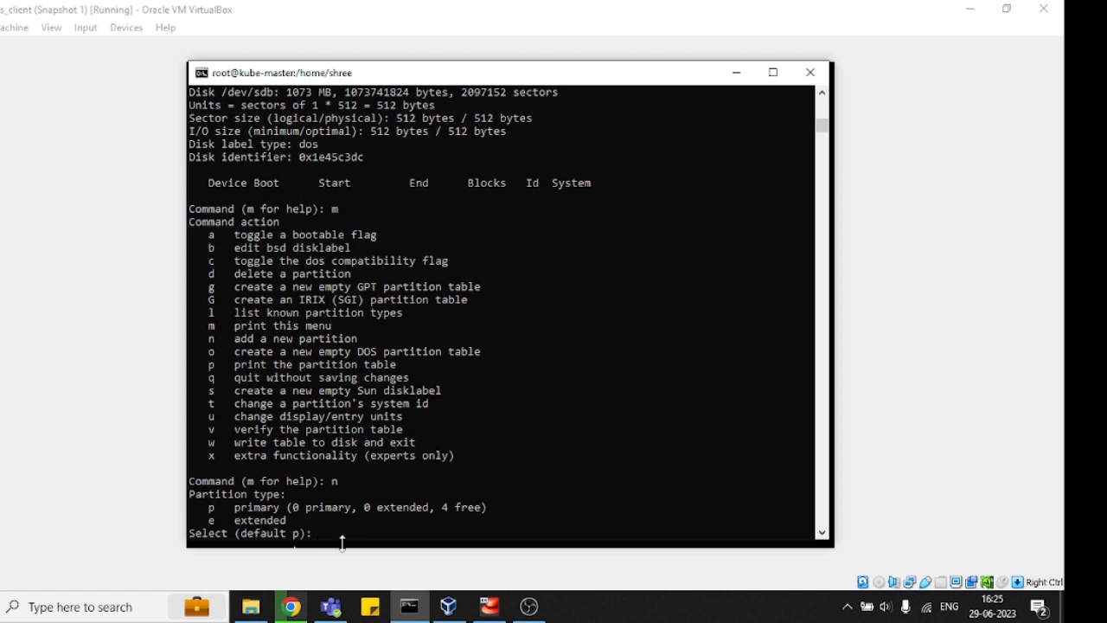
type("p")
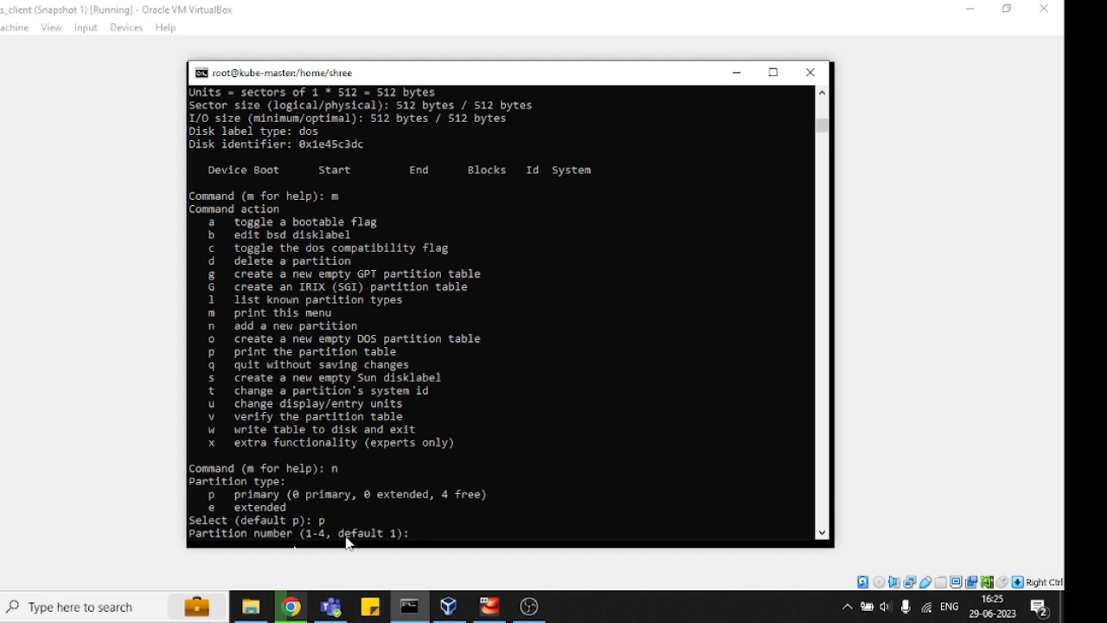
key("Return")
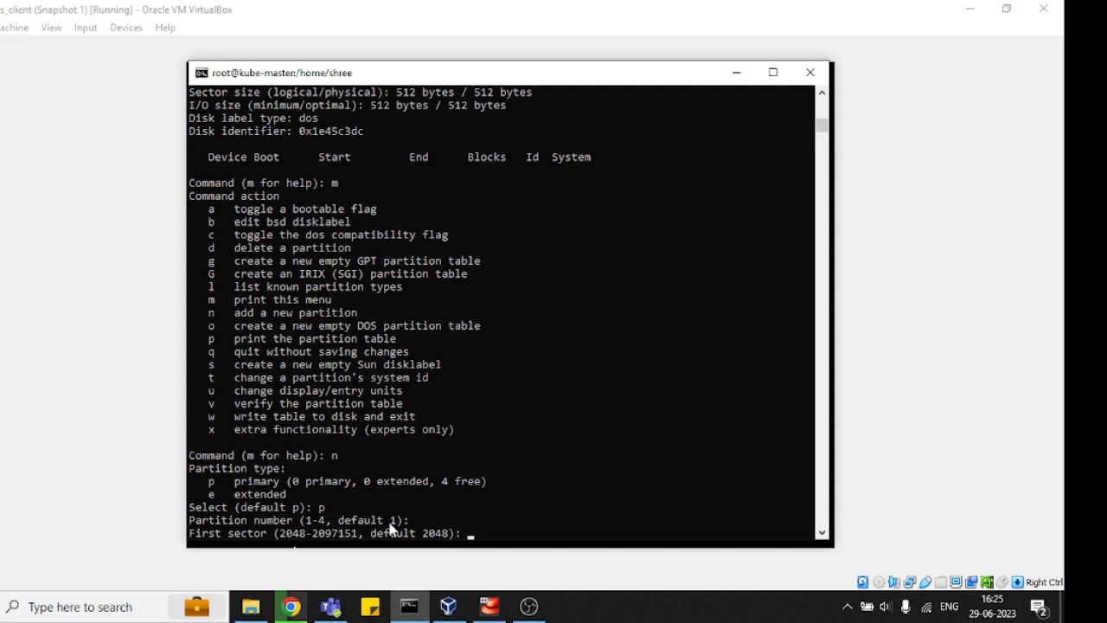
mouse_move(460, 536)
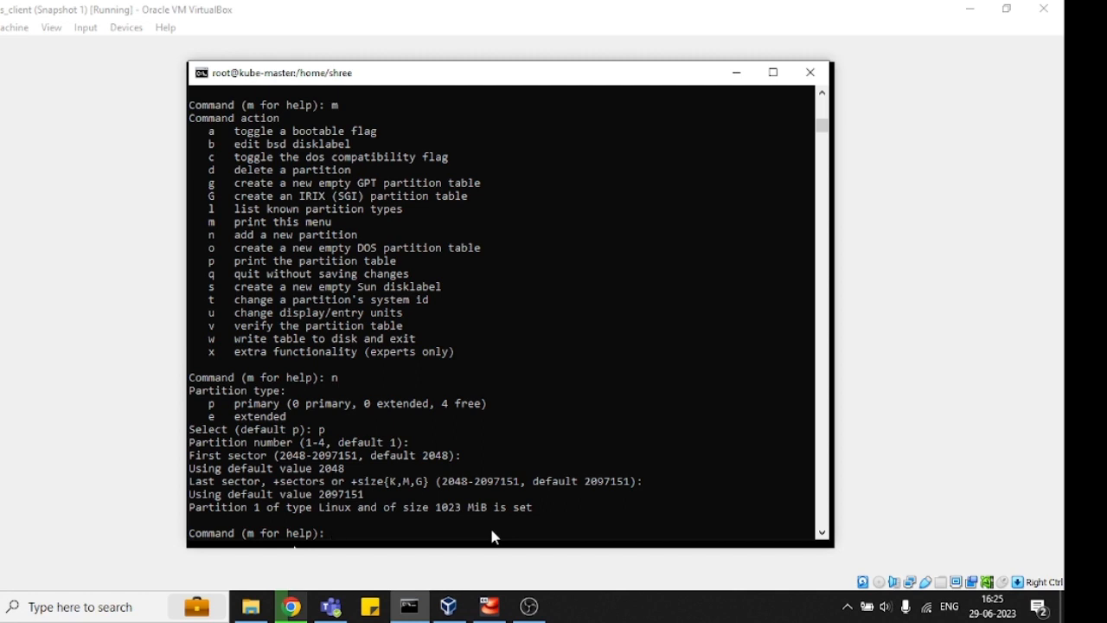
Print the partition table, now listing /dev/sdb1, sectors 2048–2097151, type 83 Linux
type("p")
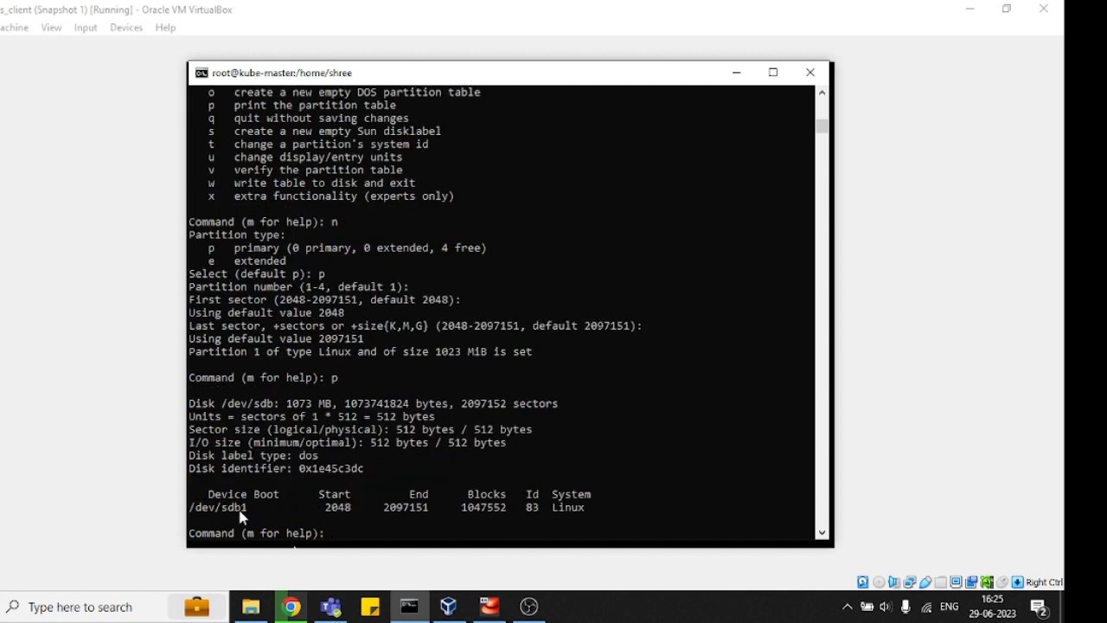
mouse_move(232, 519)
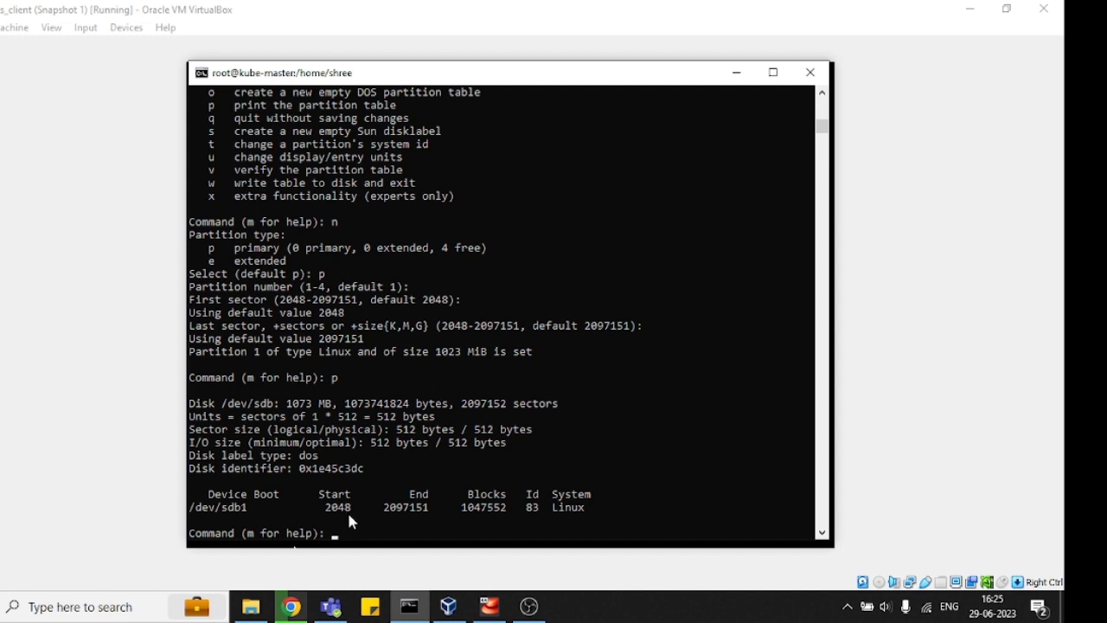
mouse_move(411, 526)
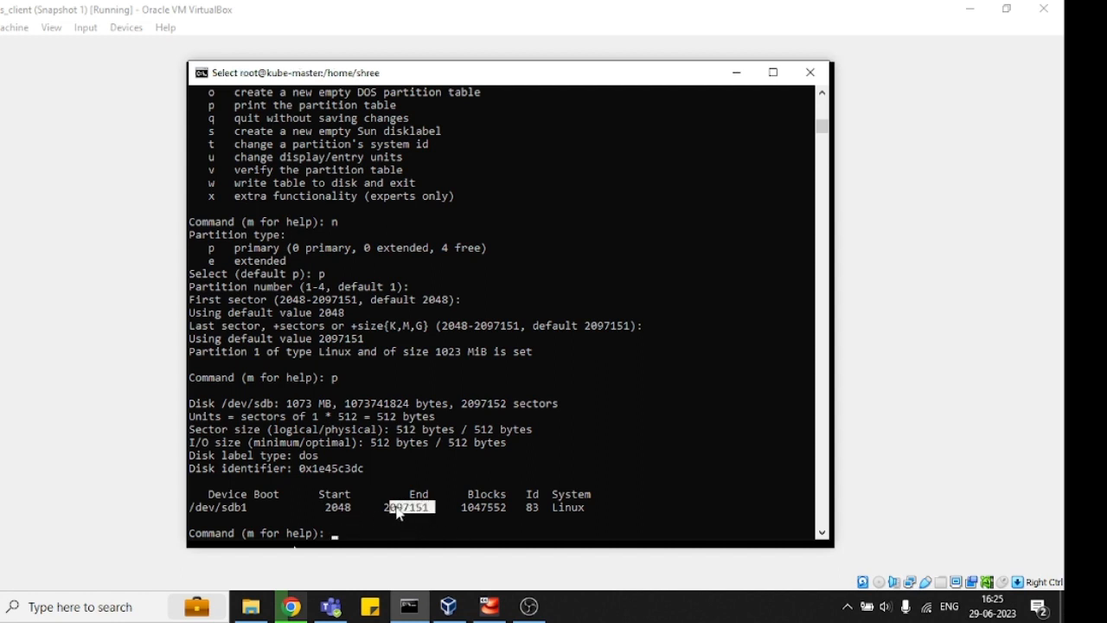
mouse_move(539, 515)
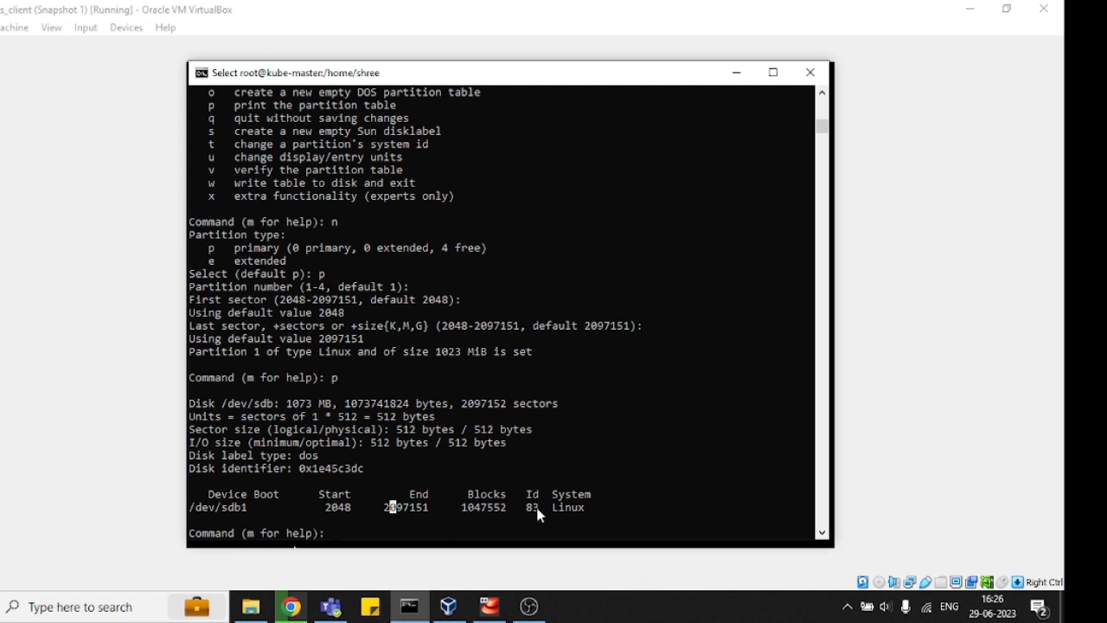
mouse_move(592, 515)
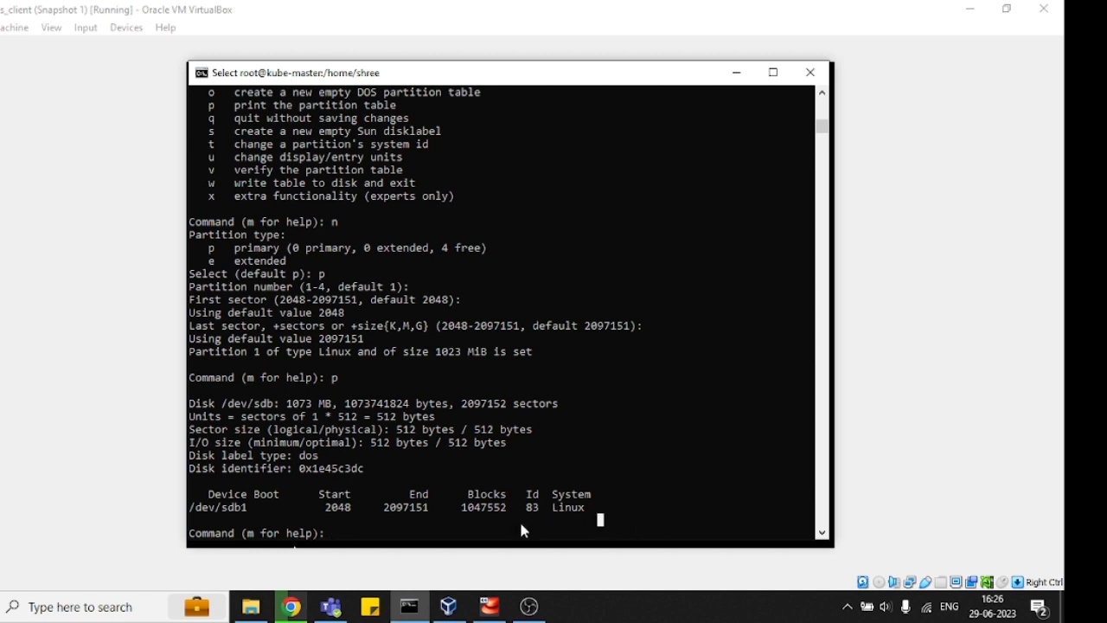
mouse_move(371, 530)
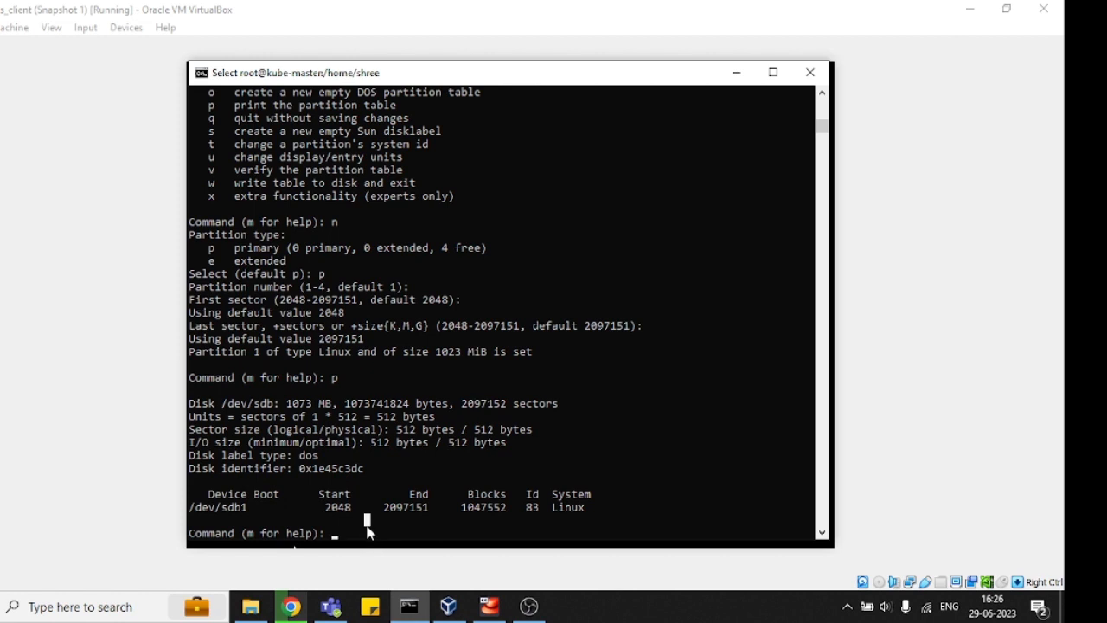
Write the partition table to disk with w, then run lsblk showing sdb1 at 1023M
type("w")
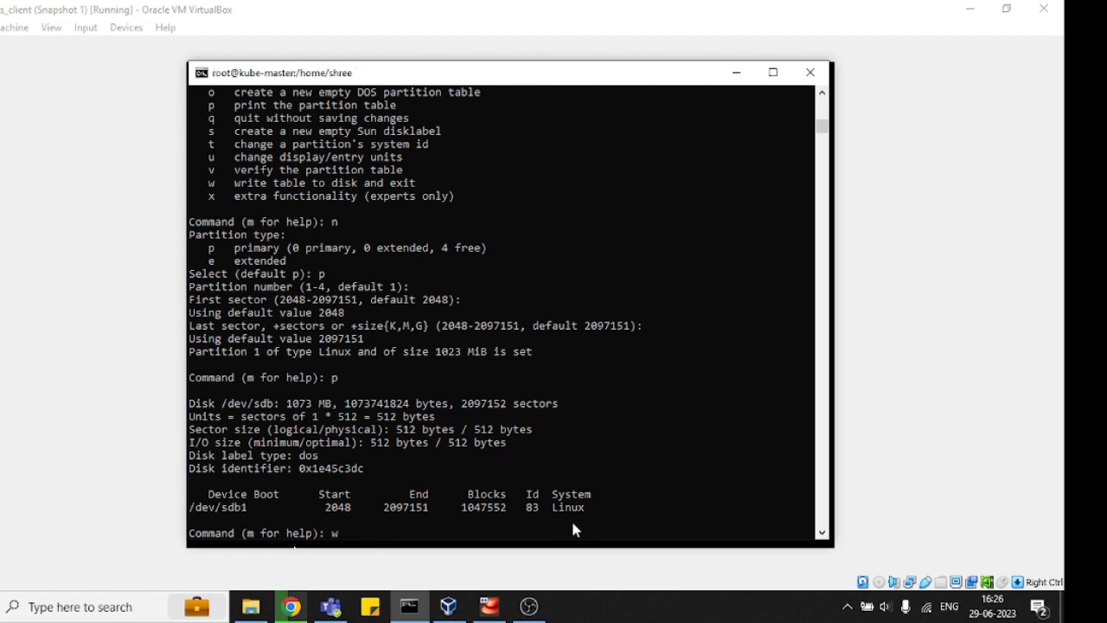
key("Return")
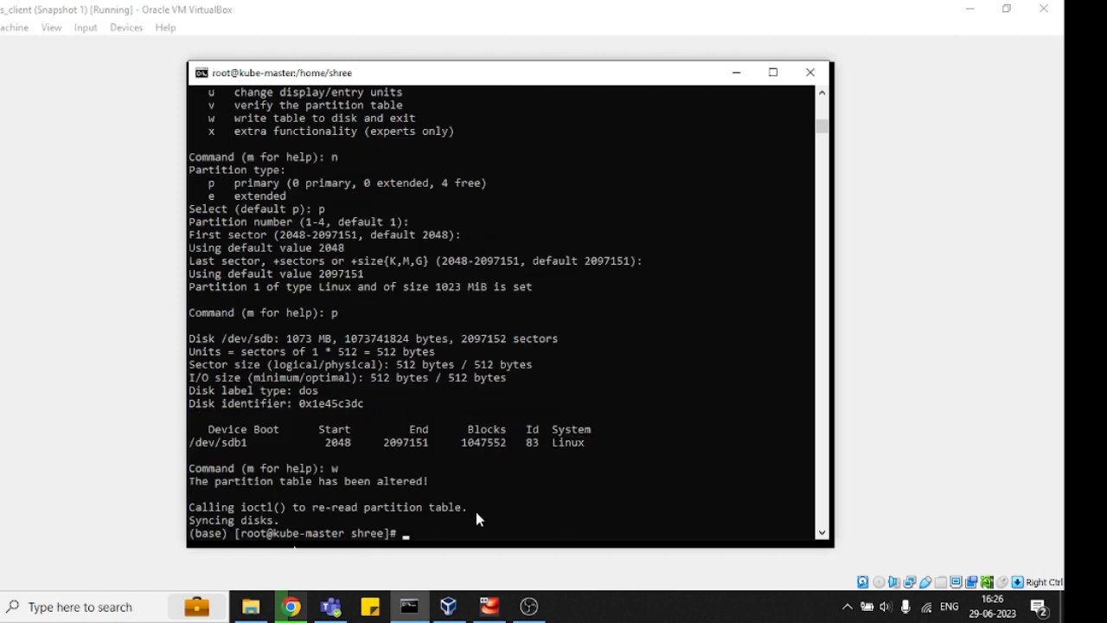
type("ls")
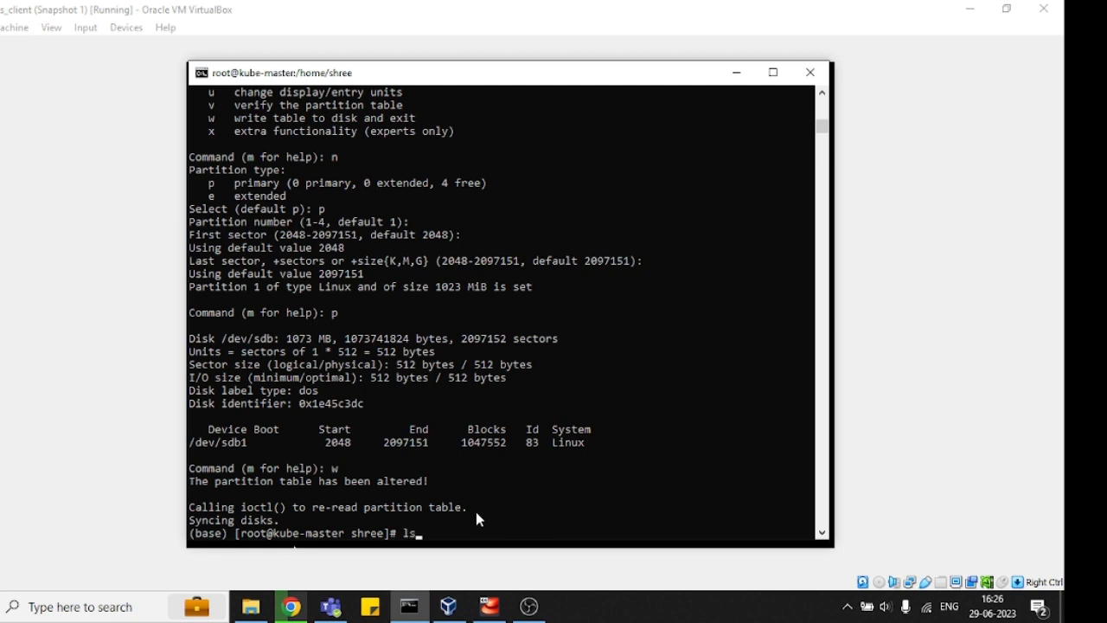
type("blk")
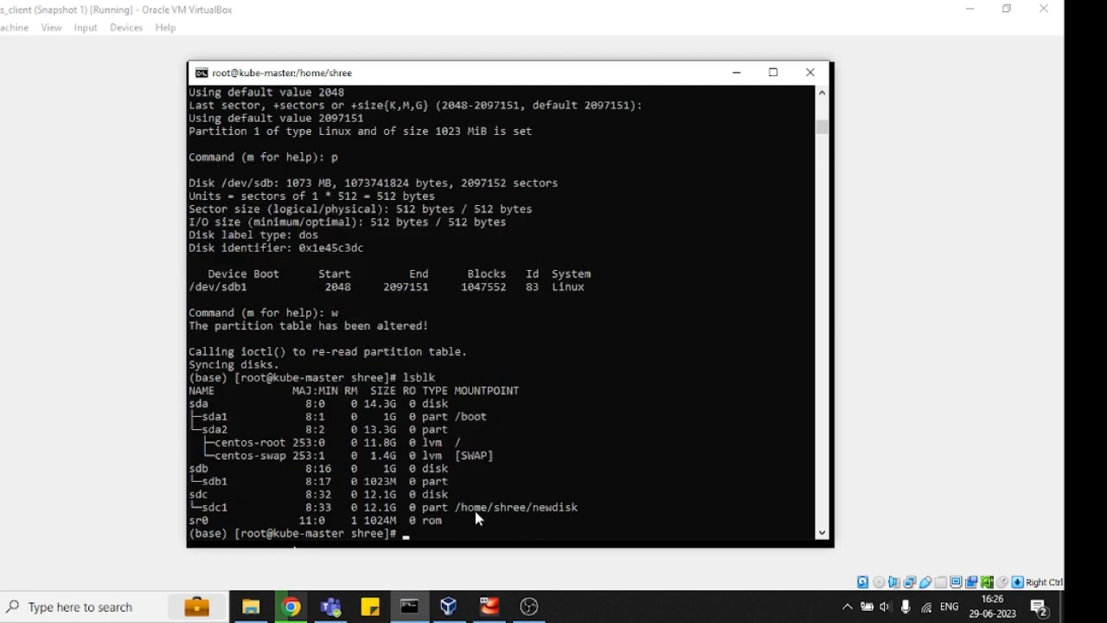
mouse_move(245, 498)
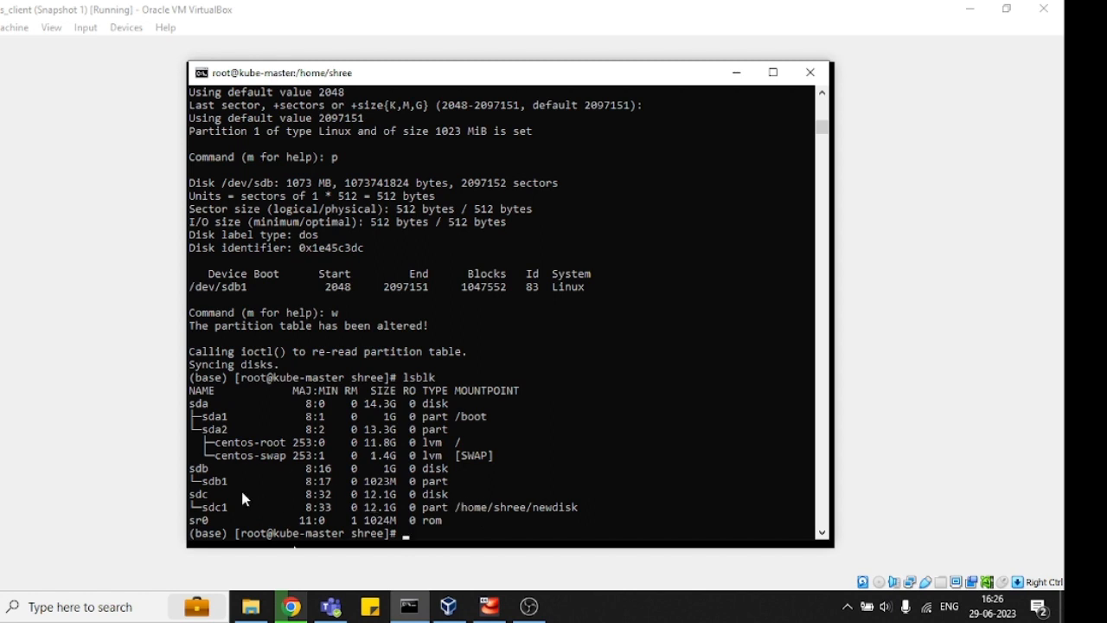
mouse_move(377, 492)
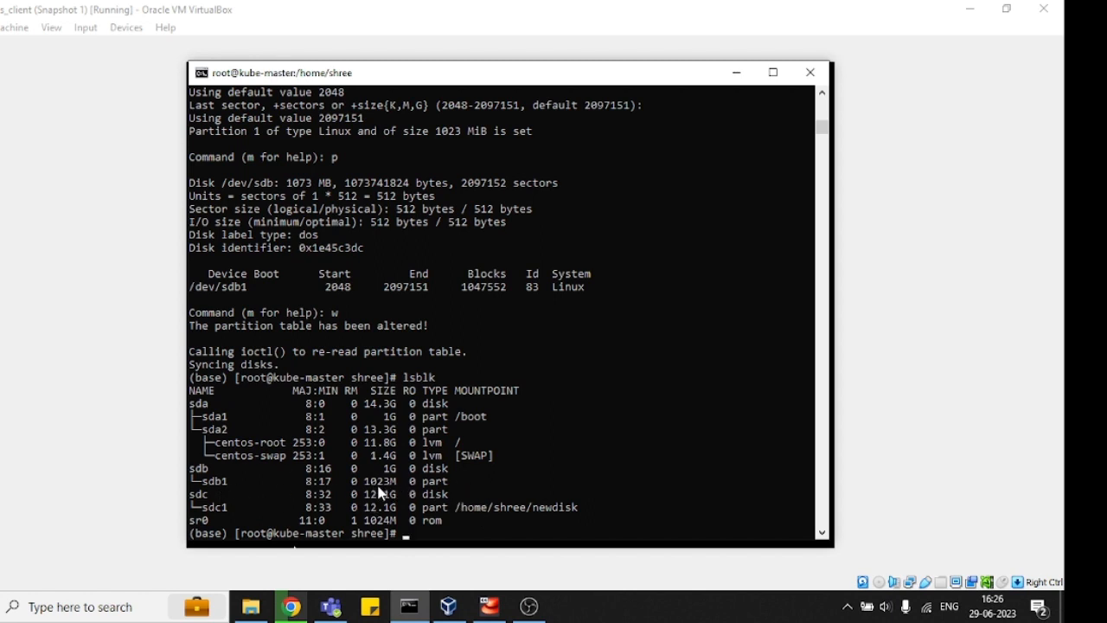
mouse_move(389, 478)
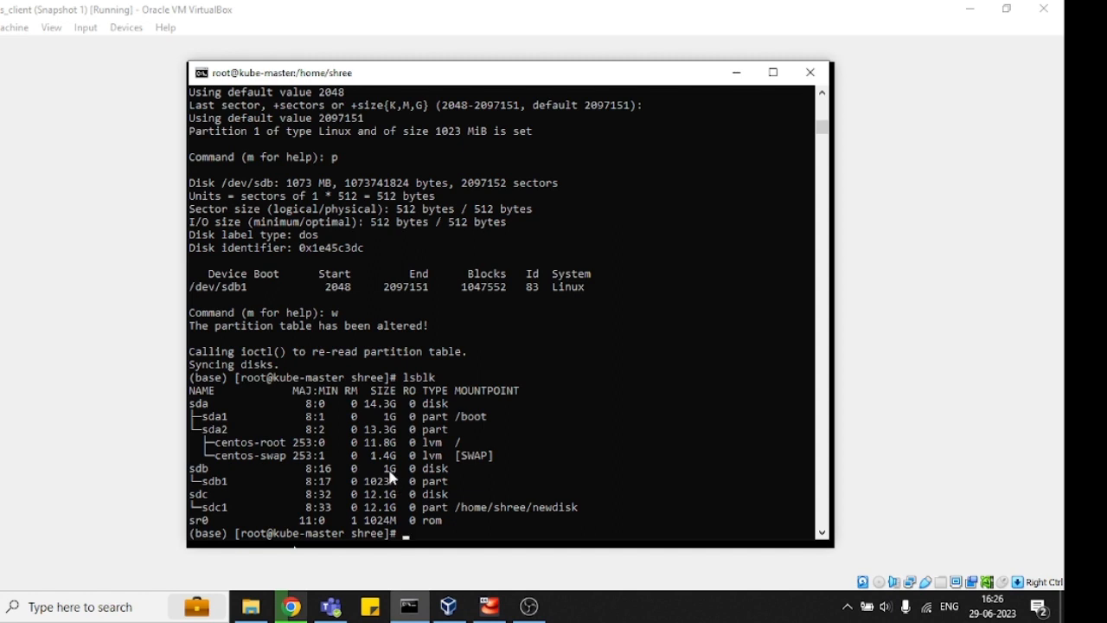
mouse_move(216, 493)
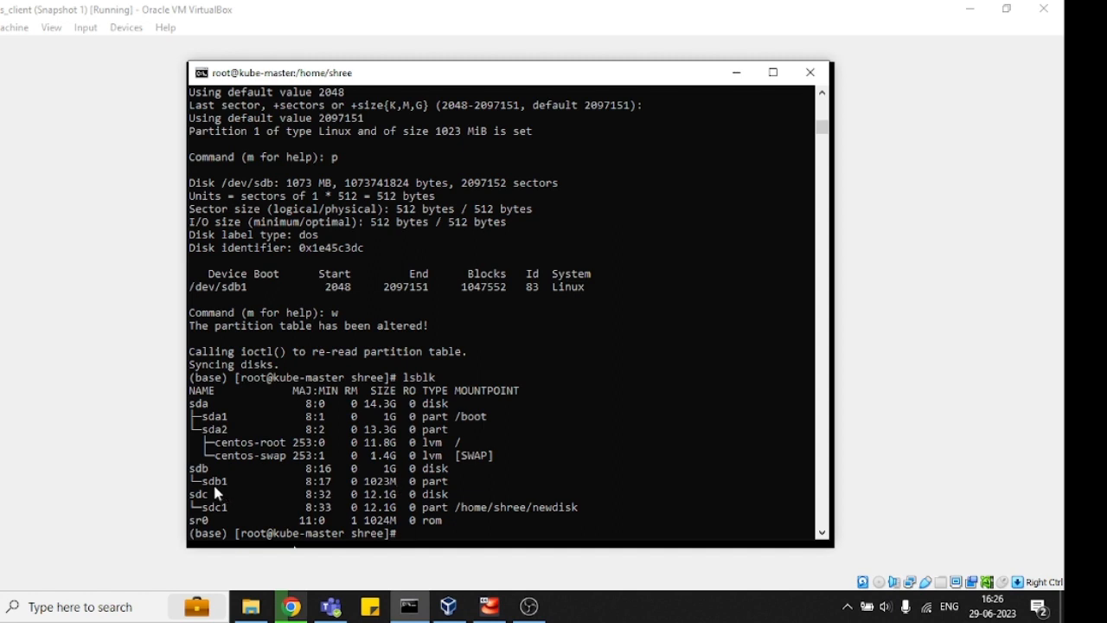
mouse_move(353, 491)
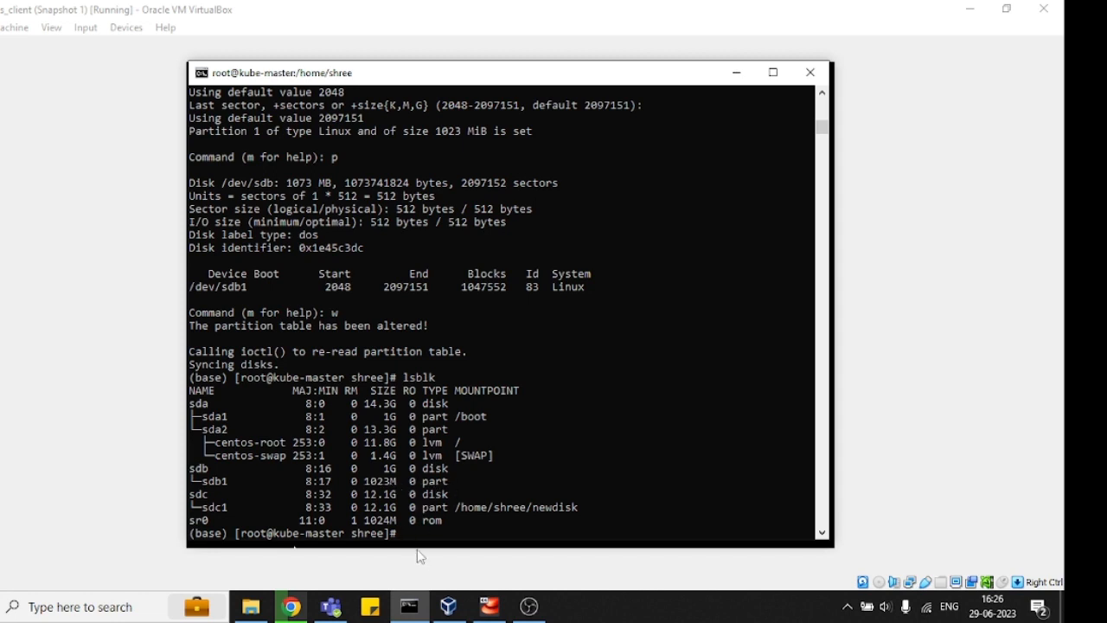
Format /dev/sdb1 with an XFS filesystem using mkfs.xfs
type("mkf")
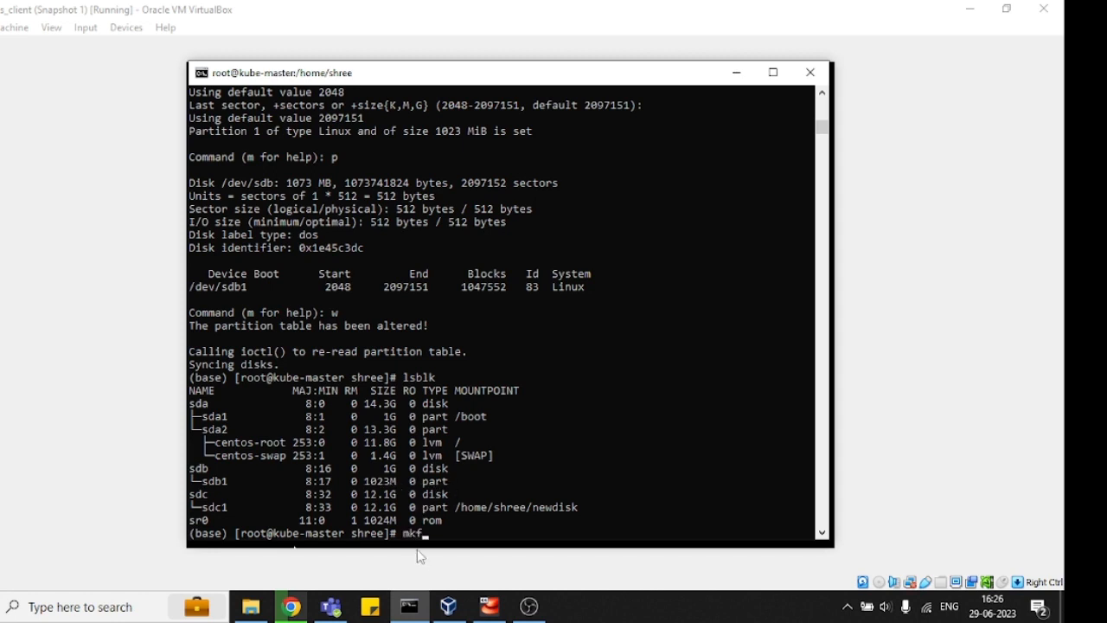
type("s.xfs")
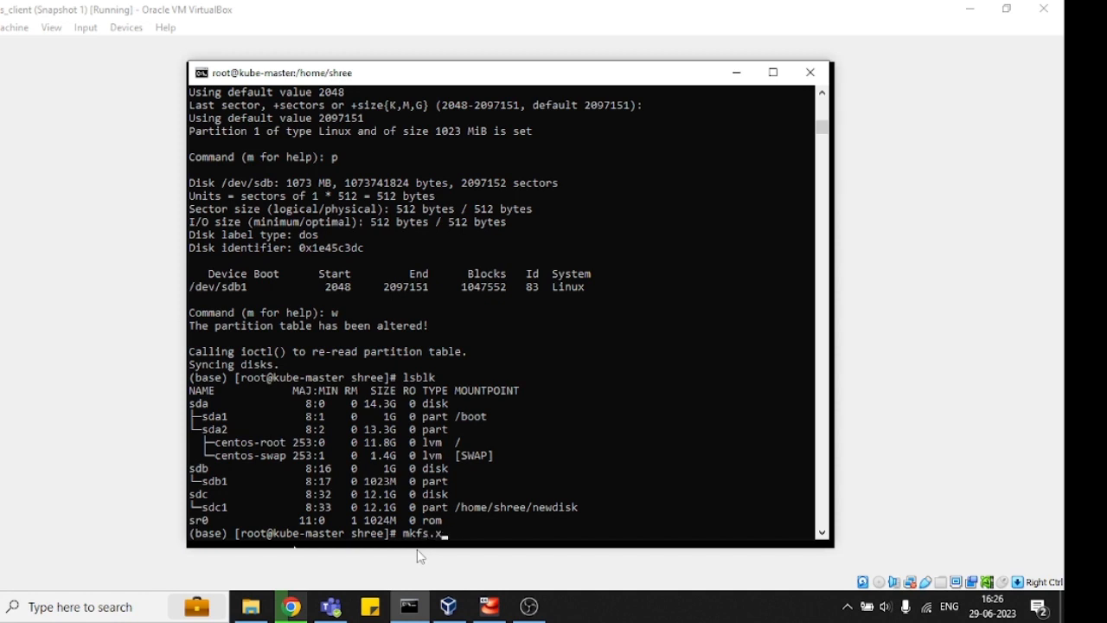
type("ext4")
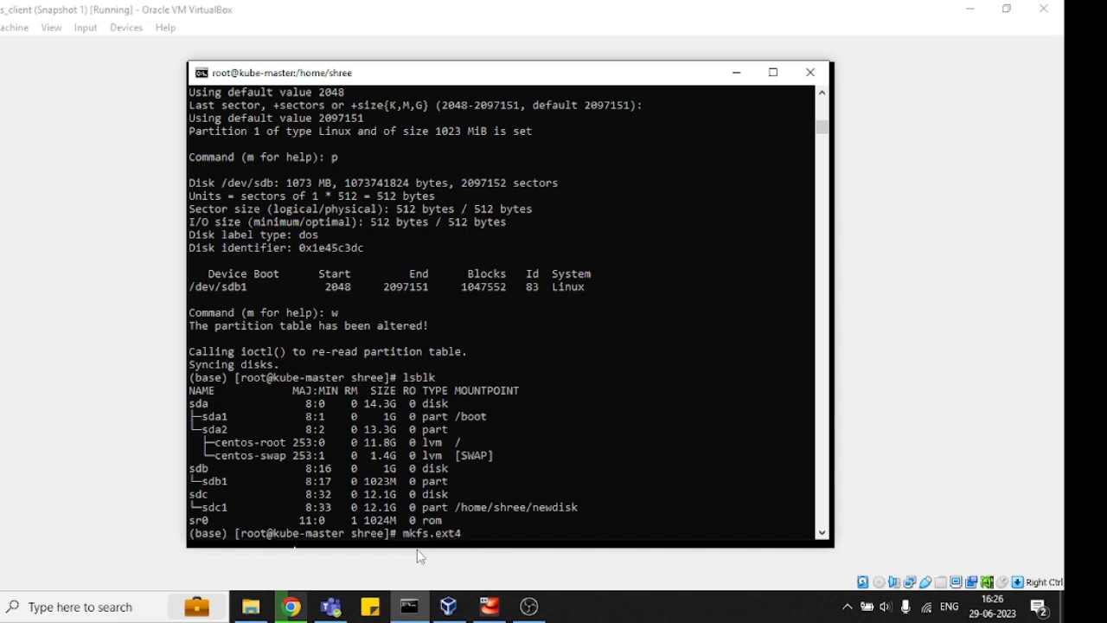
type("xf")
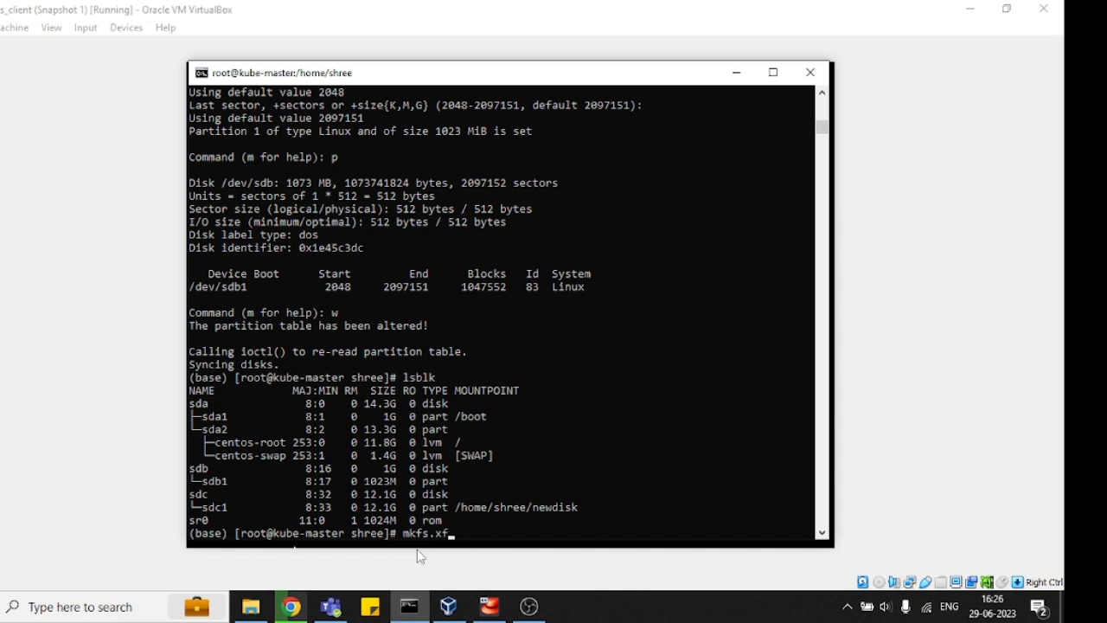
type("/dev/")
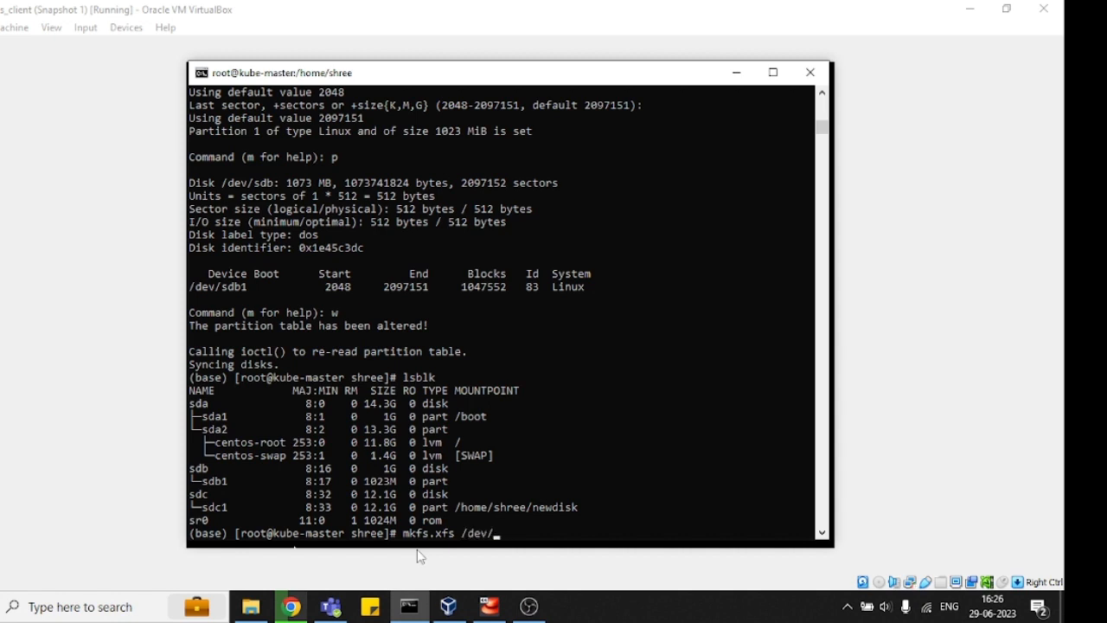
type("sdb1")
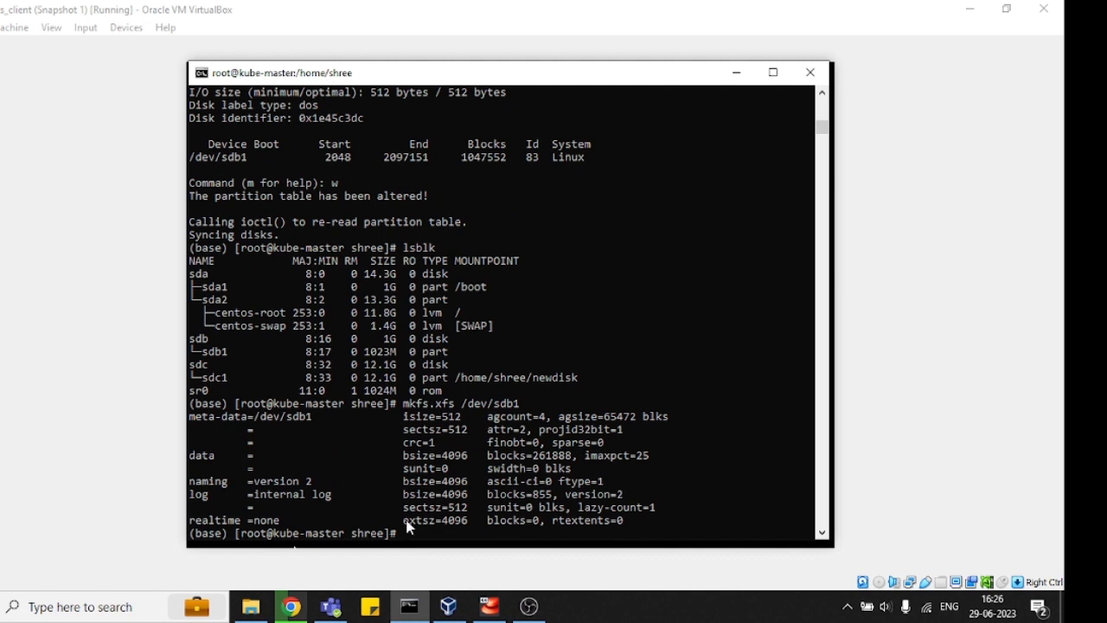
mouse_move(465, 378)
type("lsblk")
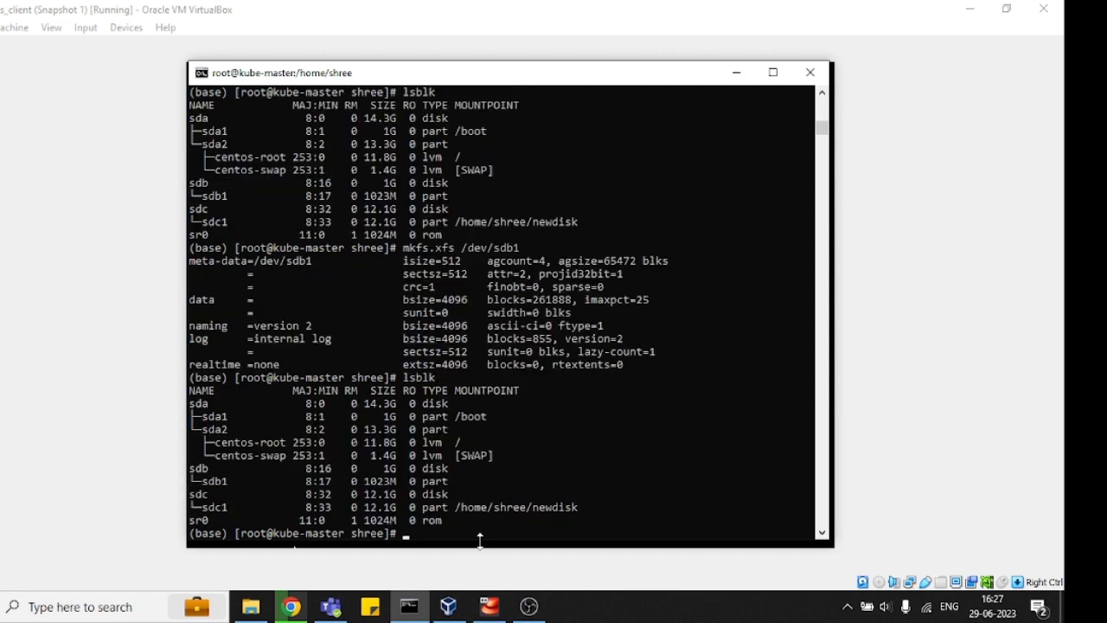
mouse_move(389, 495)
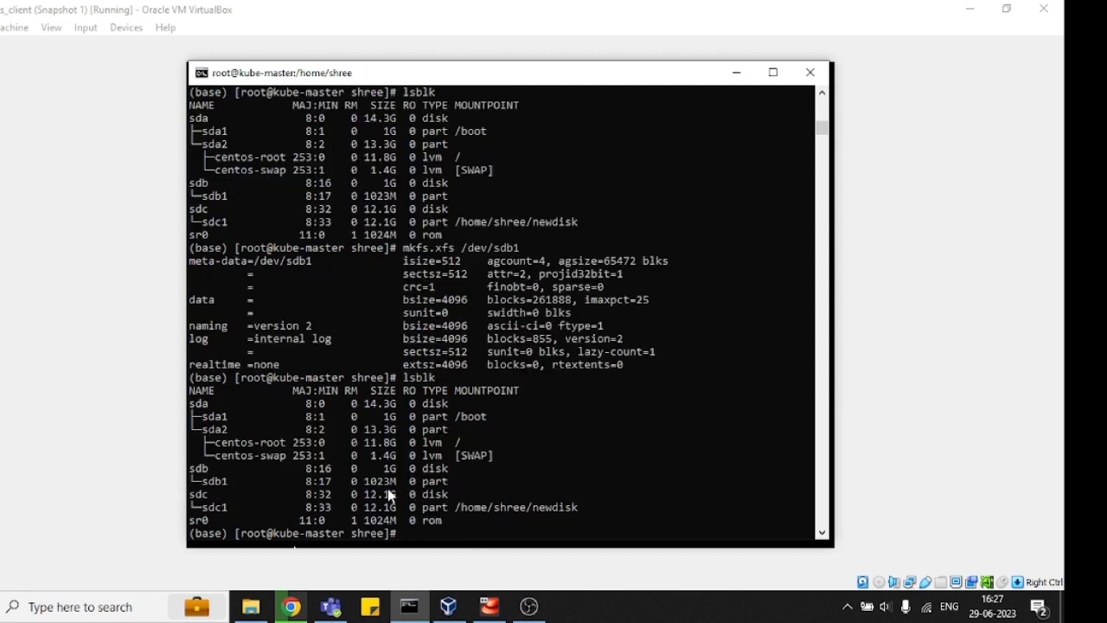
Run lsblk -fp and select sdb1's UUID, then begin a mkdir command
type("lsblk")
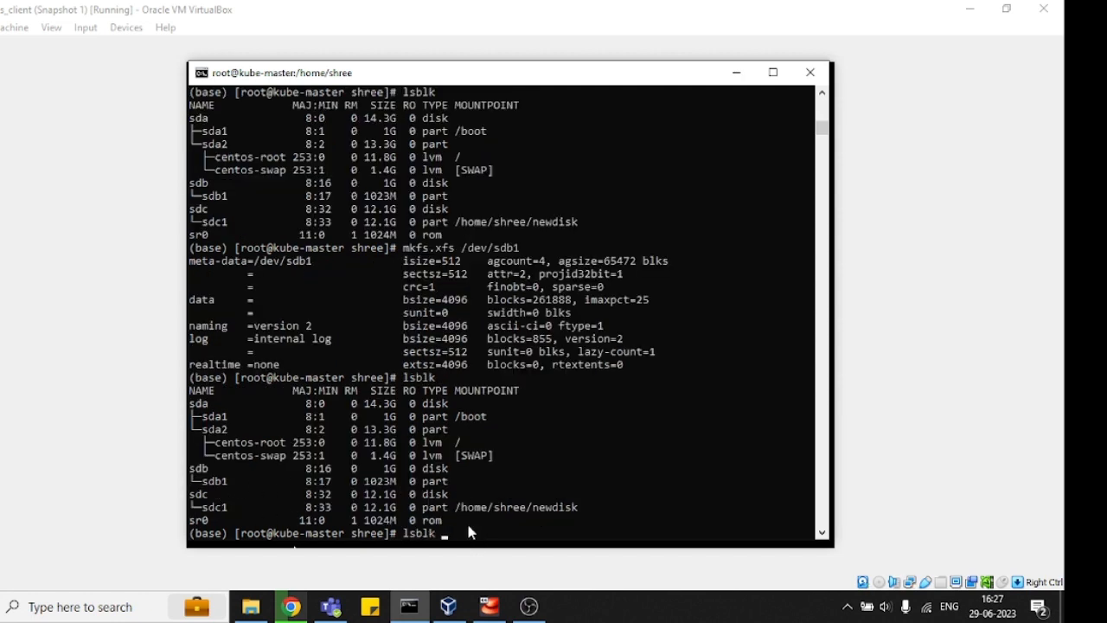
type("-f")
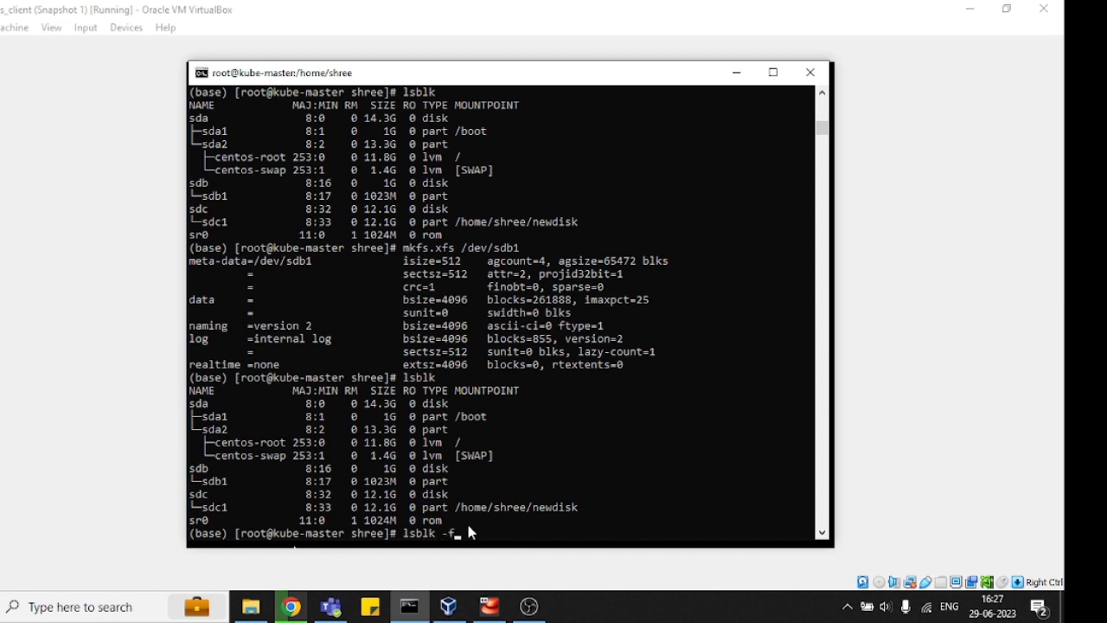
key("Return")
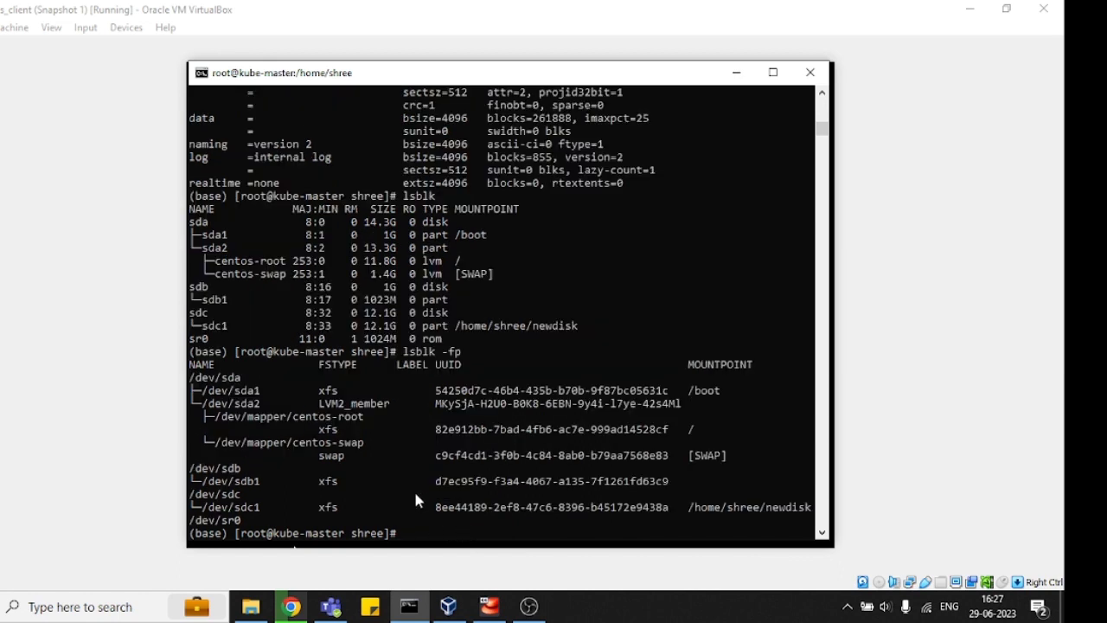
mouse_move(432, 491)
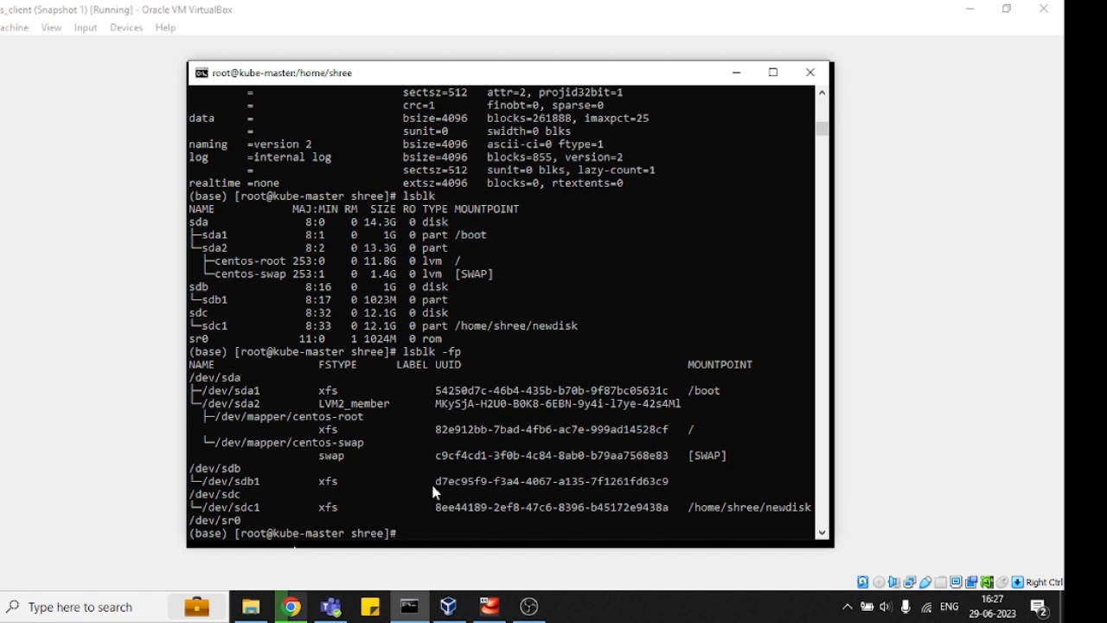
left_click_drag(435, 480, 668, 480)
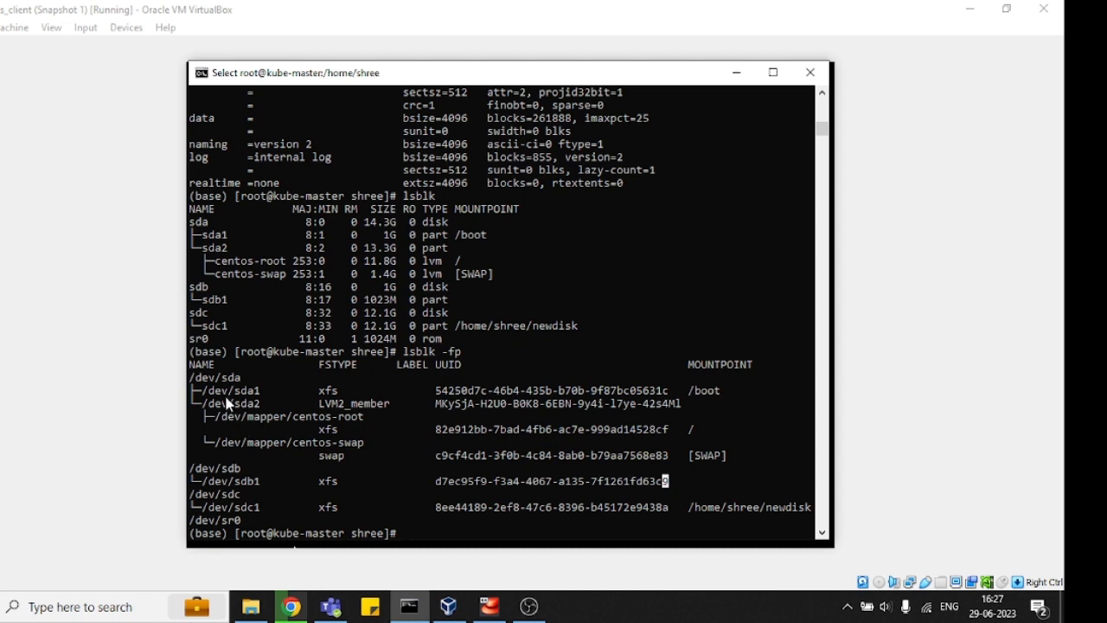
mouse_move(696, 441)
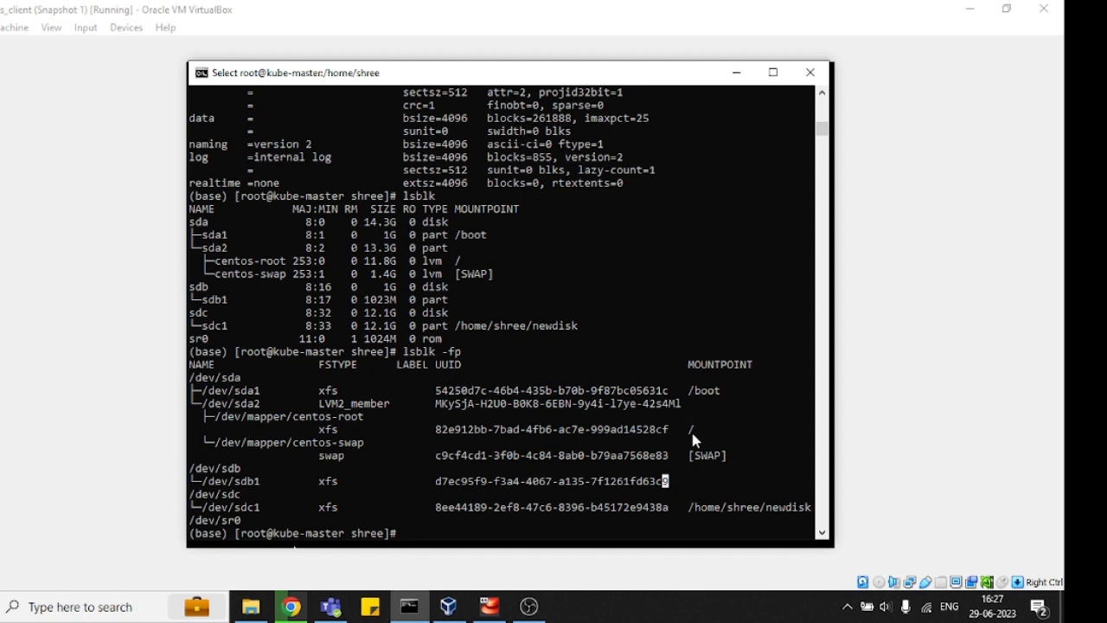
mouse_move(441, 539)
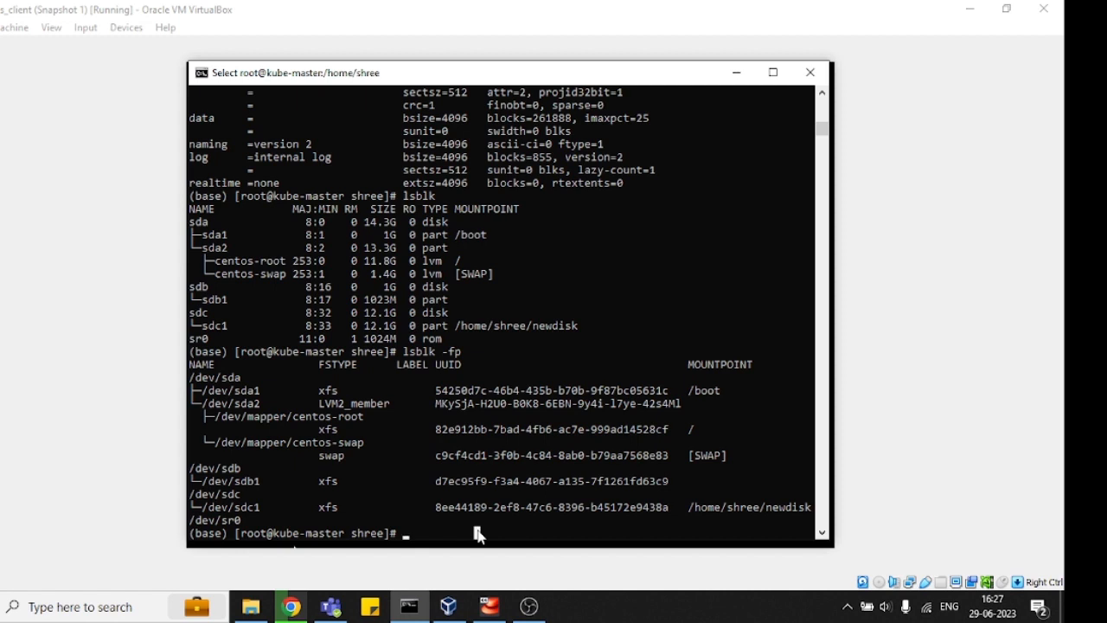
type("mkdir")
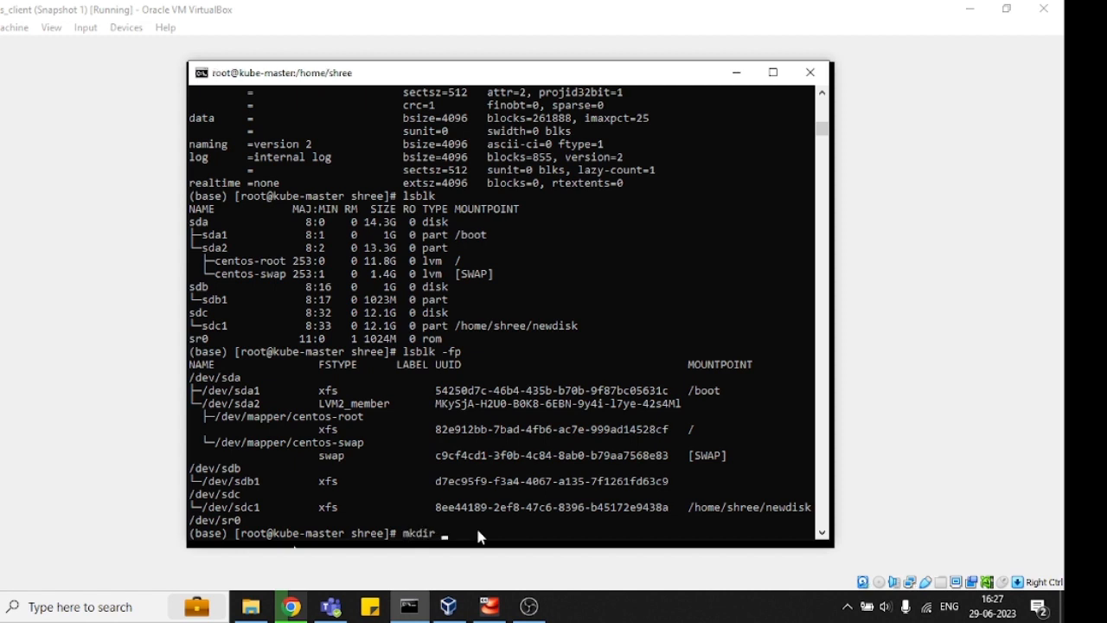
Create directory sdb1 and mount /dev/sdb1 onto sdb1/
type("sdb1")
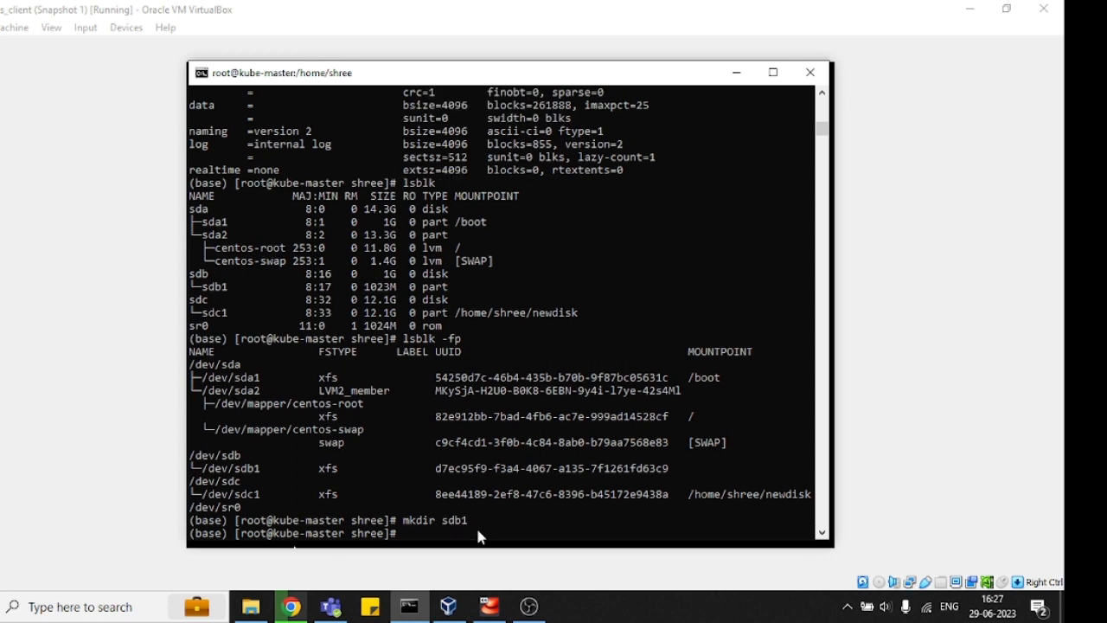
type("mount")
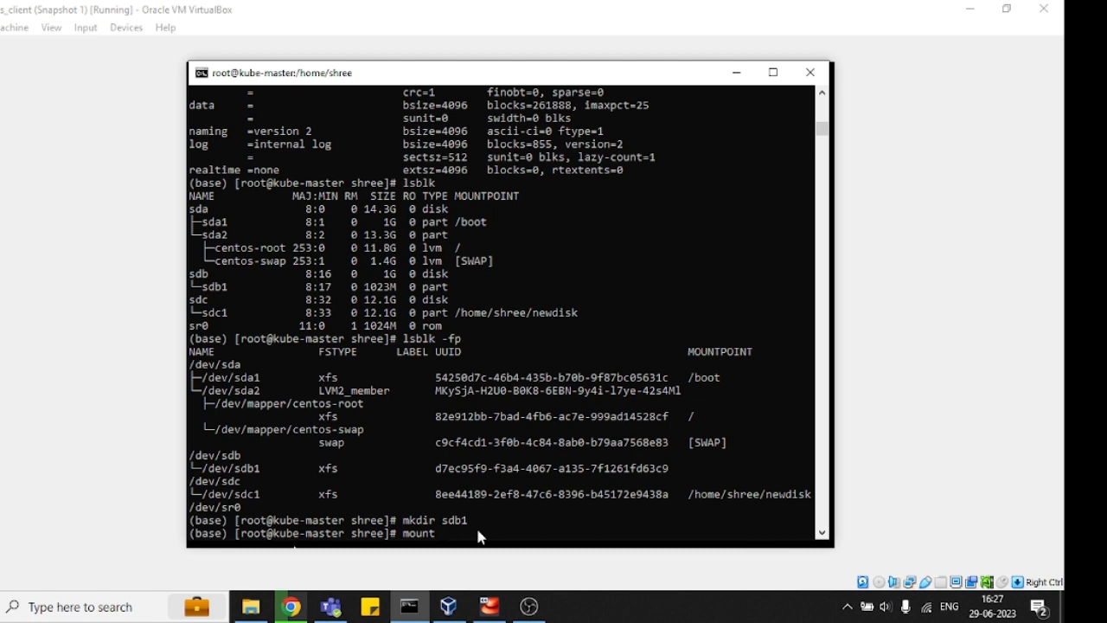
type("/dev/sd")
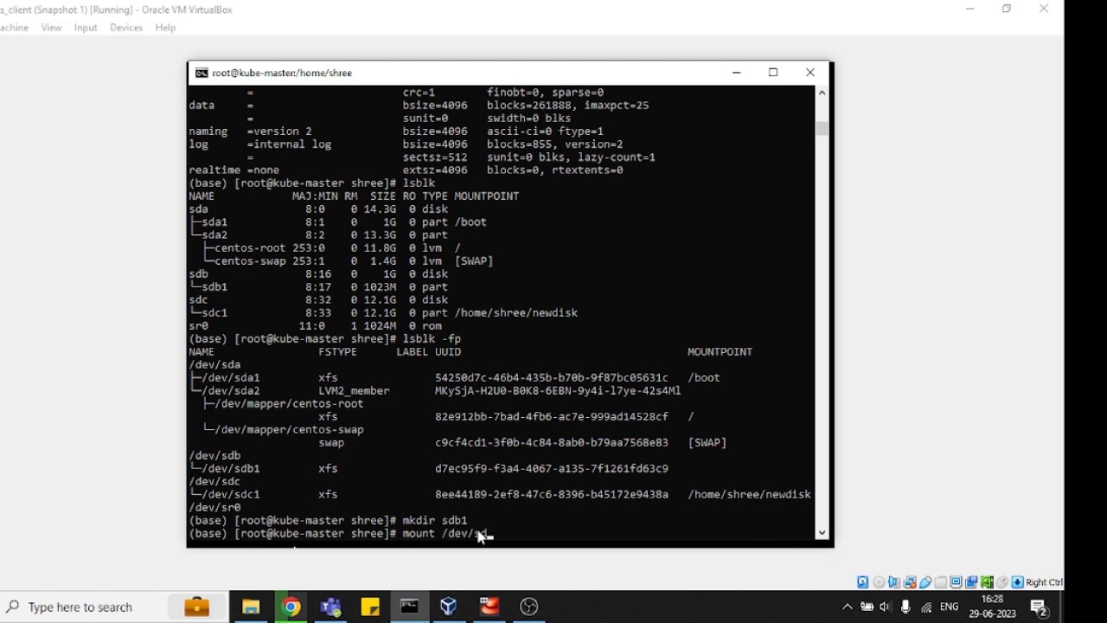
type("b1")
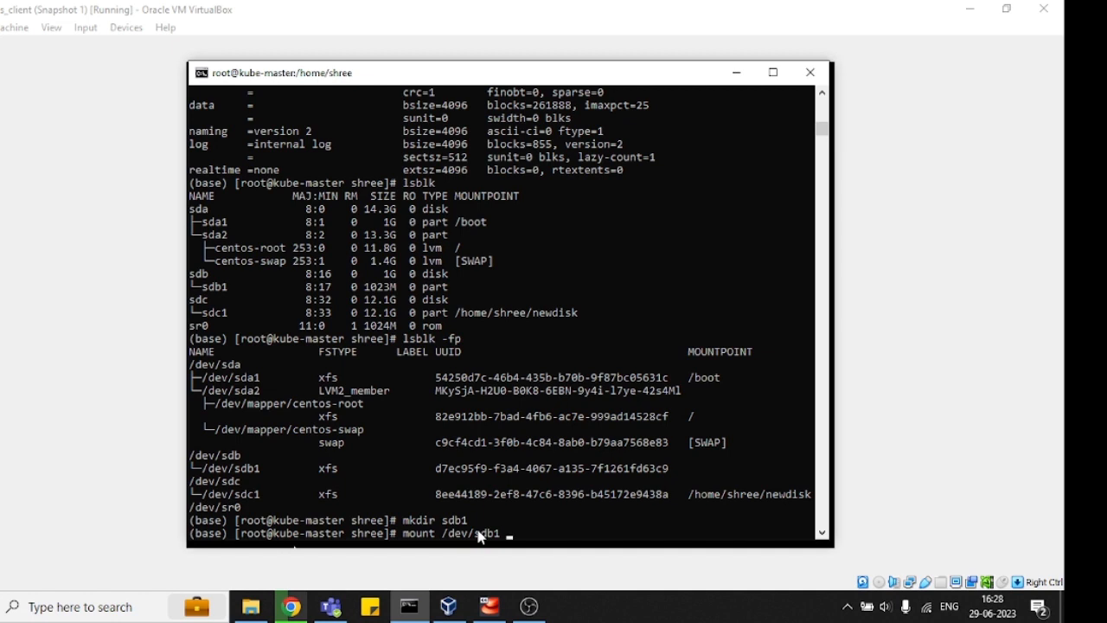
type("sdb1/")
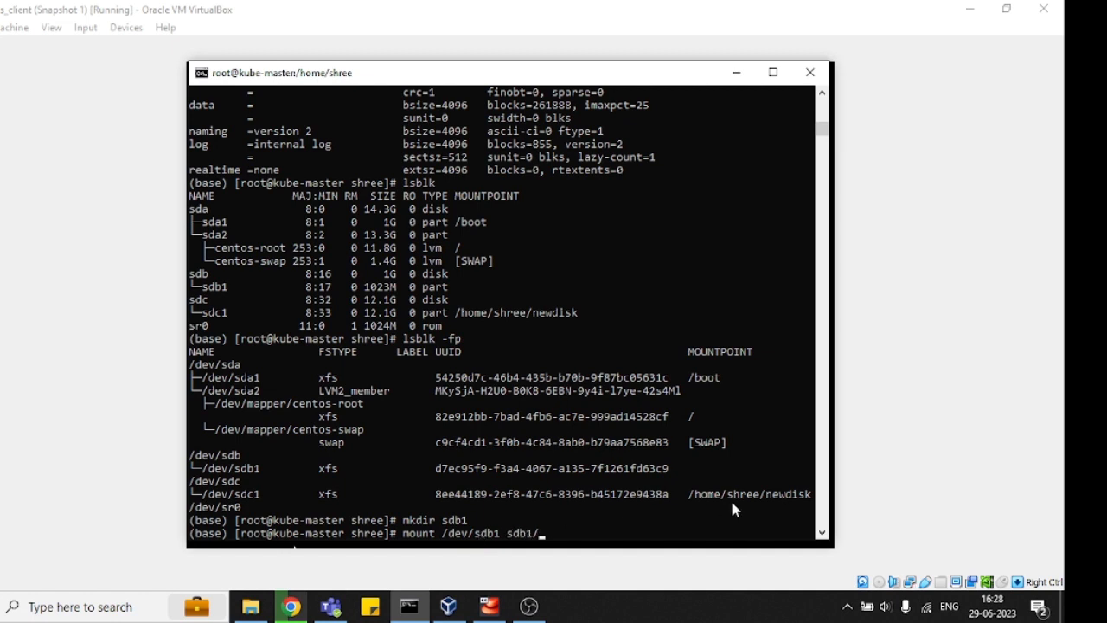
key("Return")
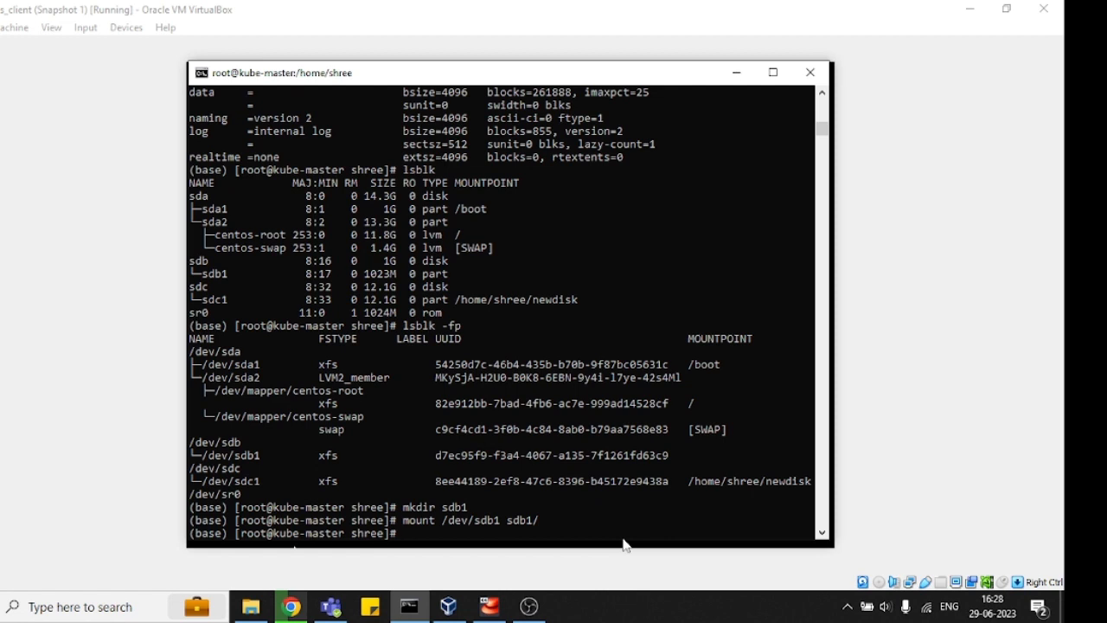
Run df -h confirming /dev/sdb1, 1020M, mounted at /home/shree/sdb1
type("f")
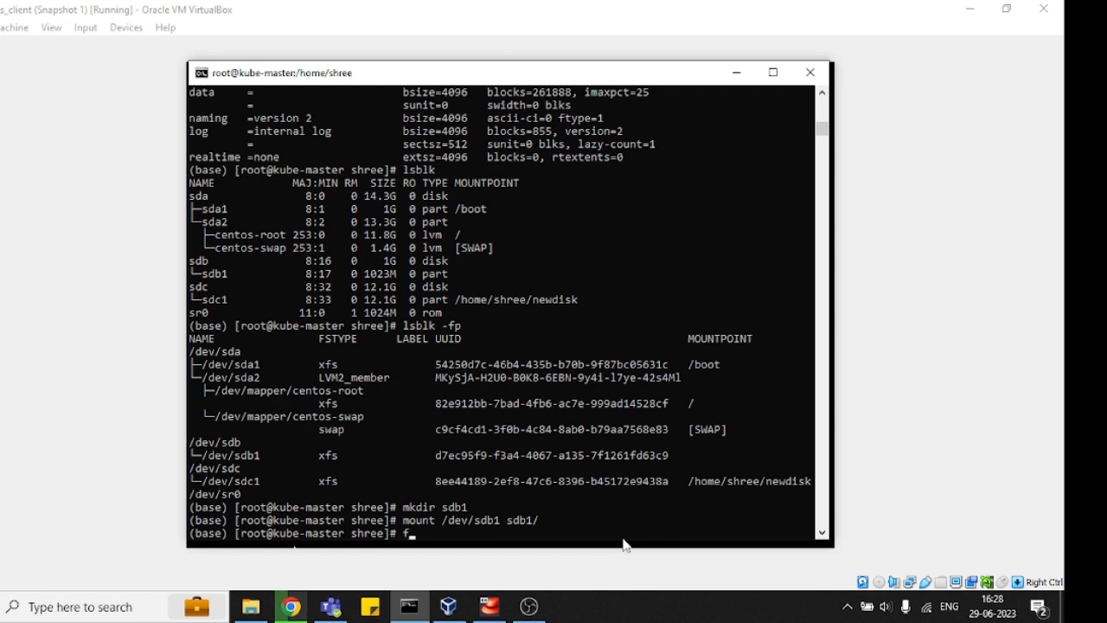
type("df -h")
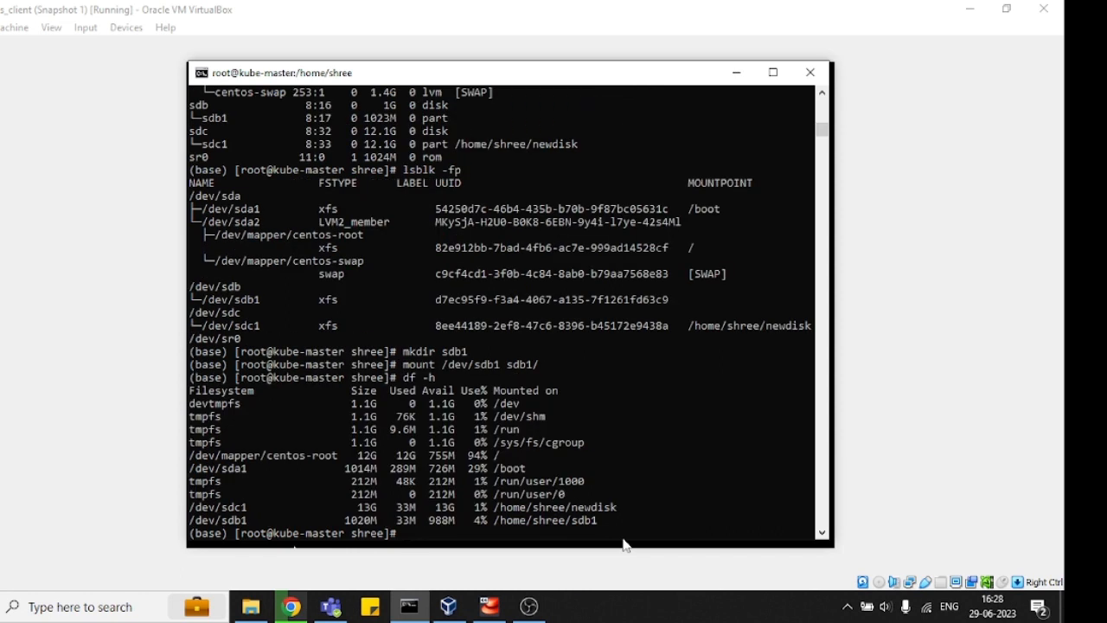
mouse_move(335, 530)
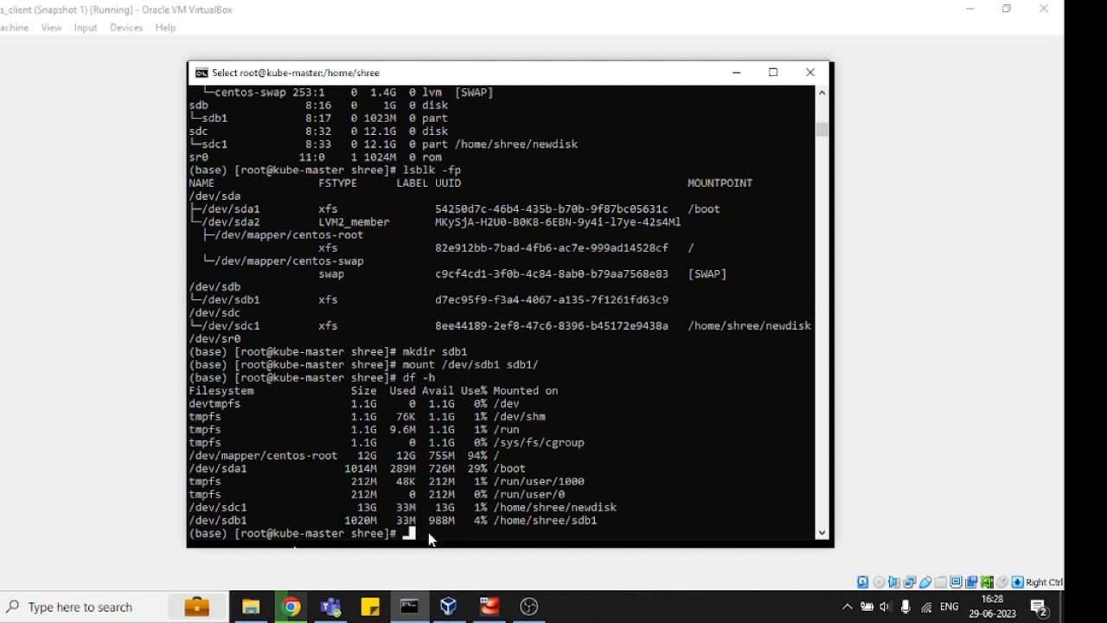
mouse_move(442, 536)
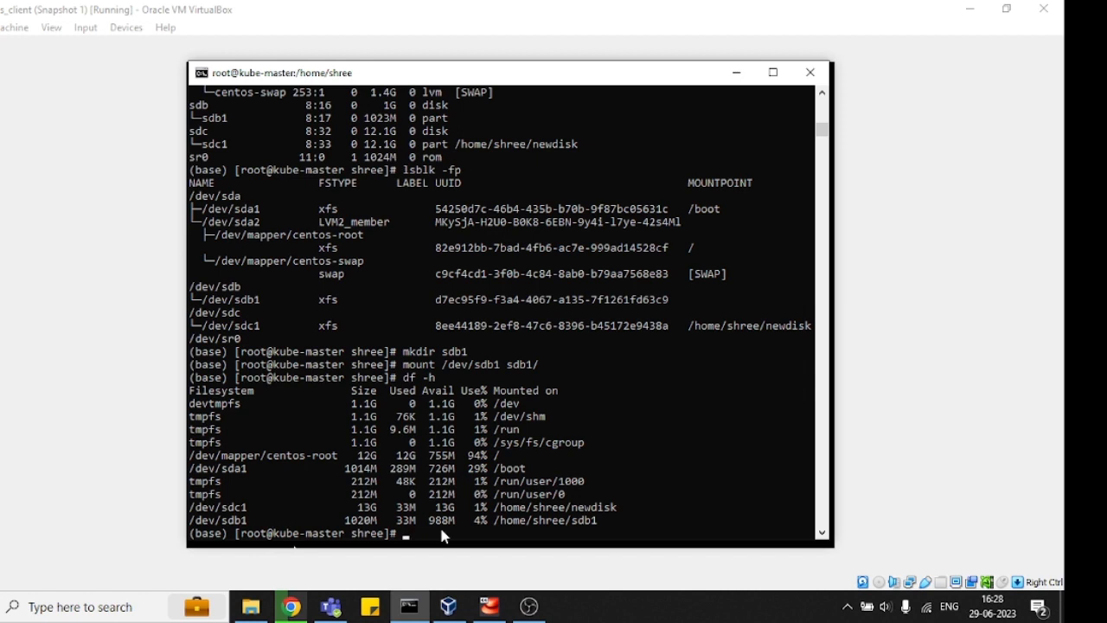
Unmount sdb1, then run df -h and lsblk to confirm it shows no mountpoint
type("umount /dev/")
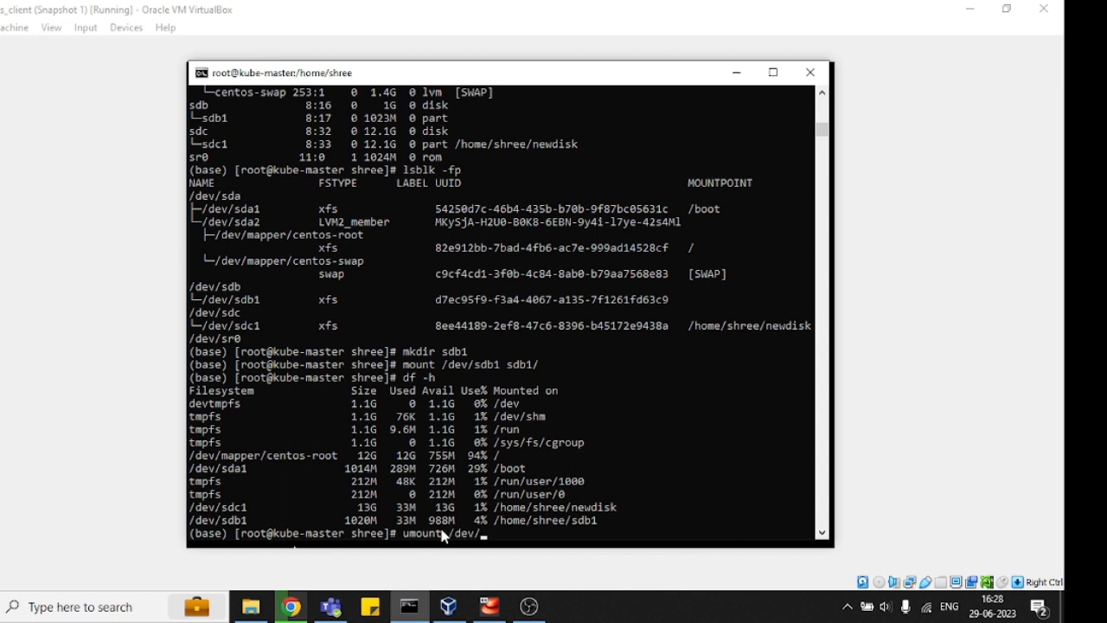
type("sdb")
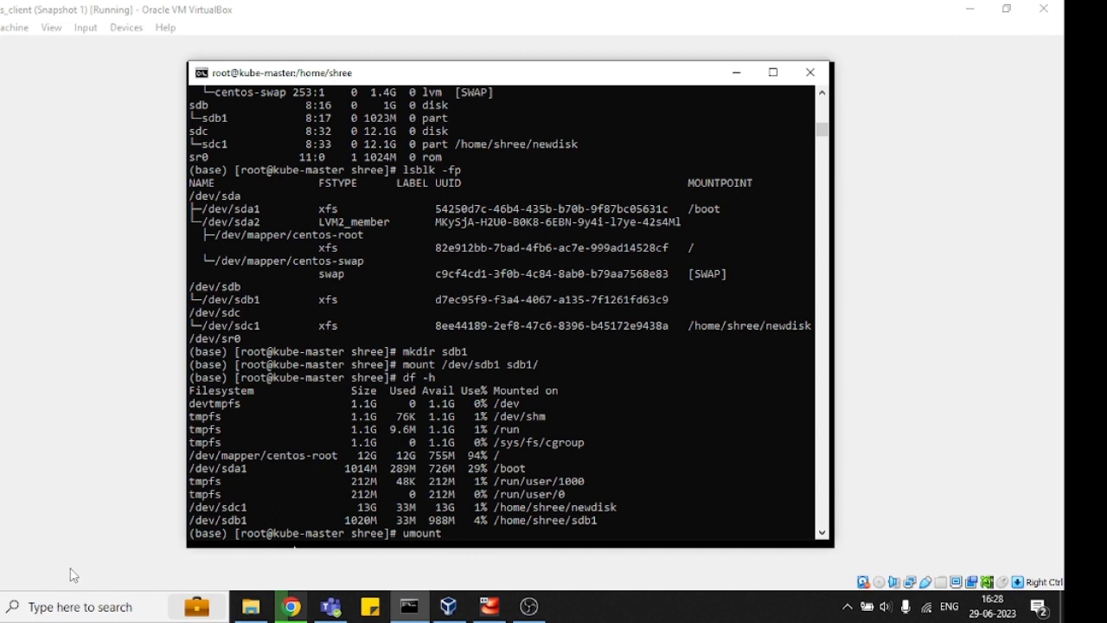
type("sdb1")
type("df -h")
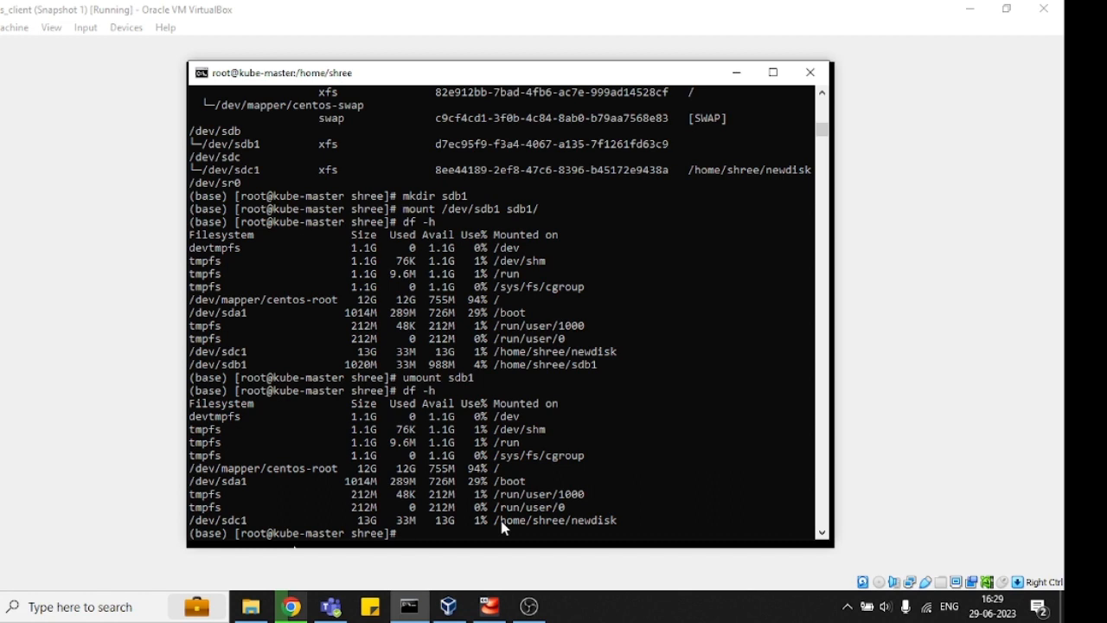
type("ls")
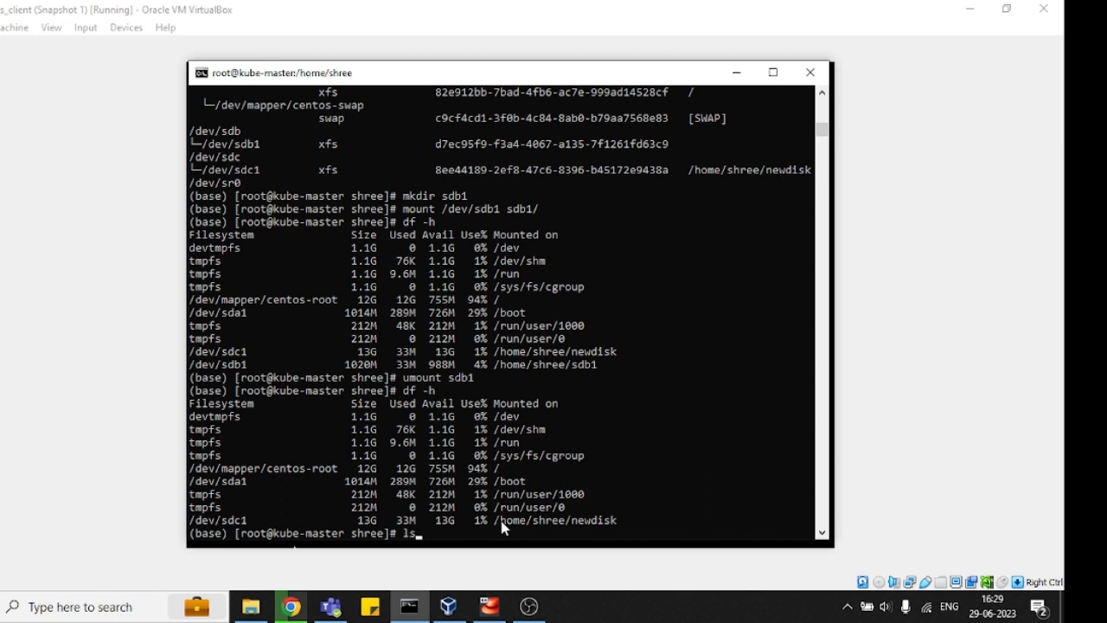
type("lsblk")
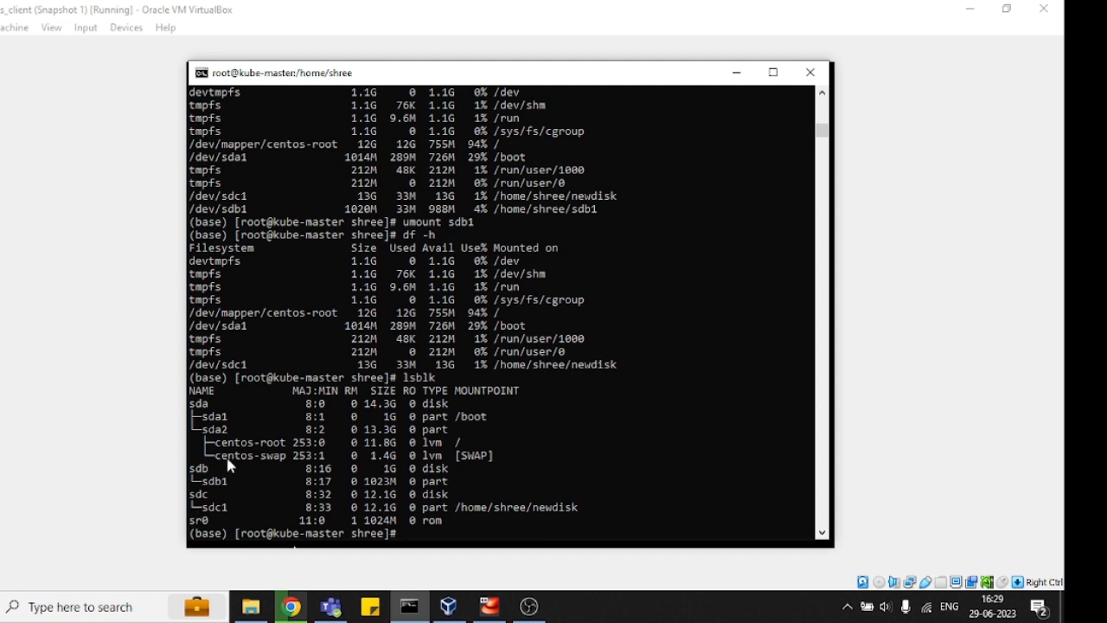
mouse_move(235, 486)
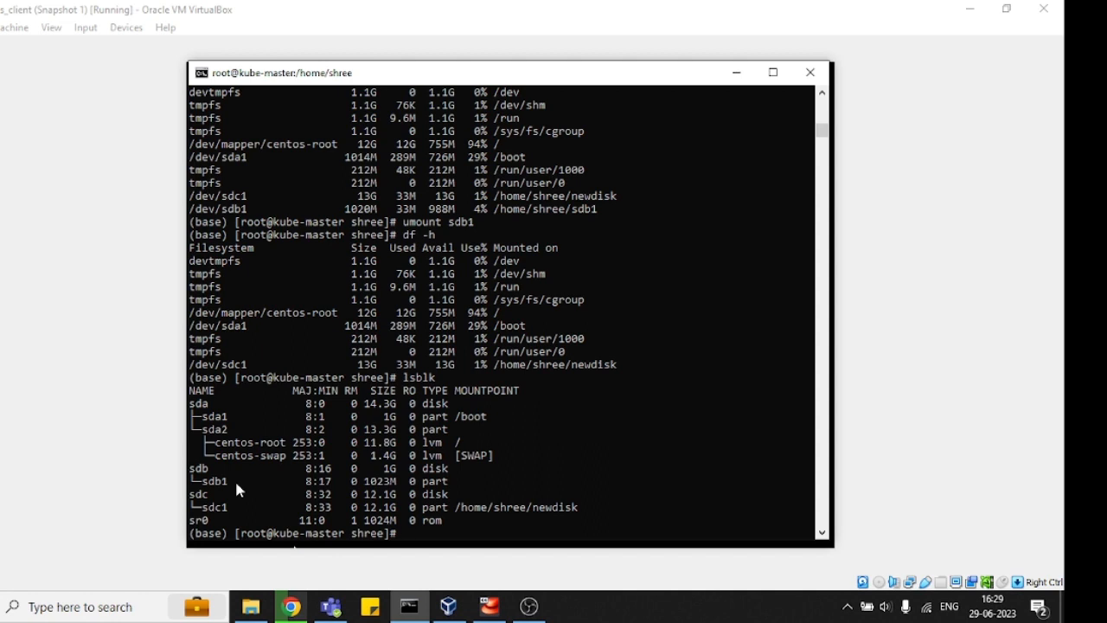
Start fdisk on /dev/sdb and print its current partition table
type("fdisk")
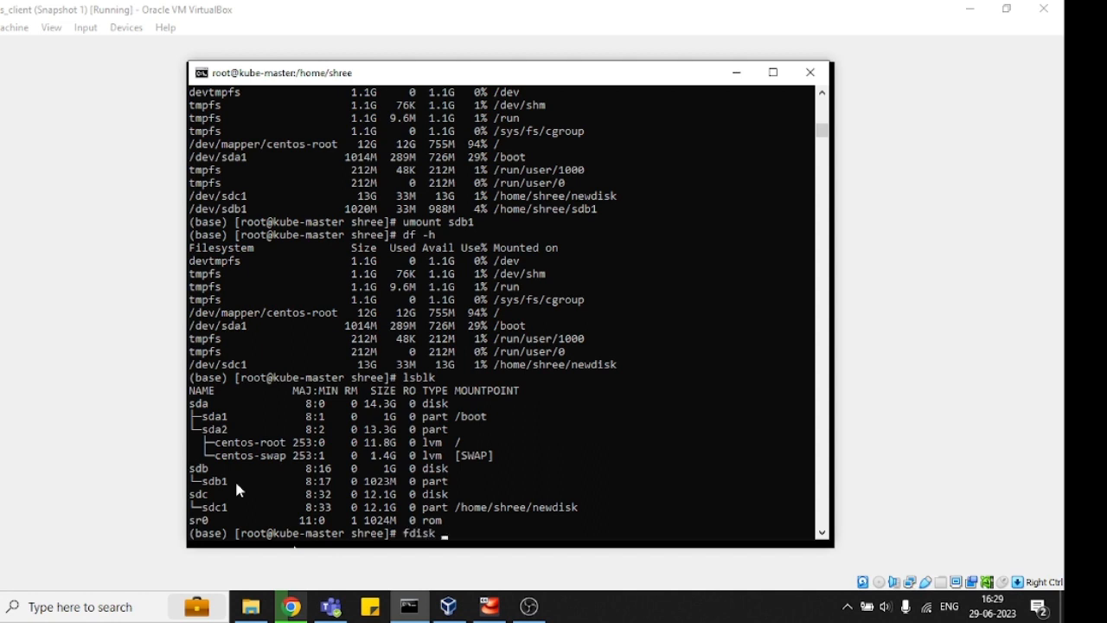
type("/dev/sdb")
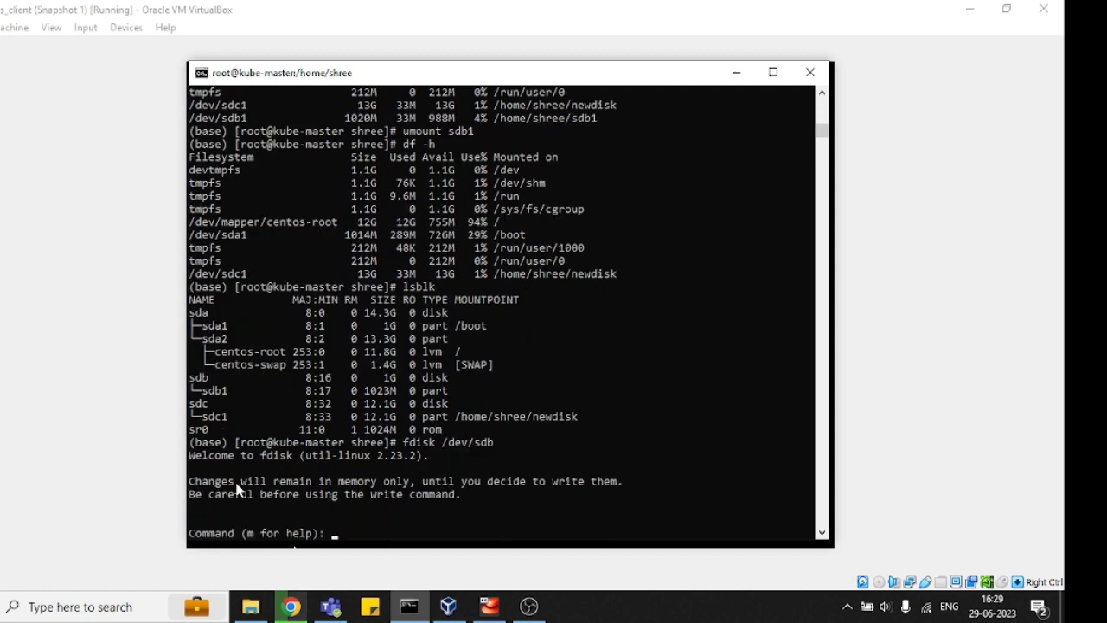
type("p")
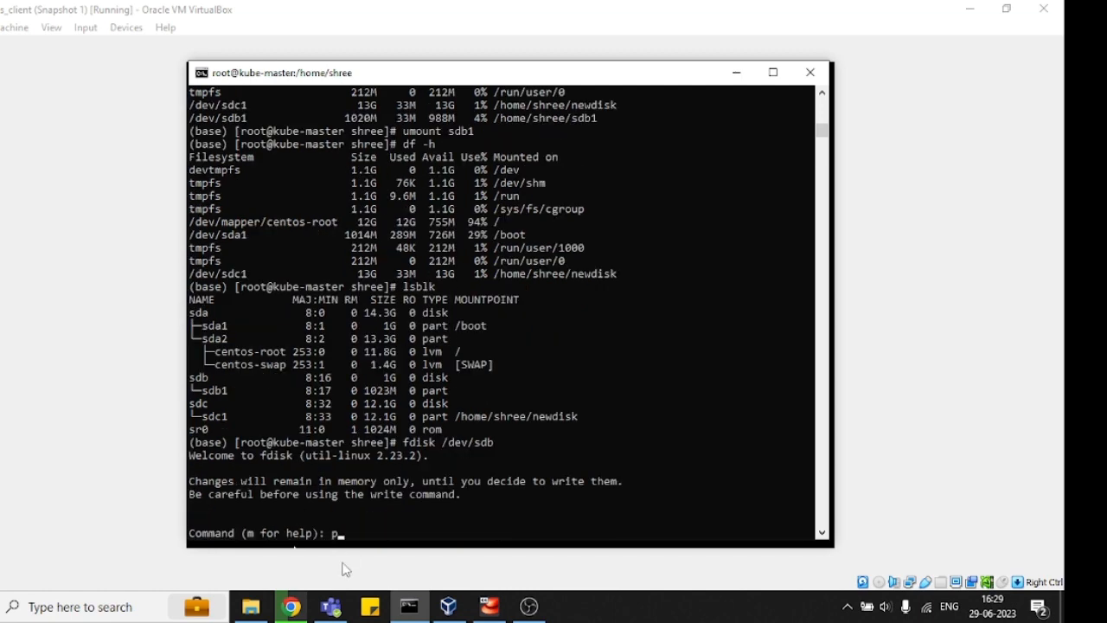
key("Return")
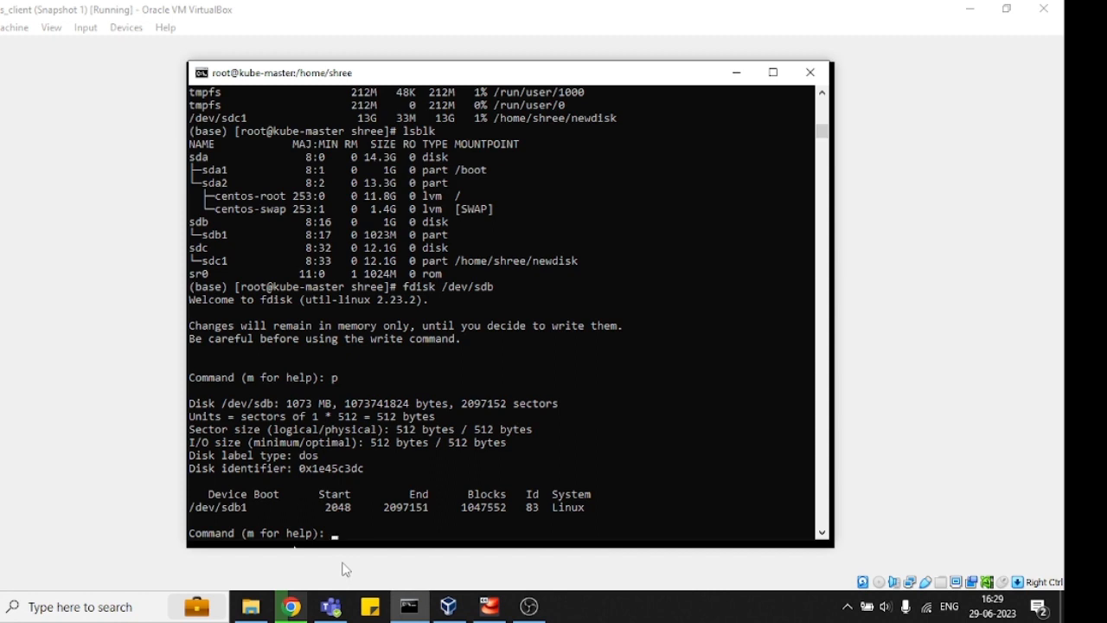
Delete partition 1 from /dev/sdb, leaving the change unwritten
type("d")
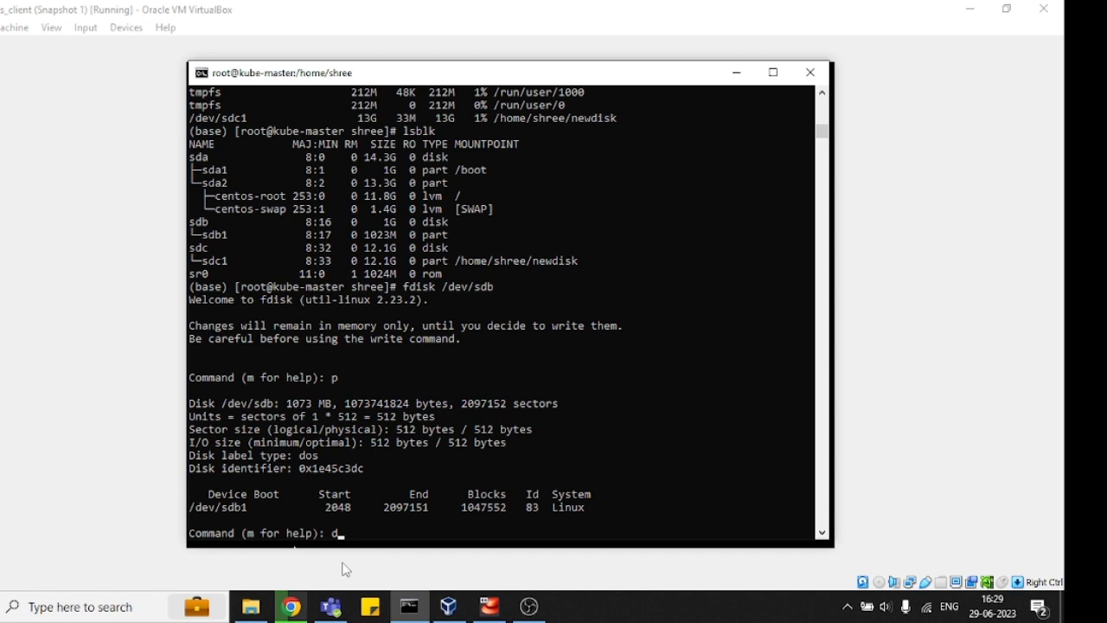
key("enter")
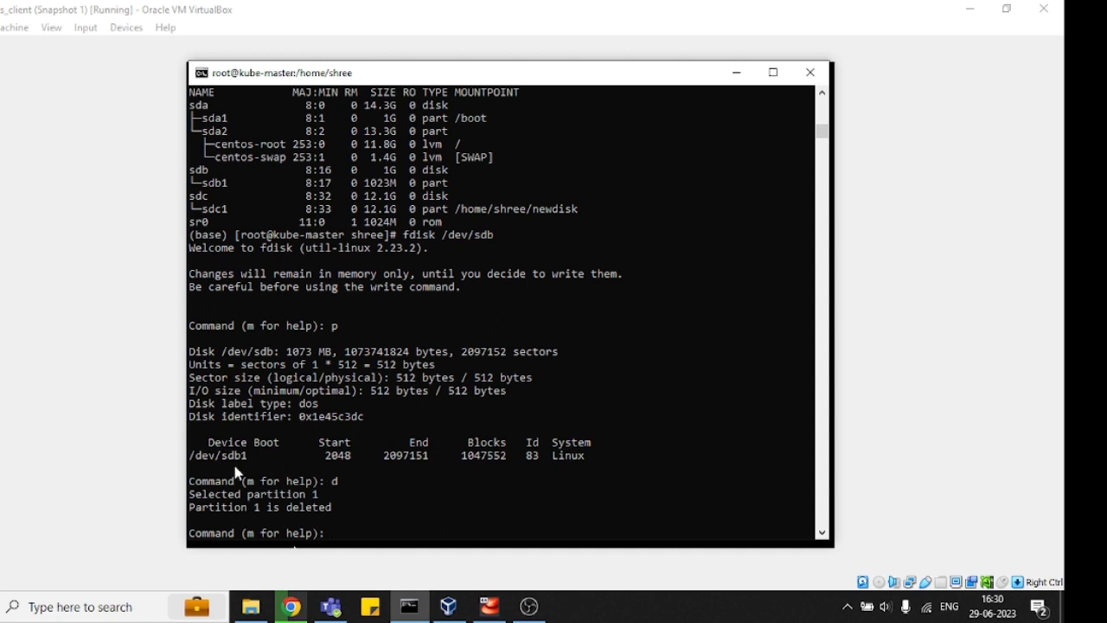
mouse_move(232, 464)
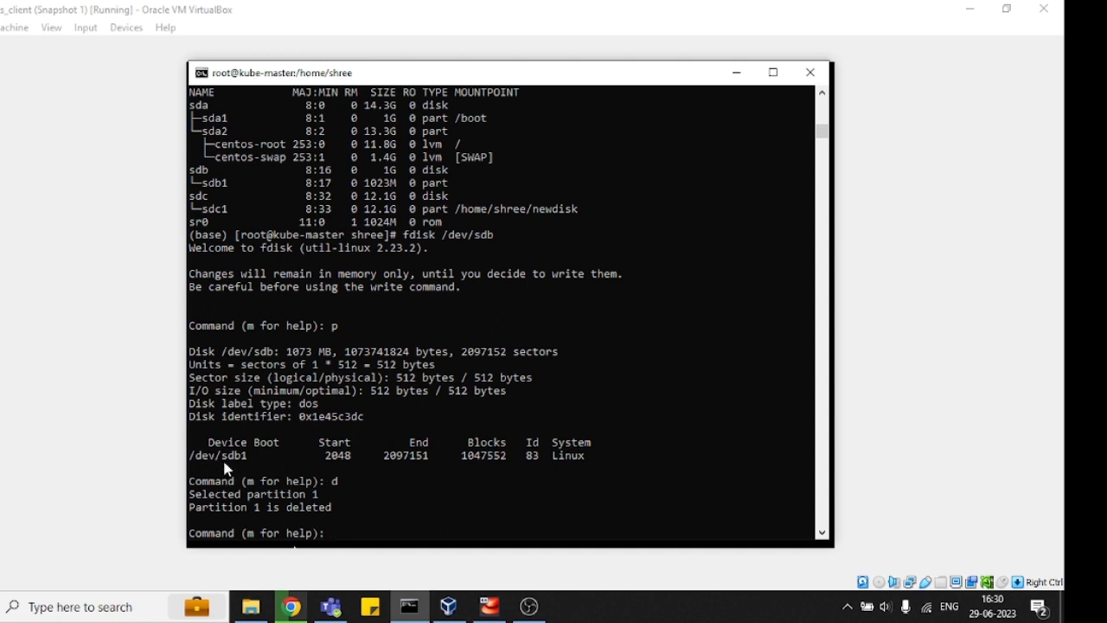
mouse_move(279, 505)
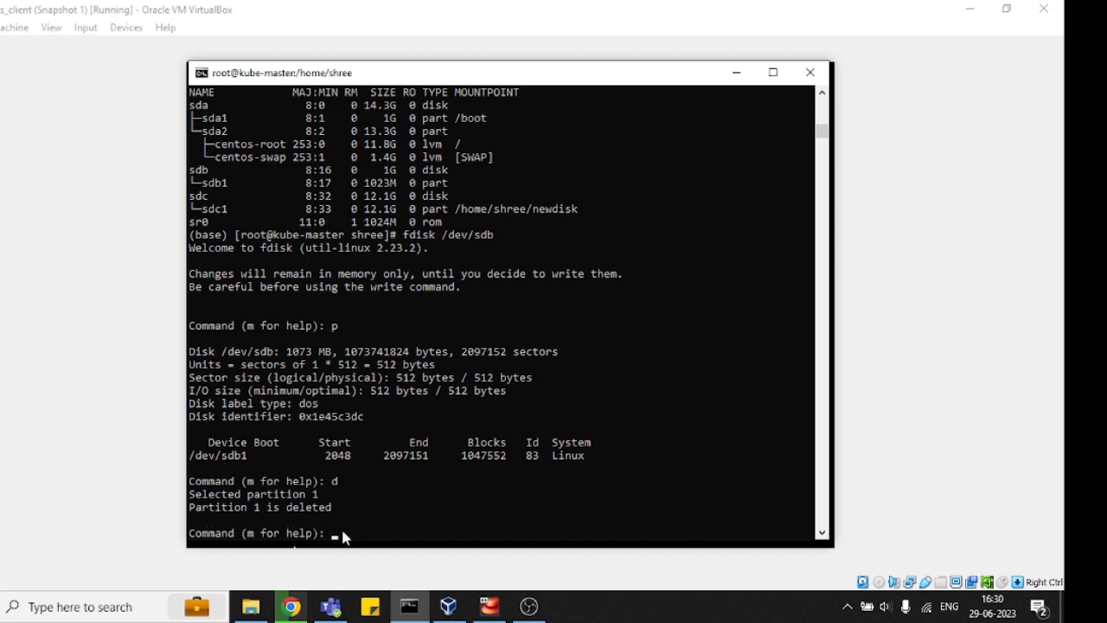
Write the partition table so sdb1 is removed, then confirm with lsblk that sdb has no partitions
type("w")
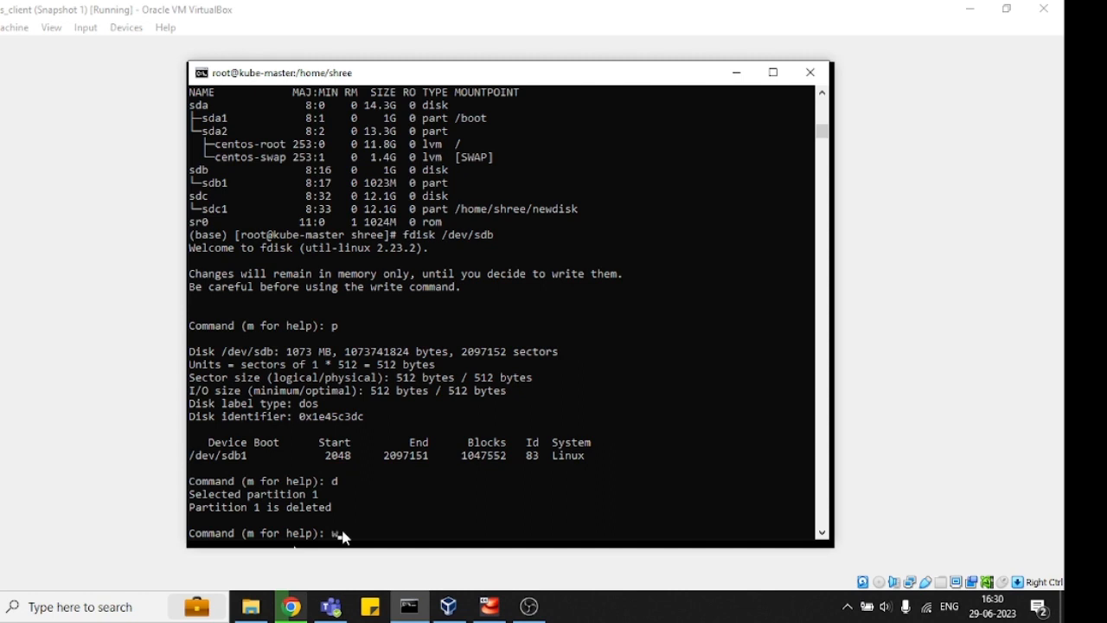
mouse_move(401, 519)
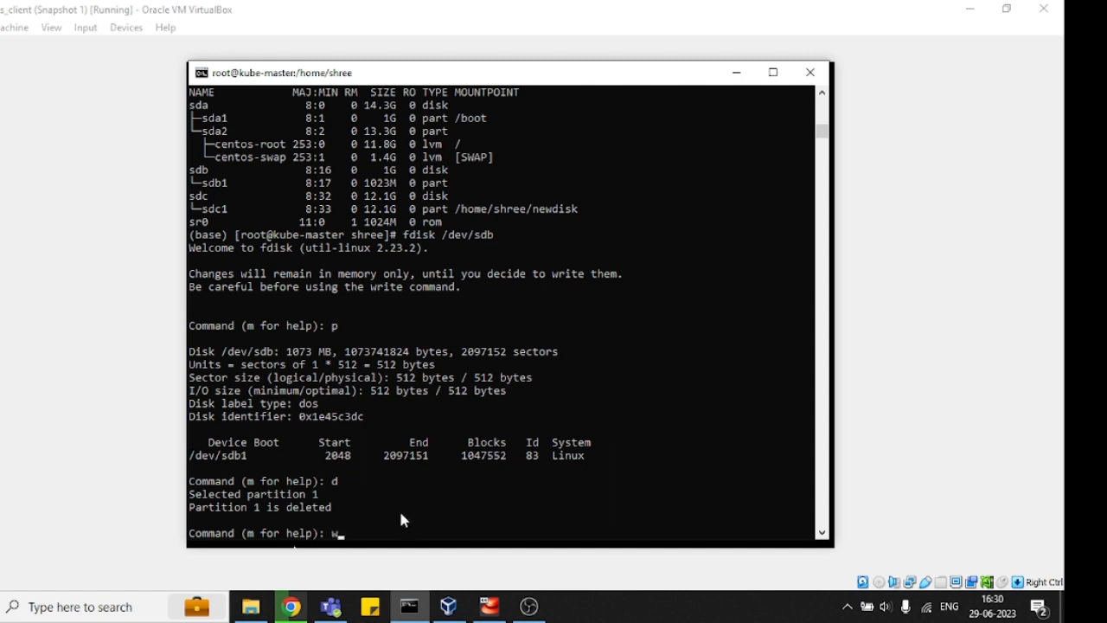
key("Return")
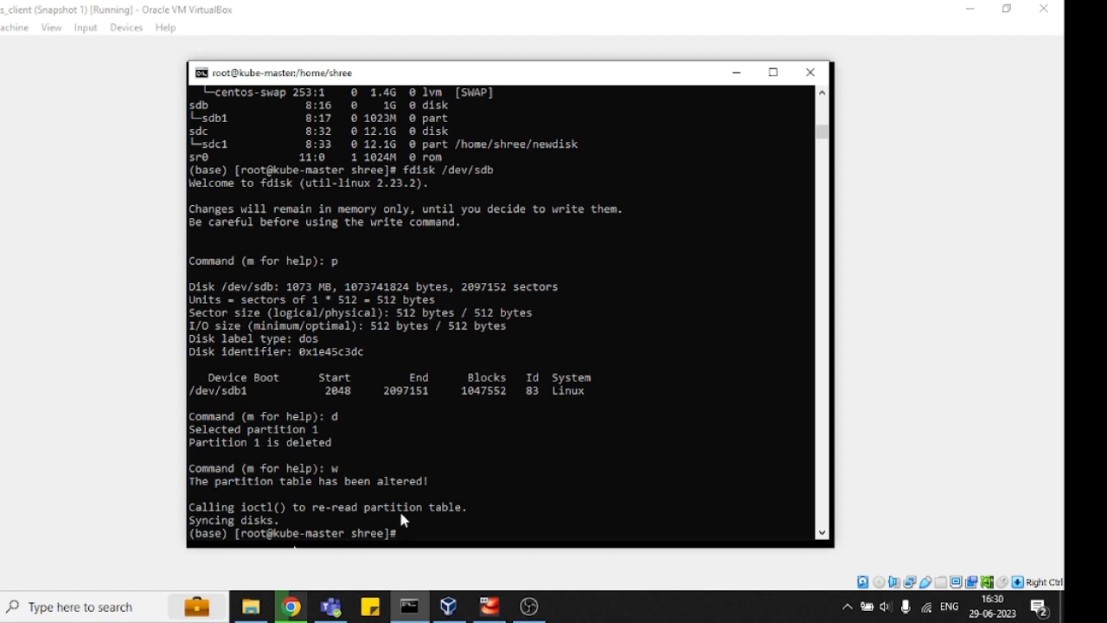
type("lsblk")
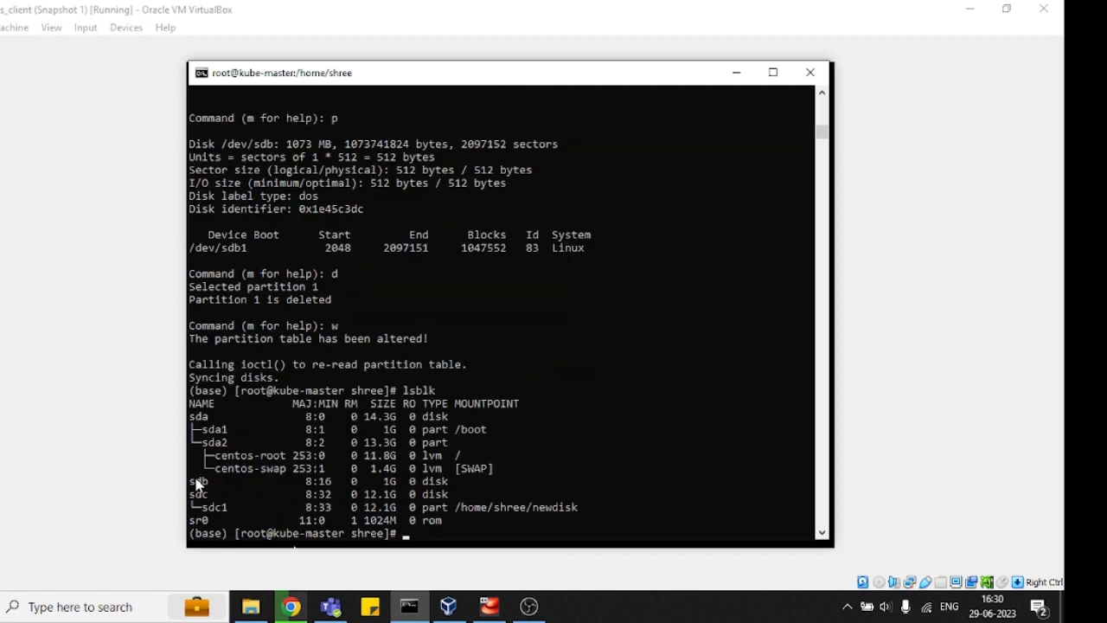
mouse_move(429, 477)
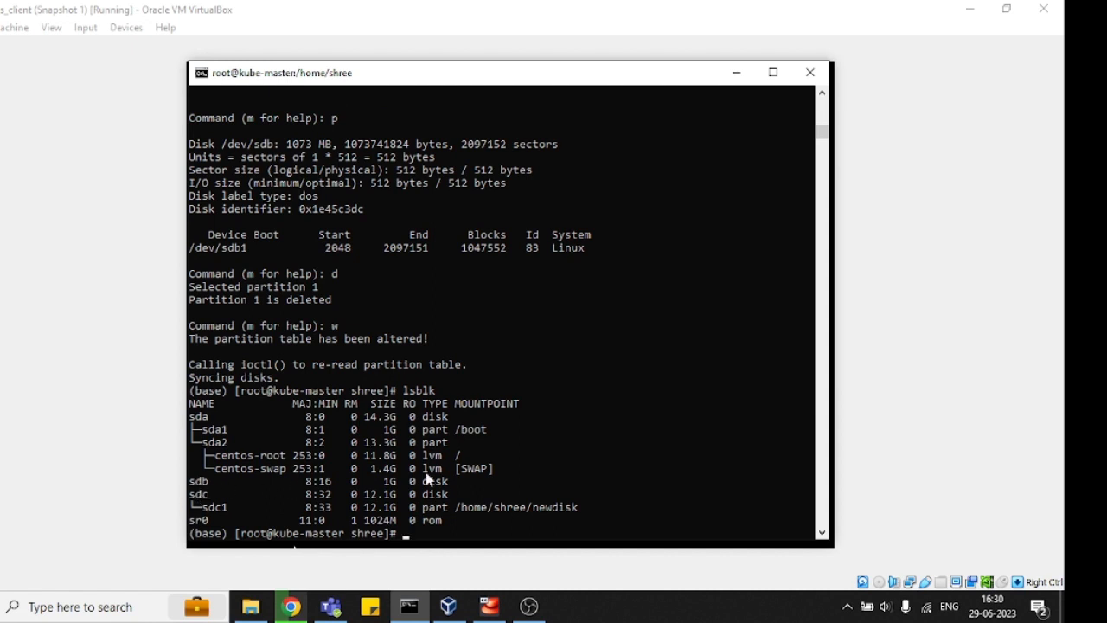
mouse_move(573, 472)
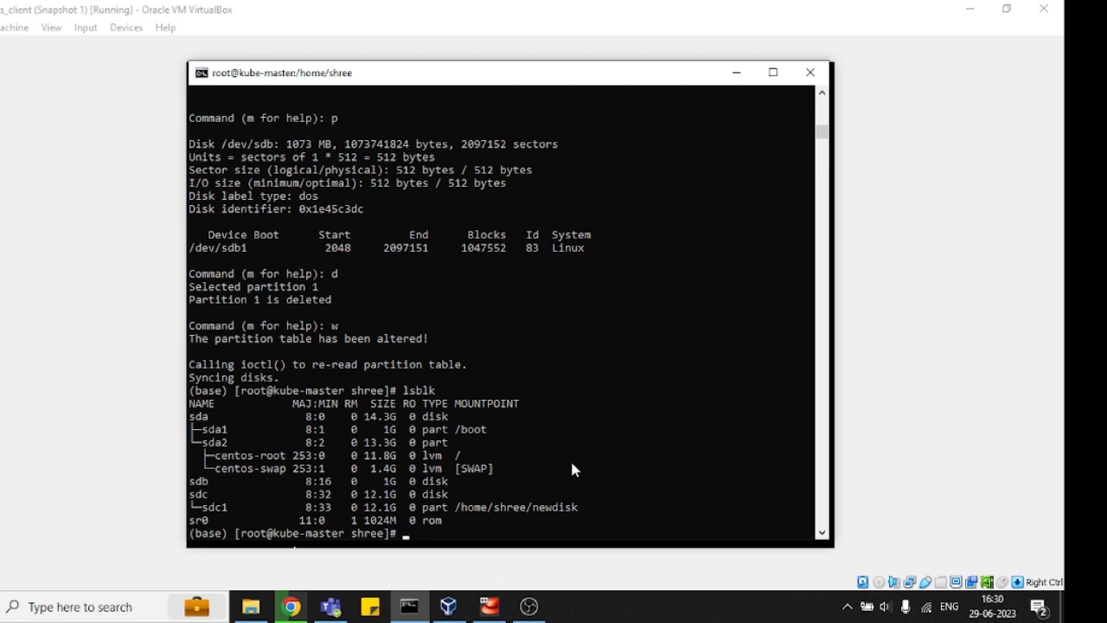
mouse_move(629, 391)
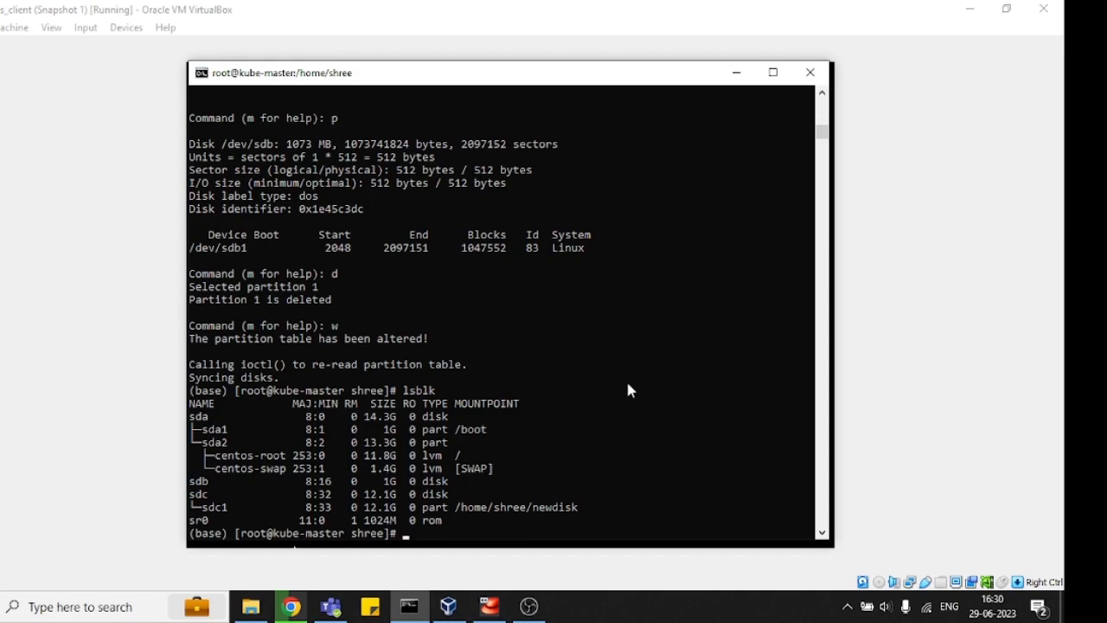